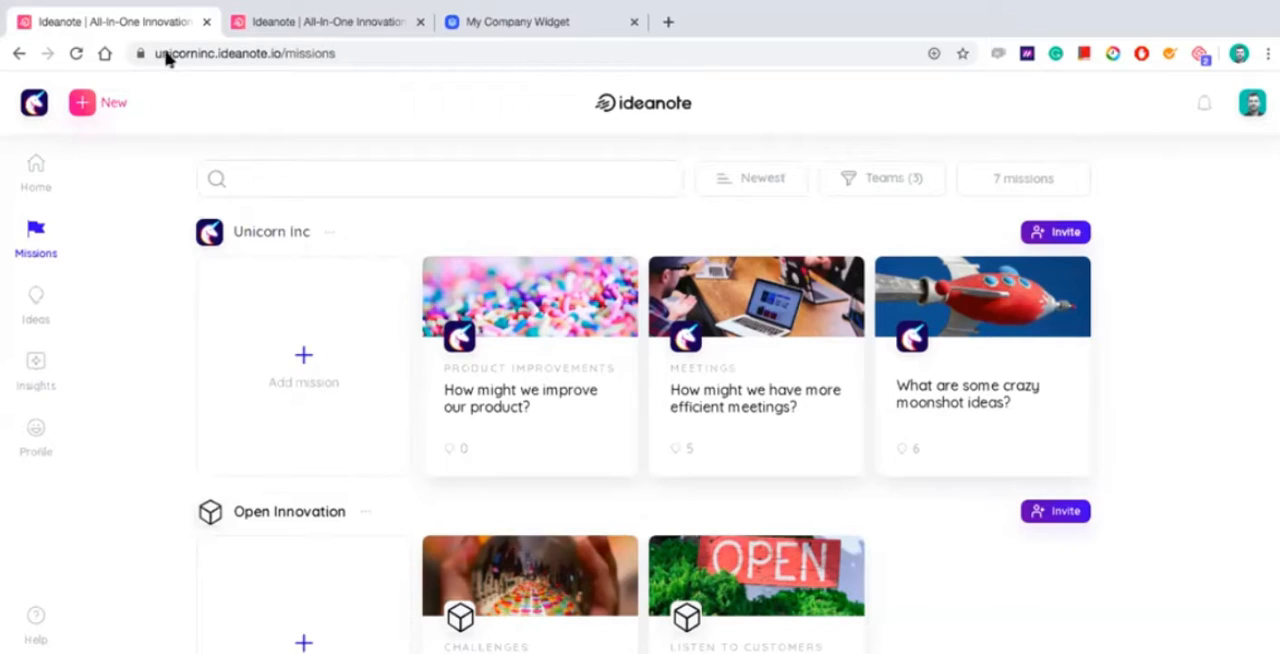
mouse_move(224, 72)
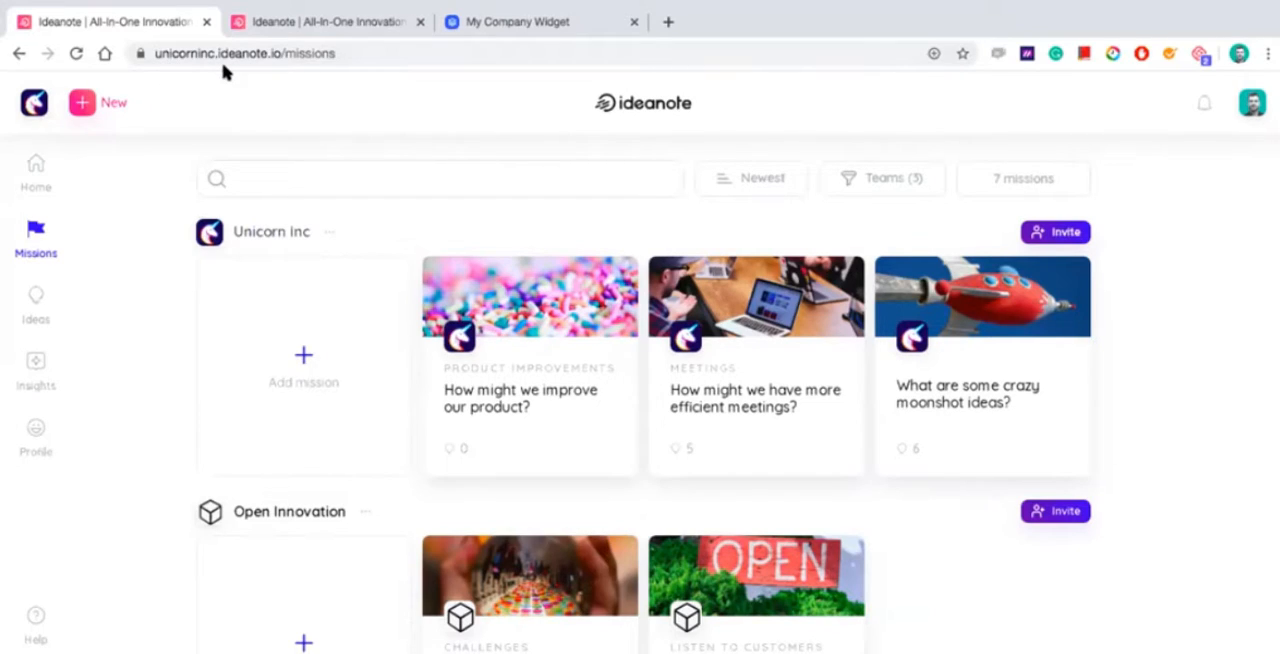
mouse_move(52, 278)
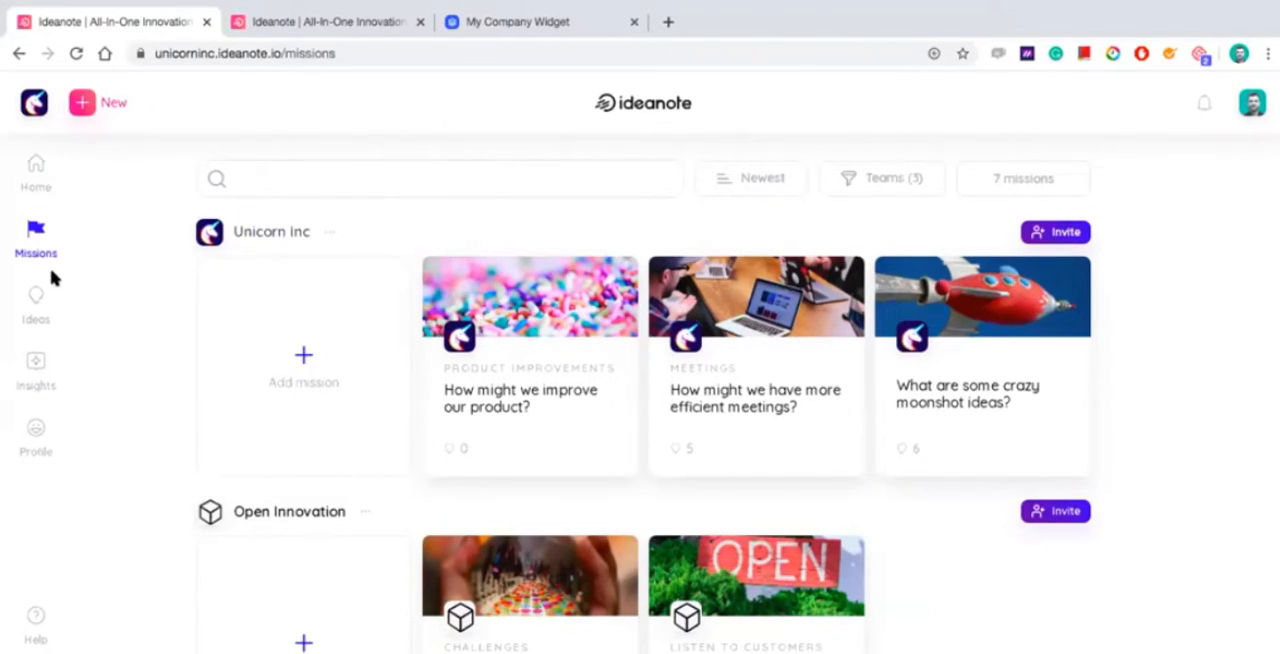
mouse_move(72, 276)
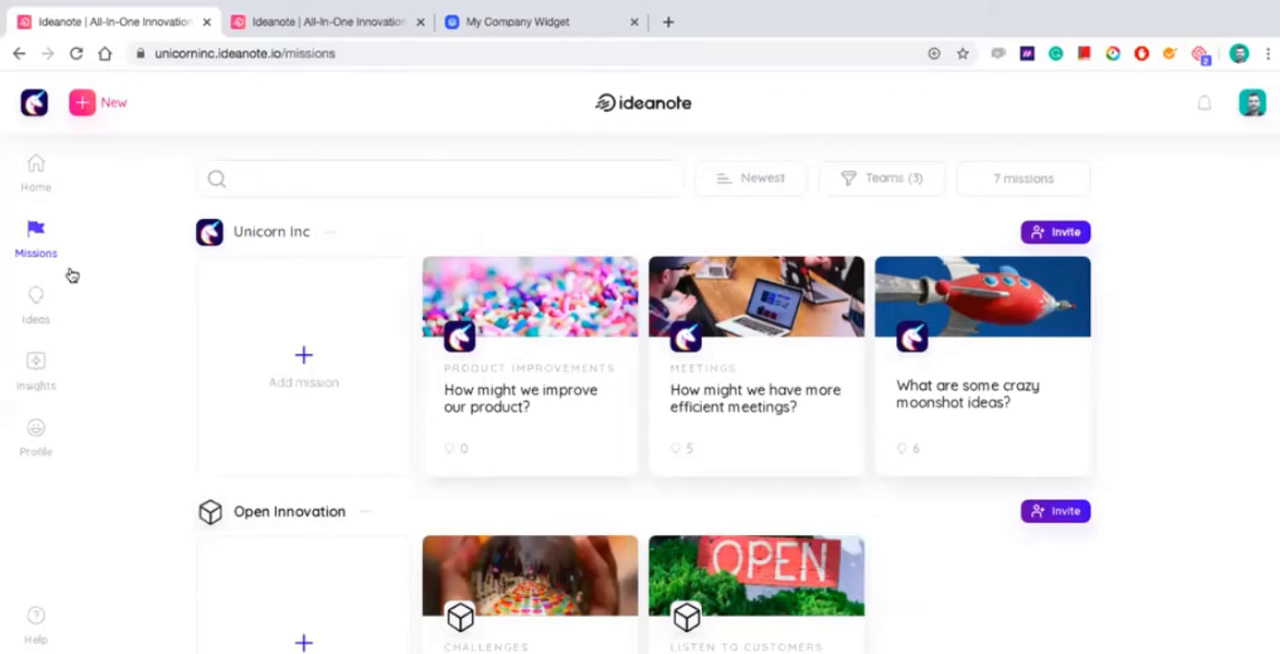
mouse_move(508, 356)
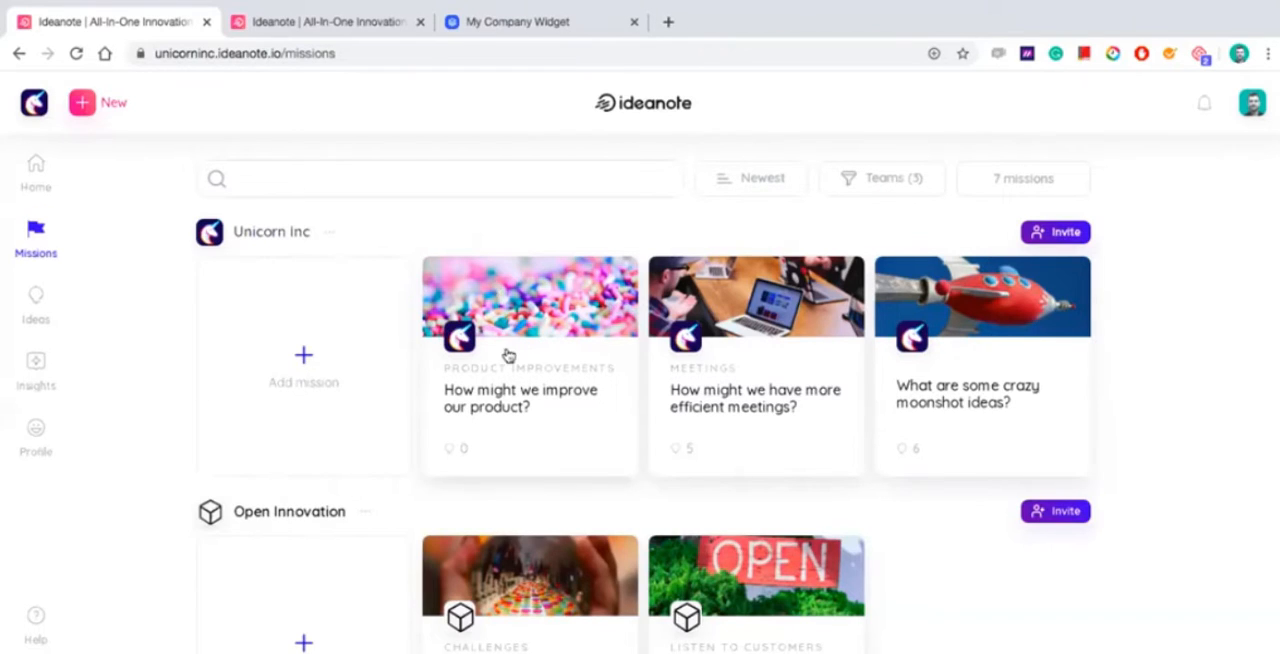
mouse_move(1104, 398)
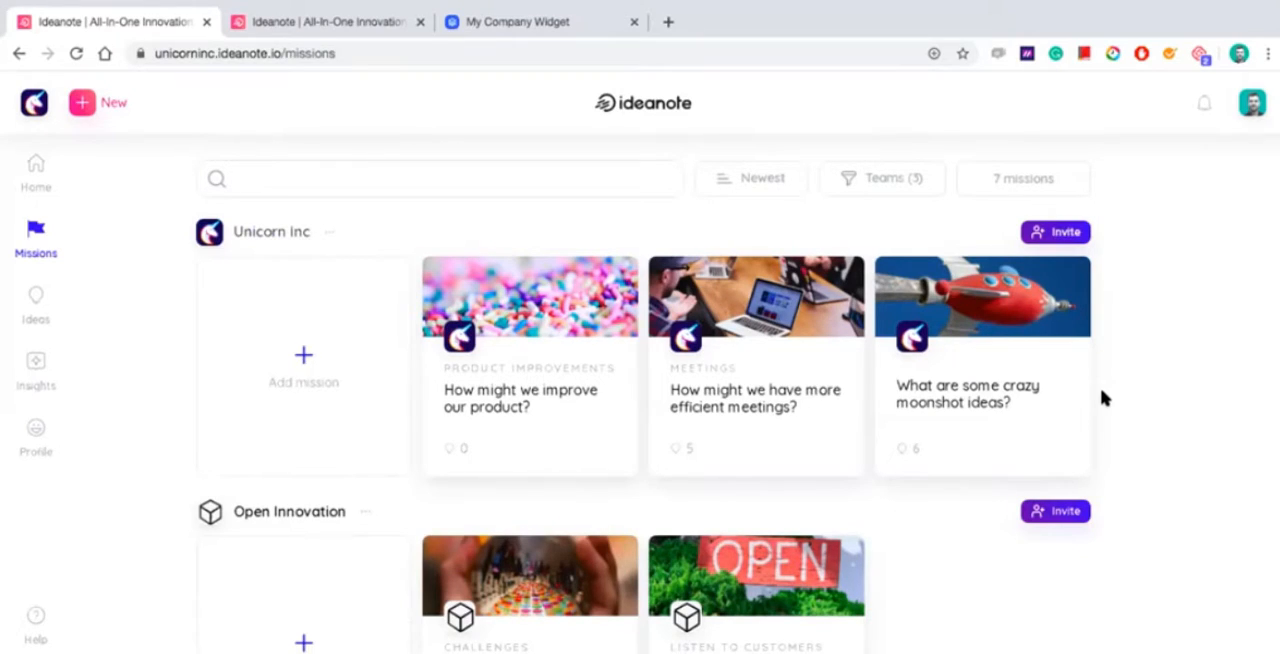
mouse_move(956, 304)
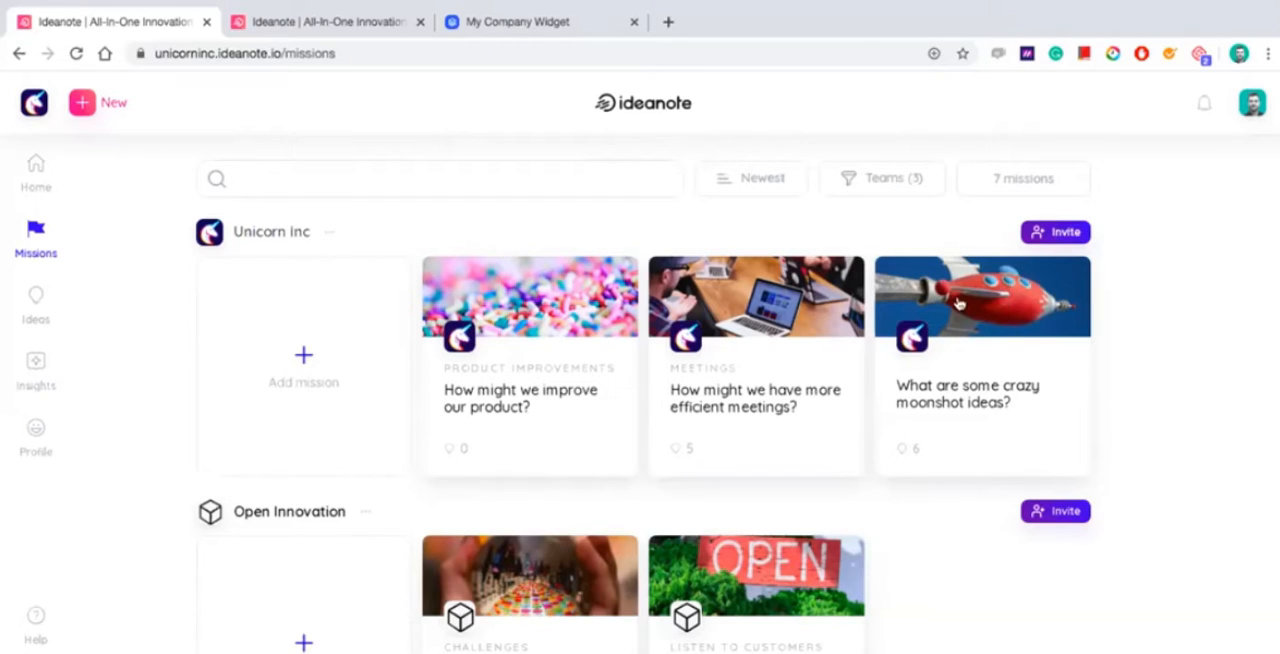
mouse_move(1128, 414)
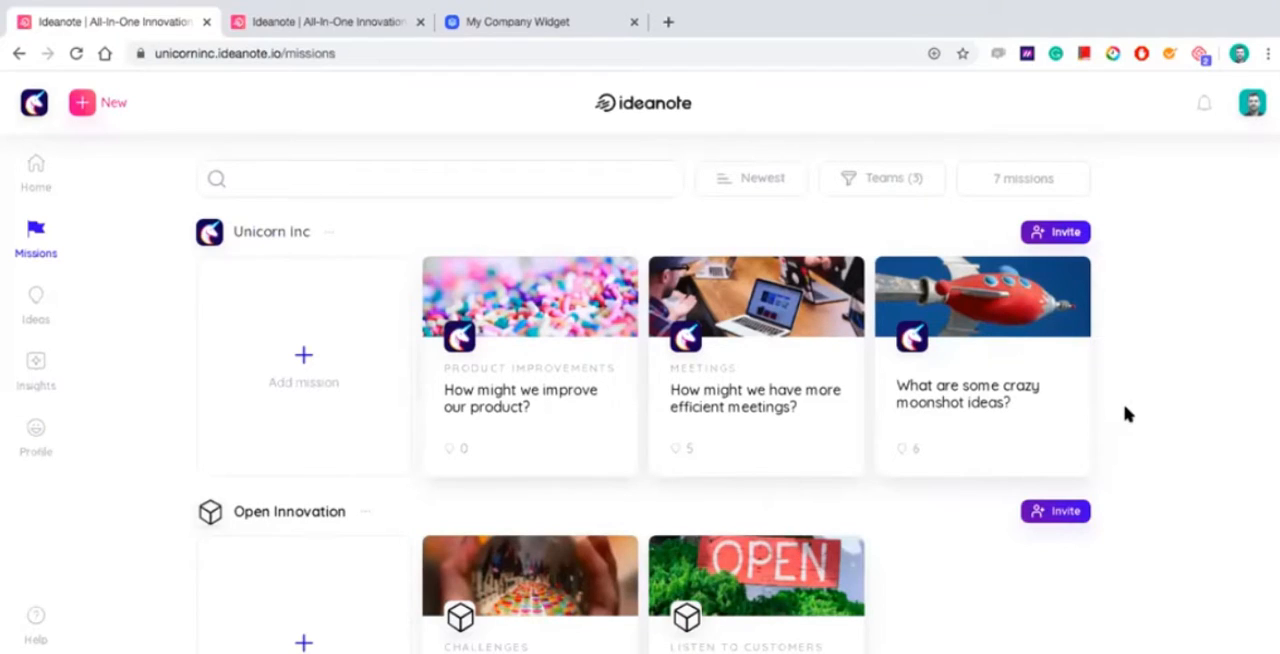
mouse_move(1116, 420)
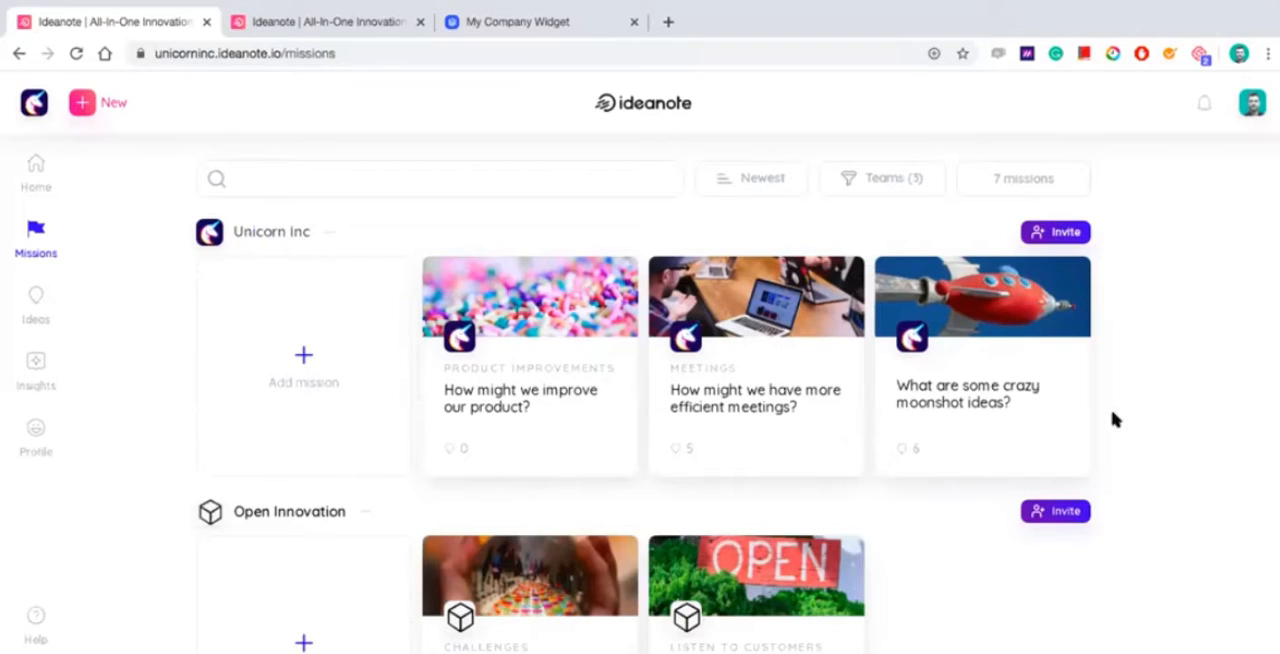
mouse_move(884, 448)
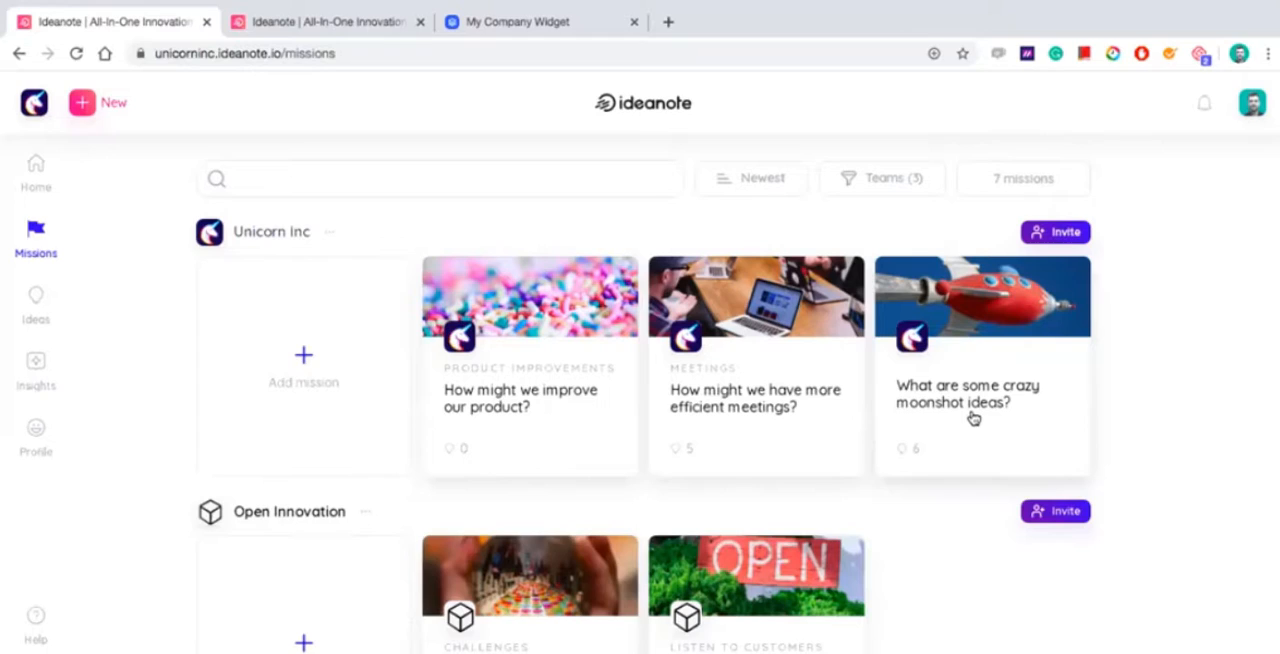
mouse_move(876, 236)
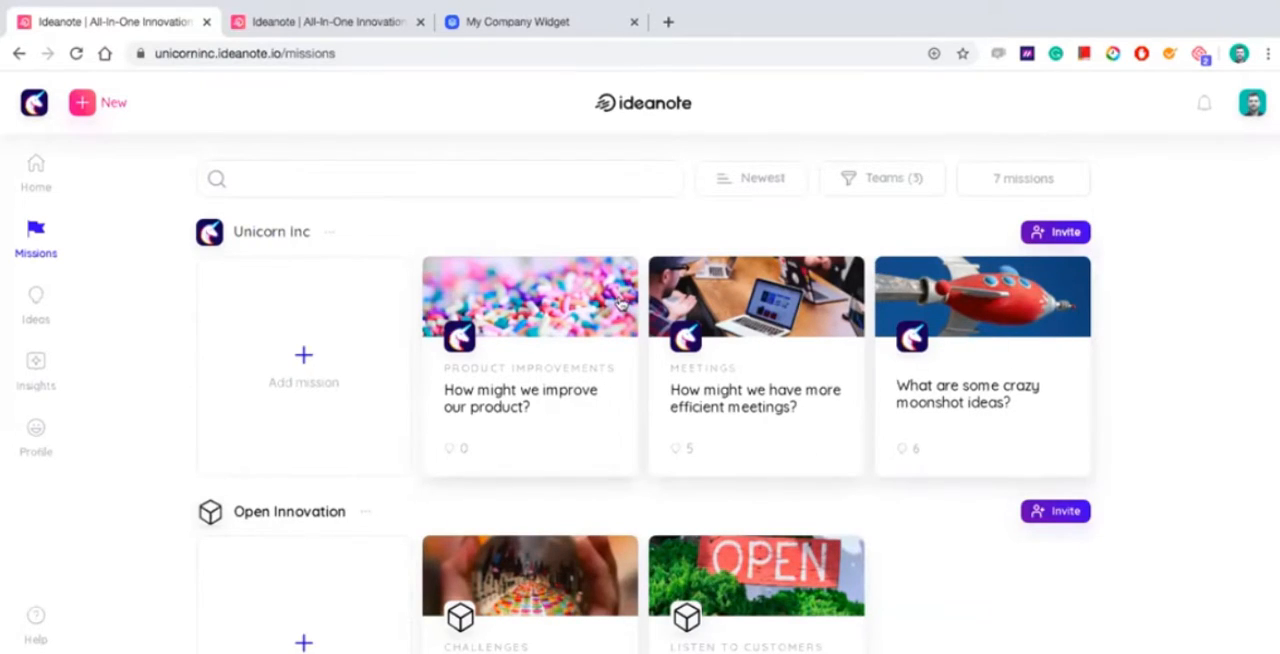
mouse_move(230, 256)
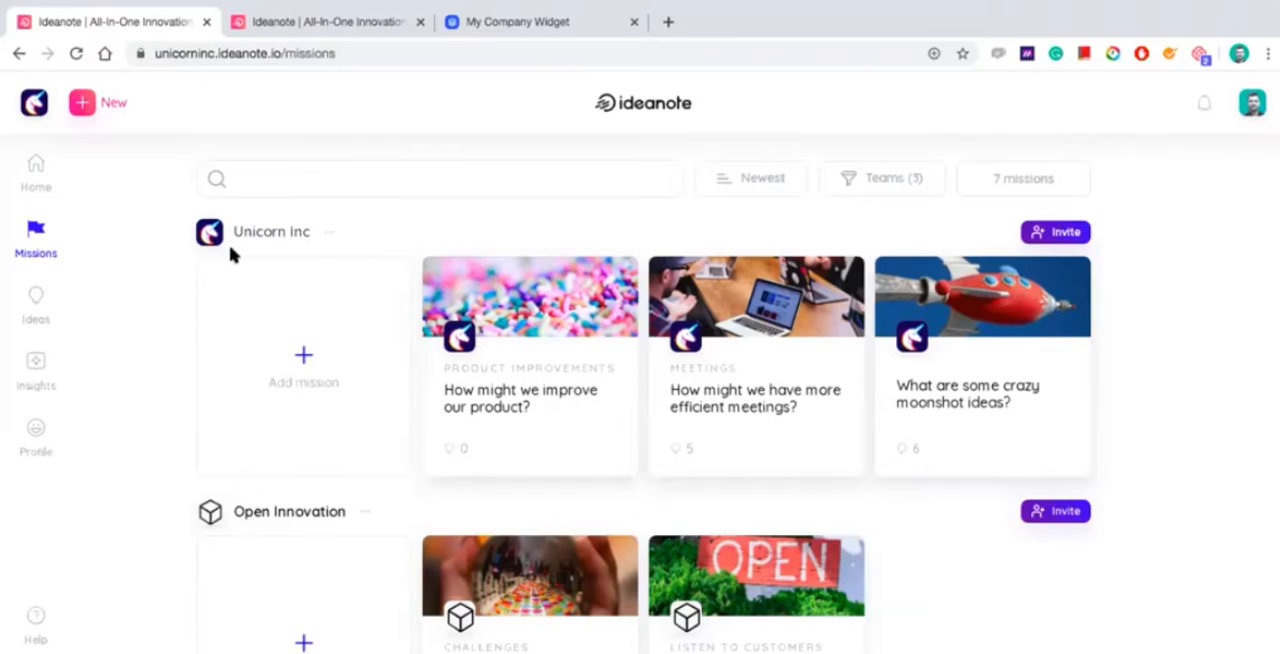
mouse_move(268, 392)
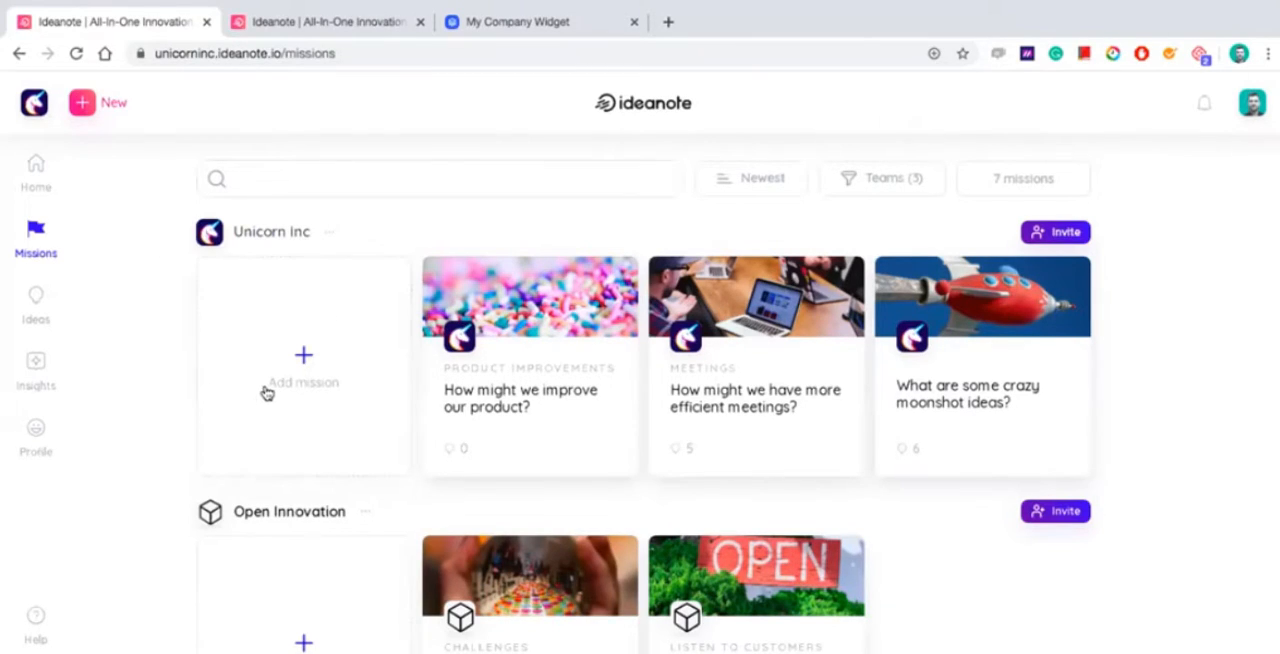
mouse_move(412, 418)
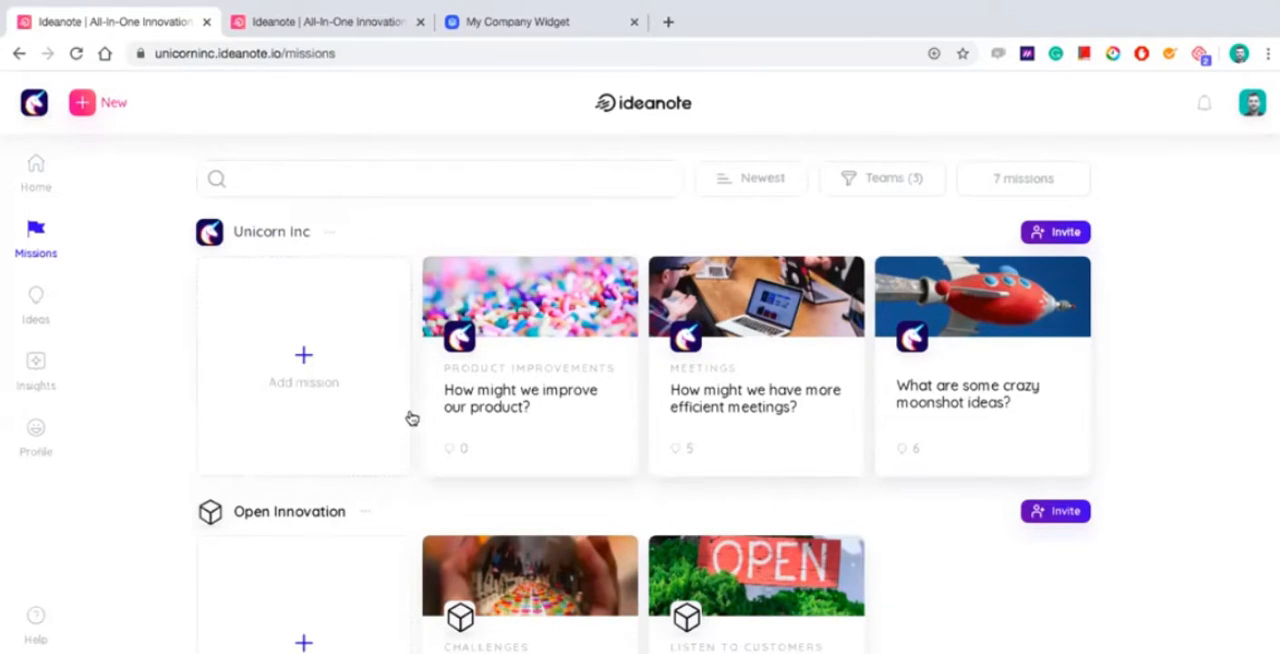
mouse_move(722, 412)
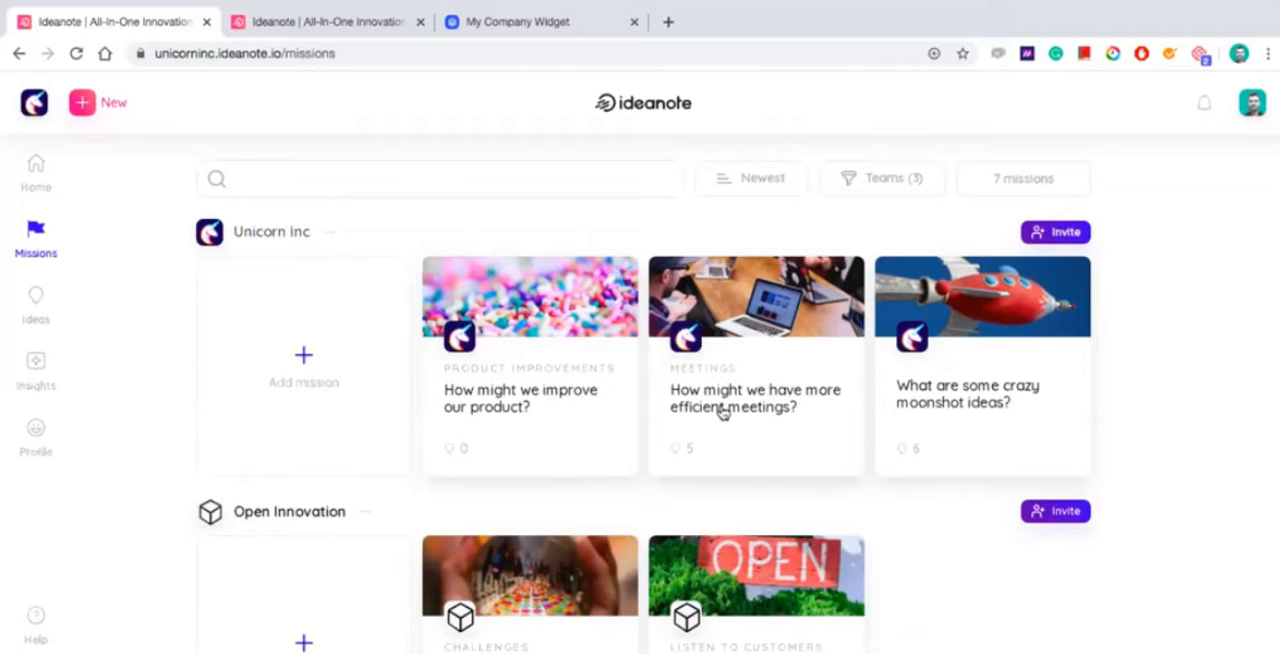
mouse_move(128, 568)
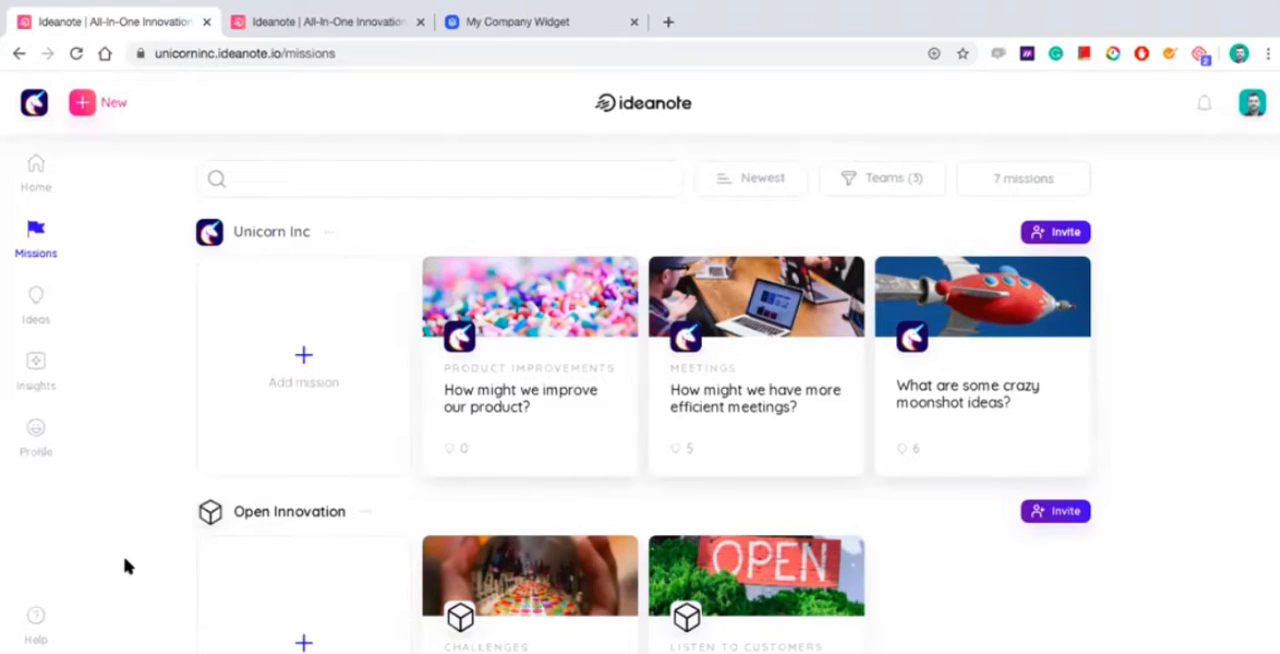
Step: Scroll down through the moonshot mission's list of ideas
scroll(down, 3)
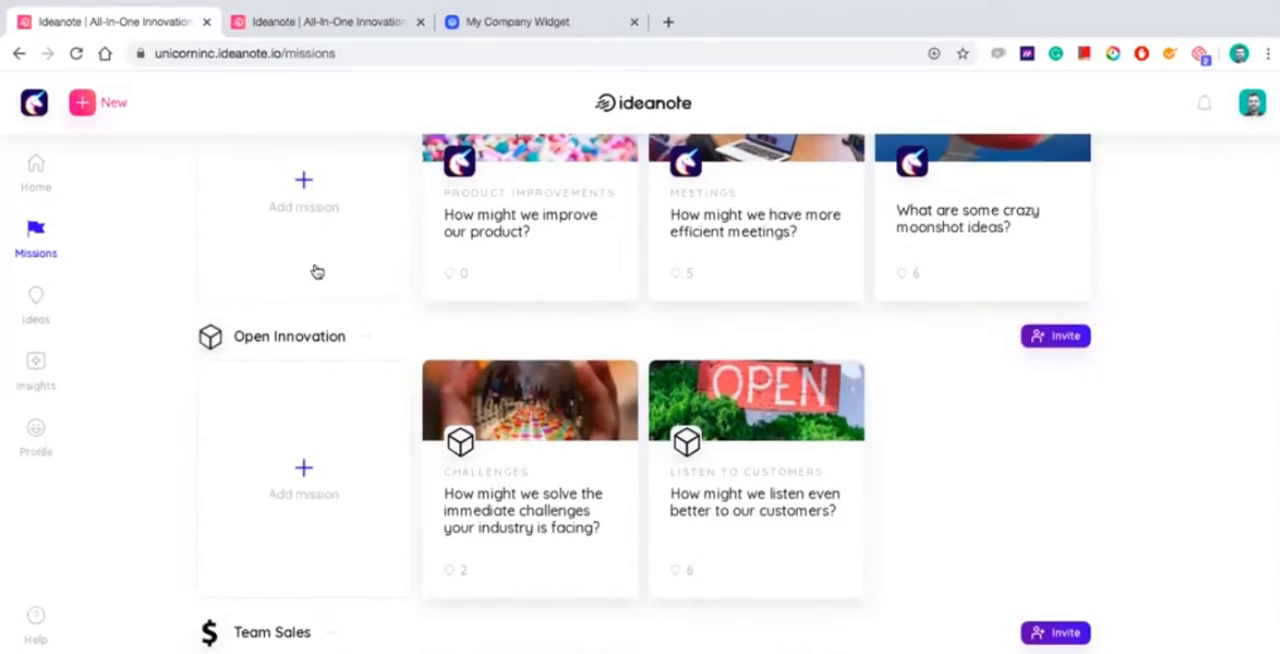
mouse_move(176, 502)
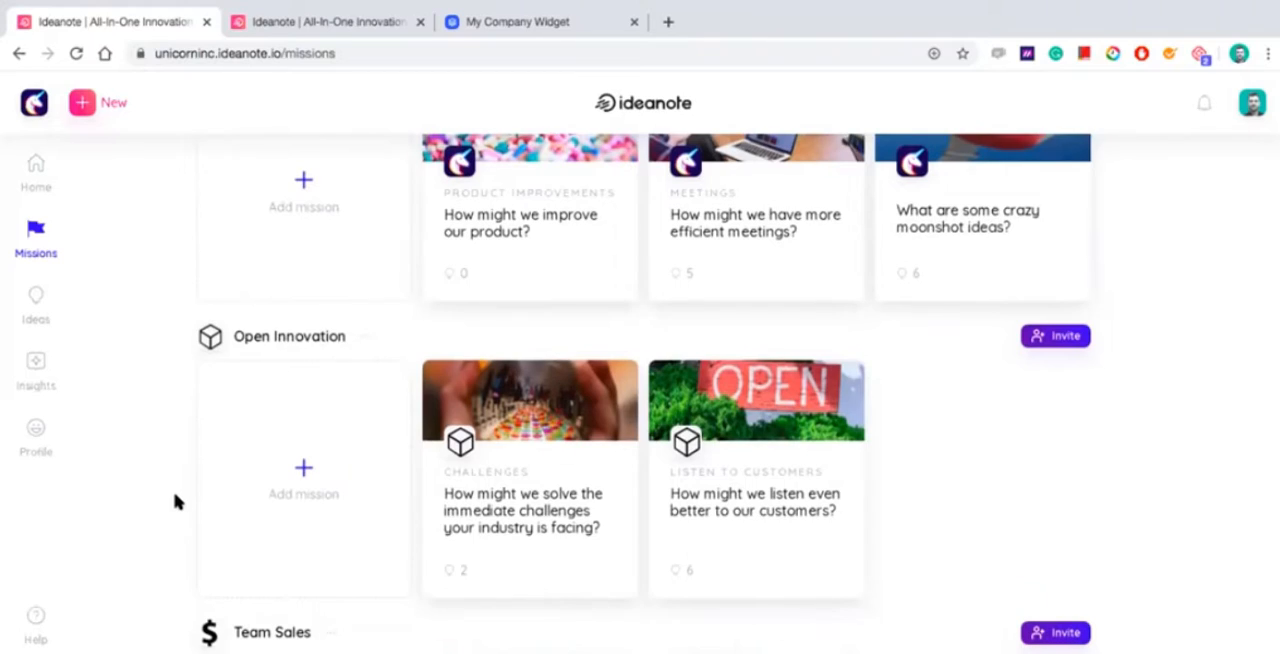
mouse_move(516, 490)
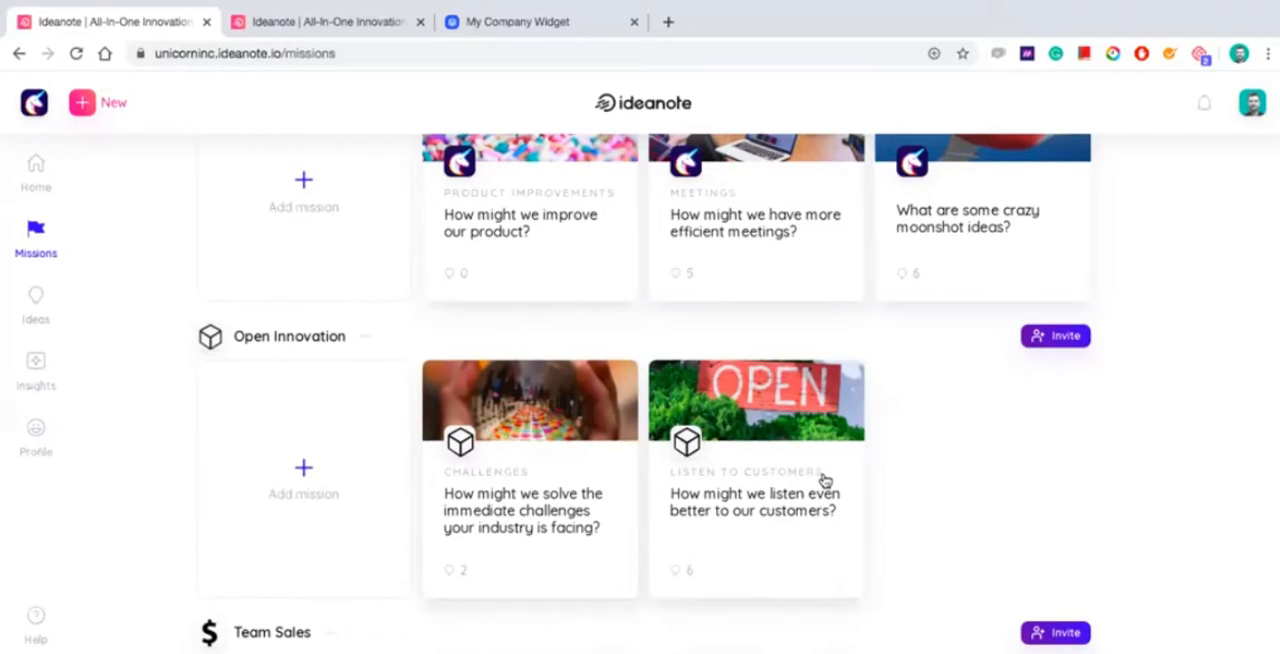
scroll(down, 3)
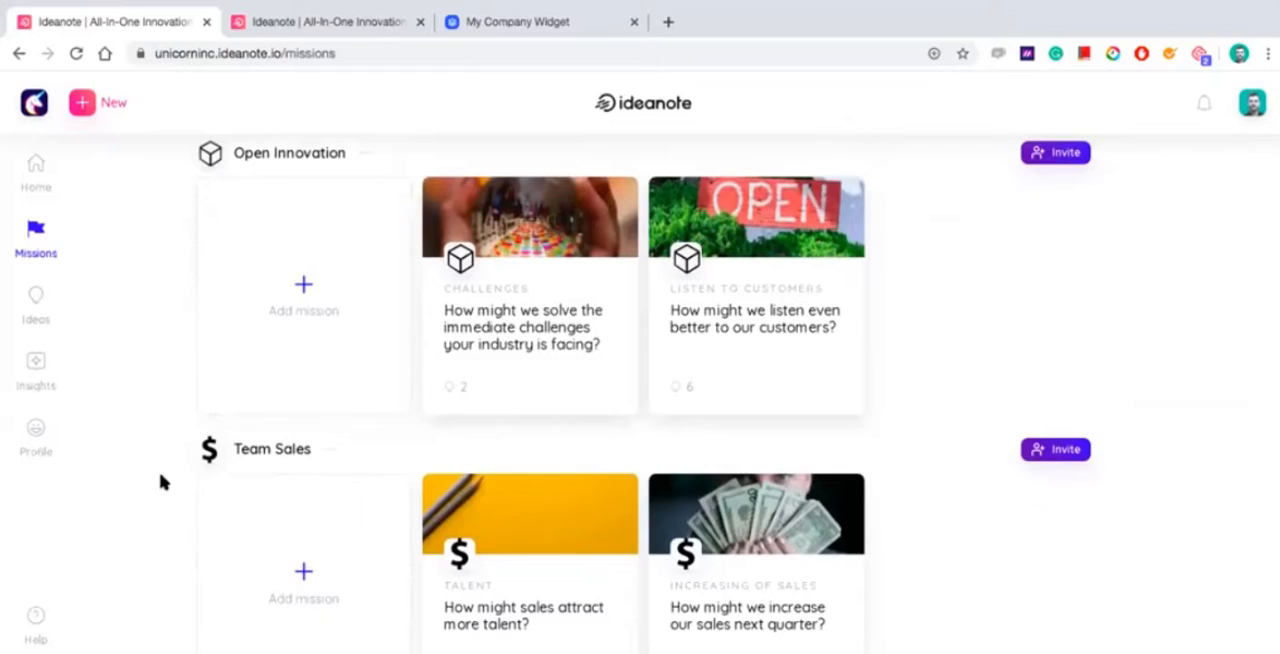
mouse_move(280, 544)
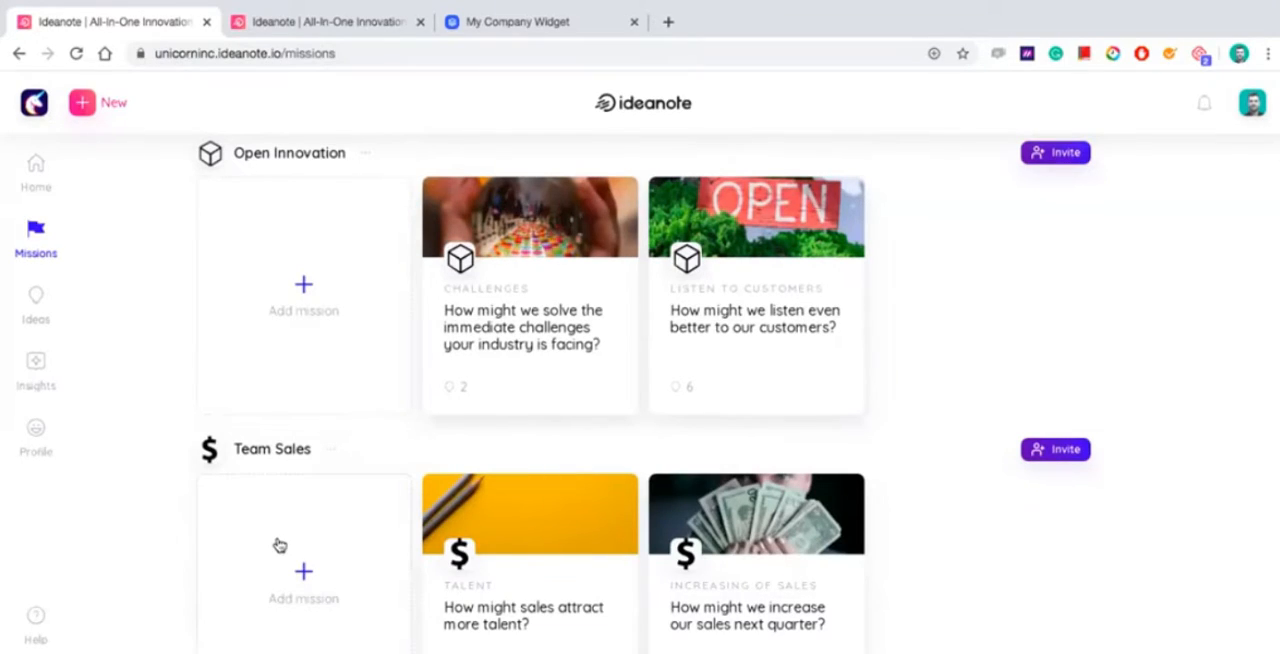
mouse_move(444, 560)
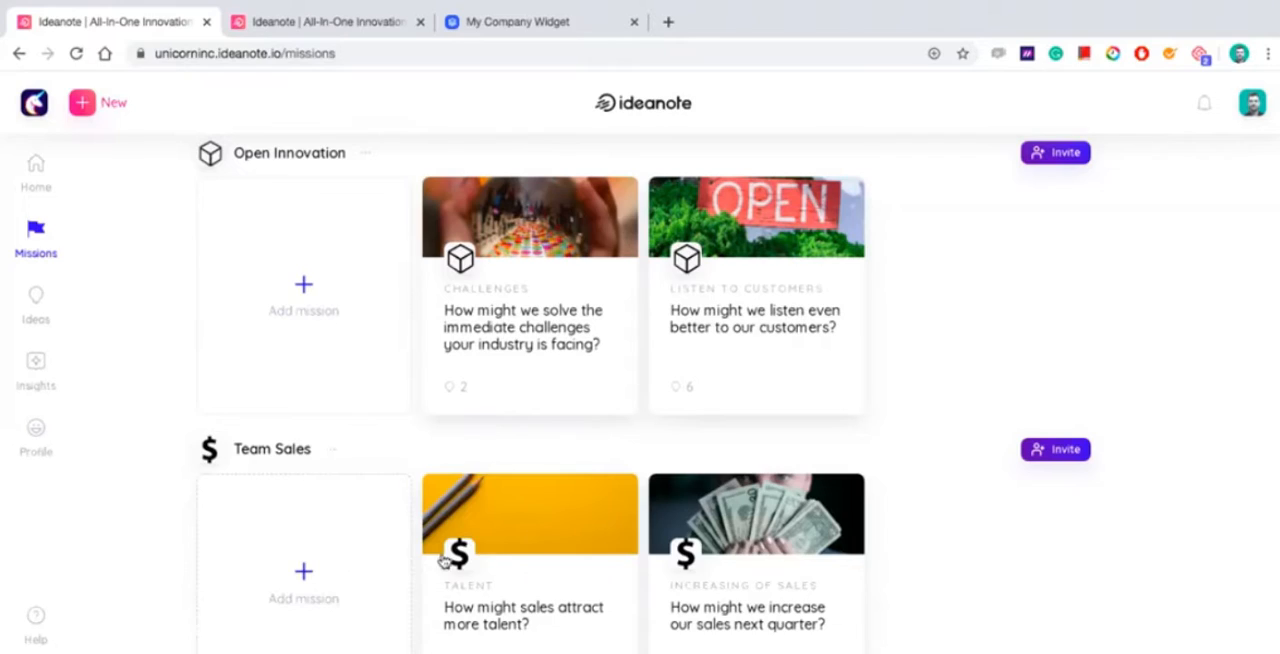
mouse_move(740, 570)
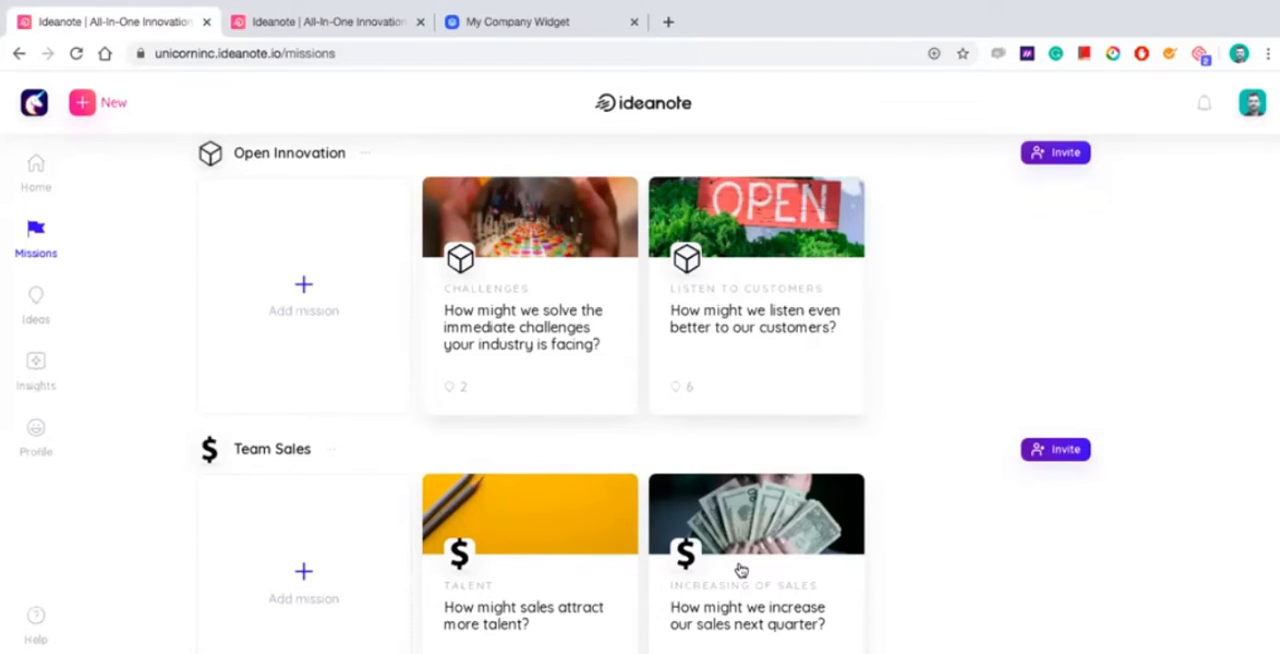
mouse_move(952, 540)
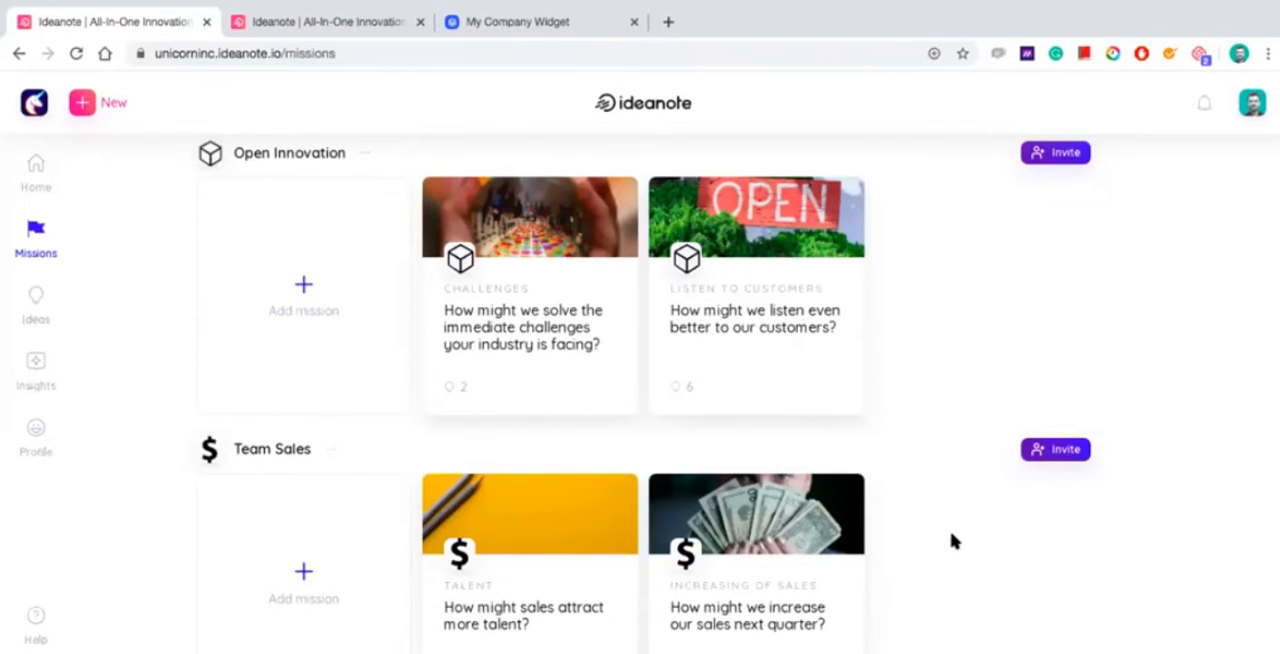
scroll(down, 3)
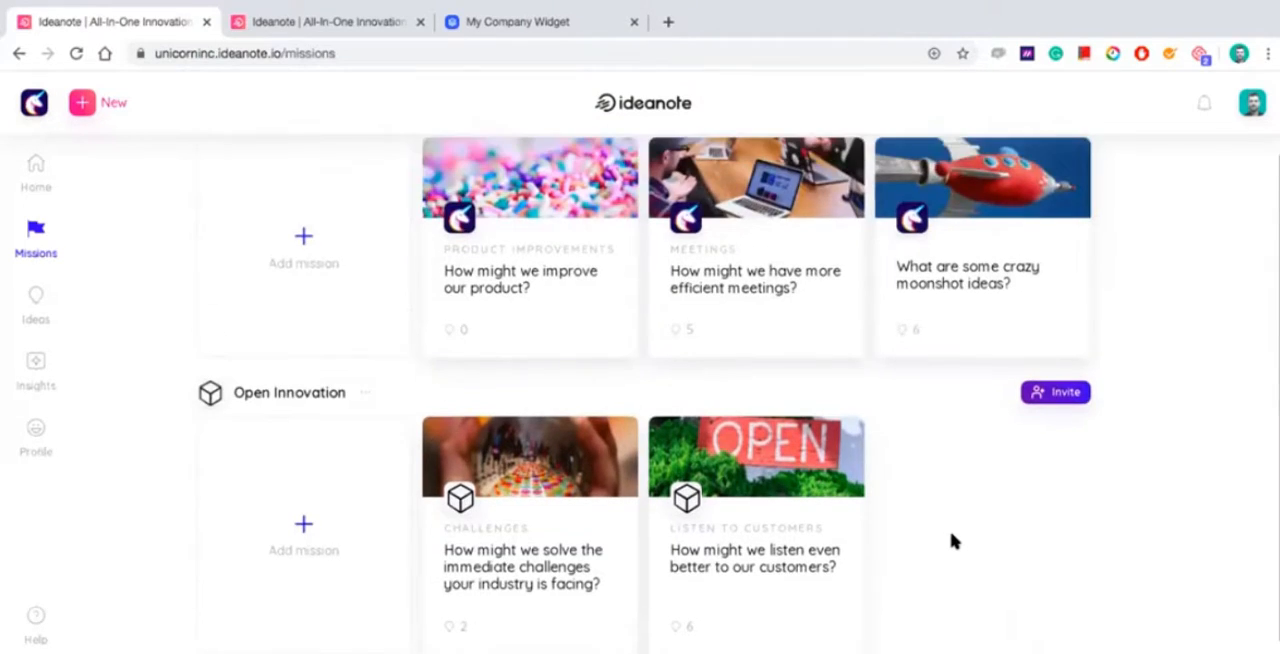
scroll(down, 3)
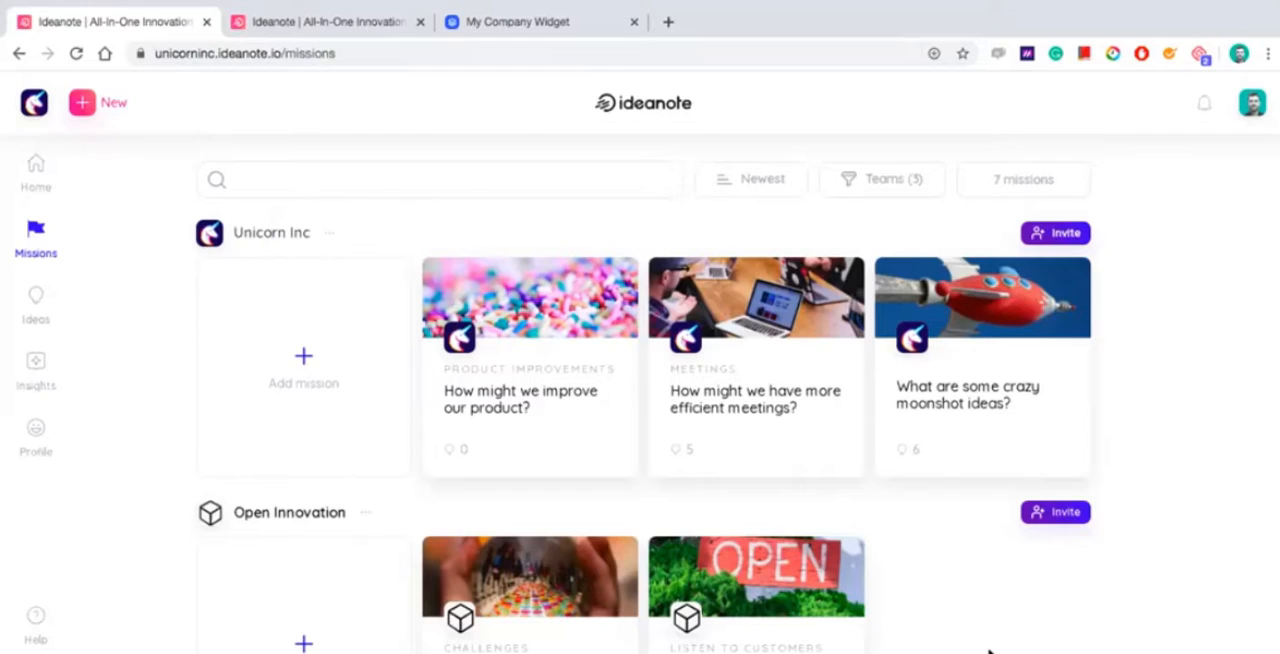
mouse_move(930, 490)
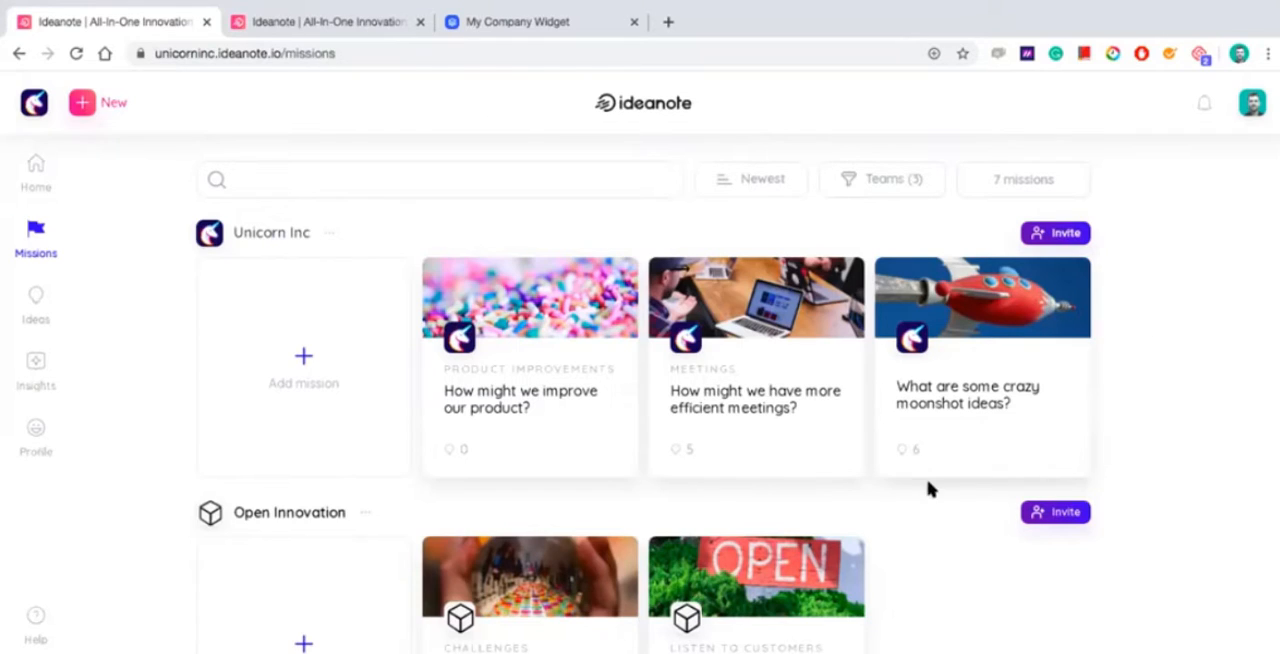
mouse_move(1018, 448)
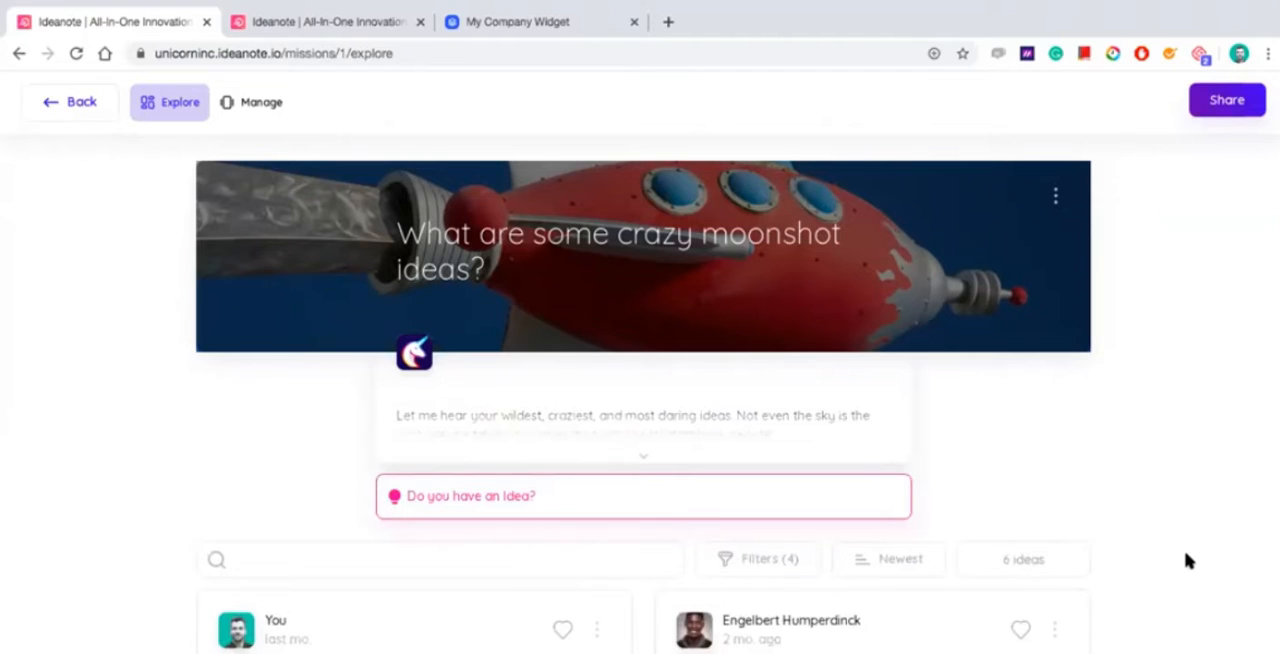
scroll(down, 3)
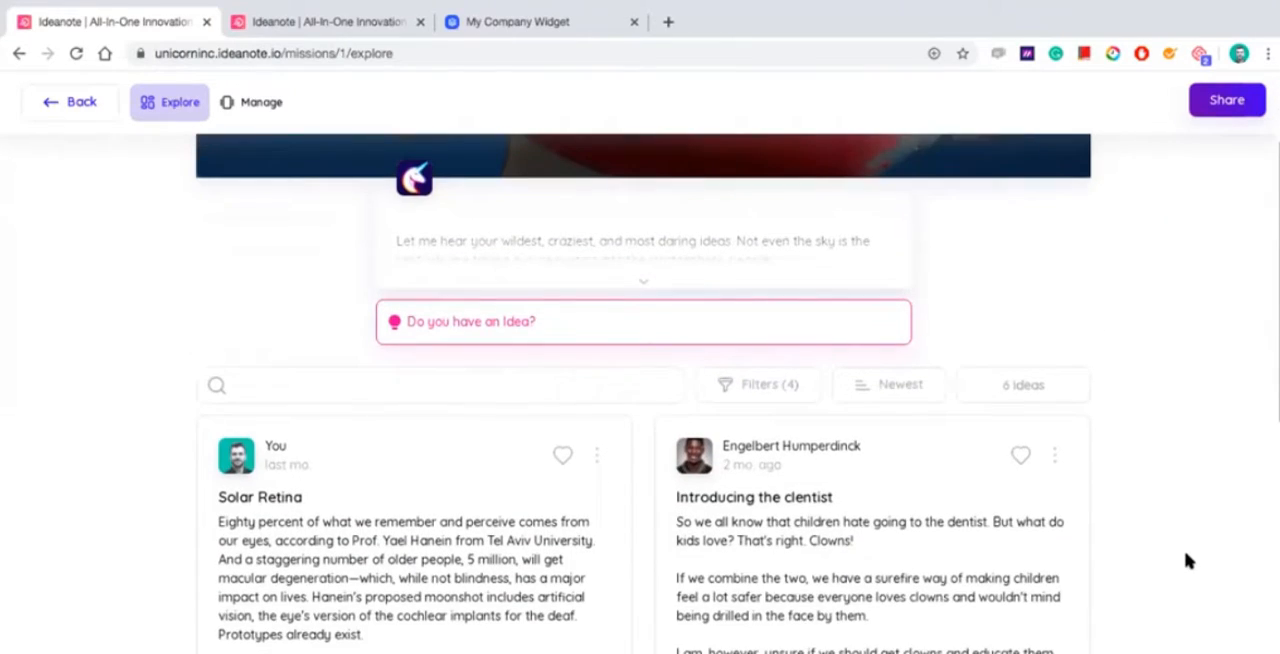
scroll(down, 3)
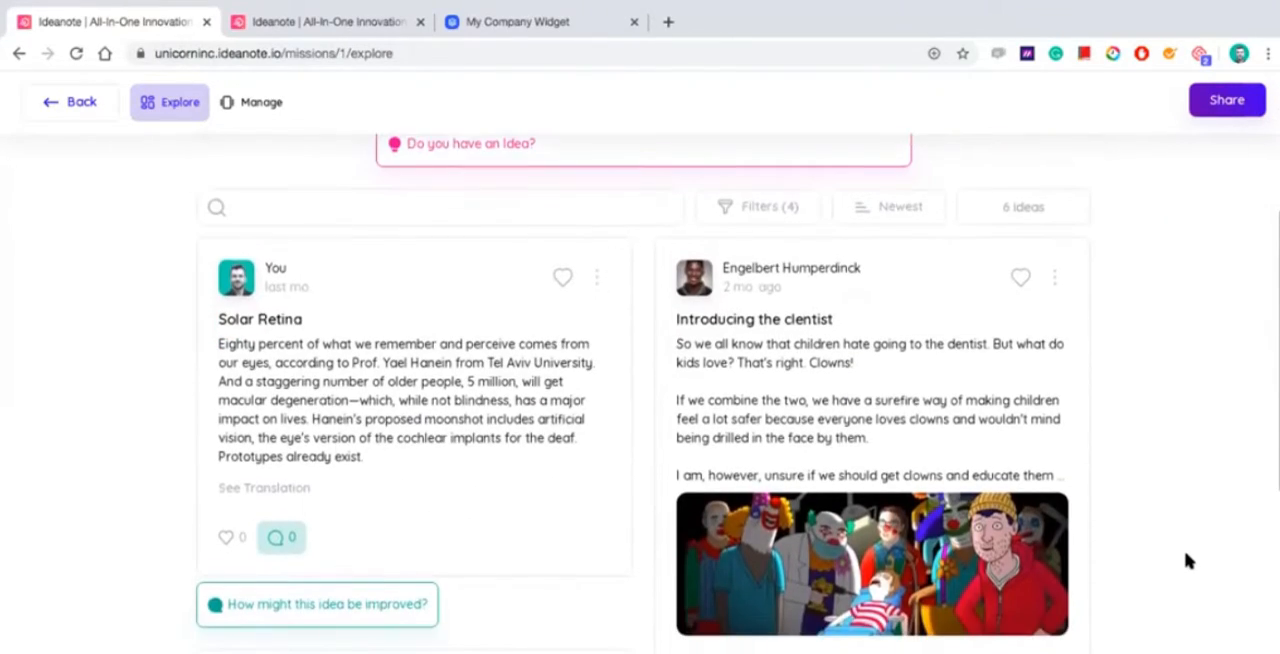
scroll(down, 3)
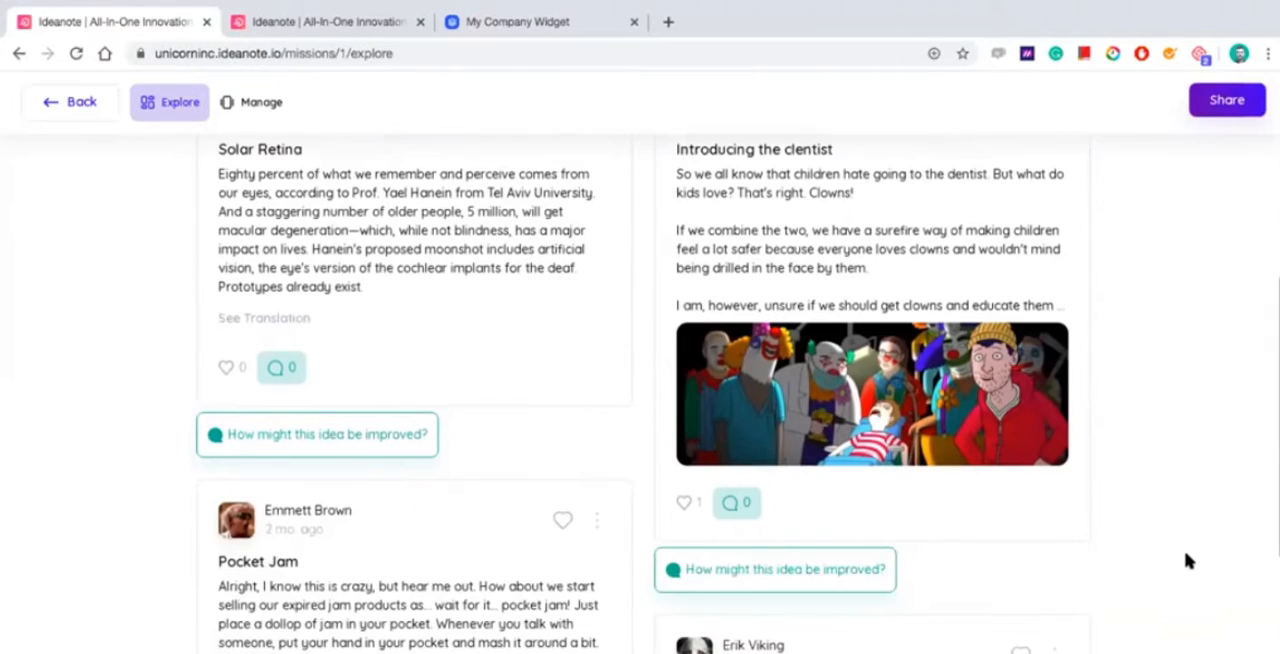
scroll(down, 3)
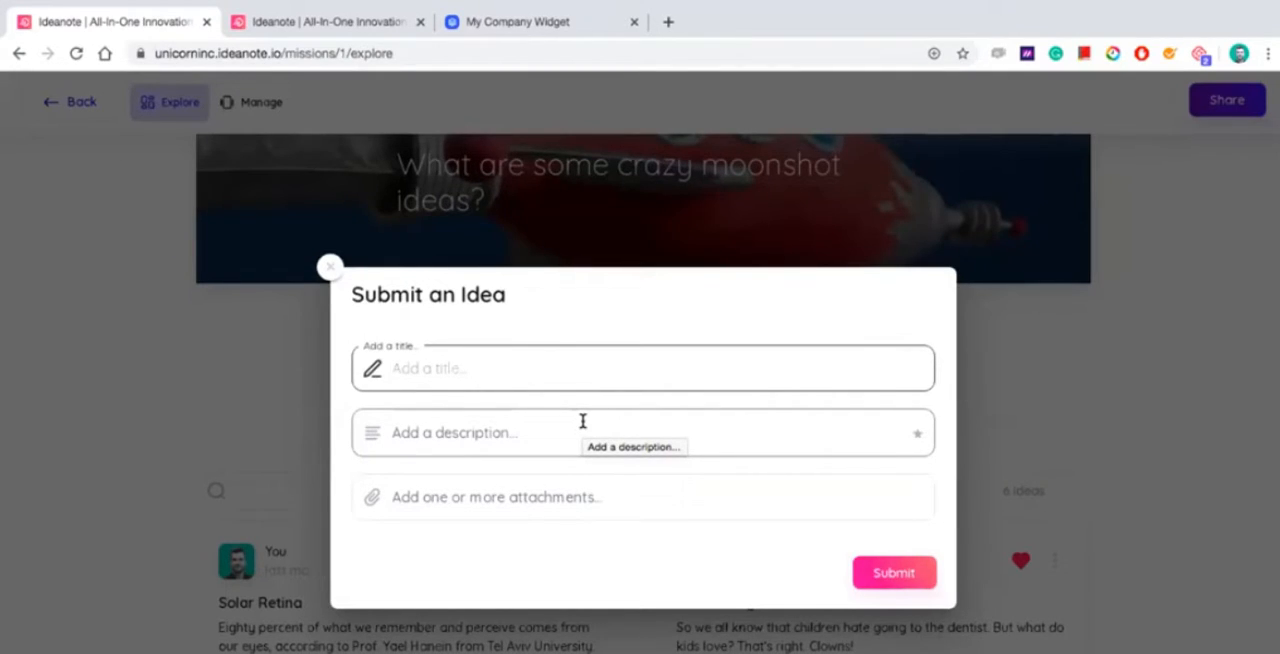
Step: Enter My idea! as the new idea's description and submit it
click(644, 368)
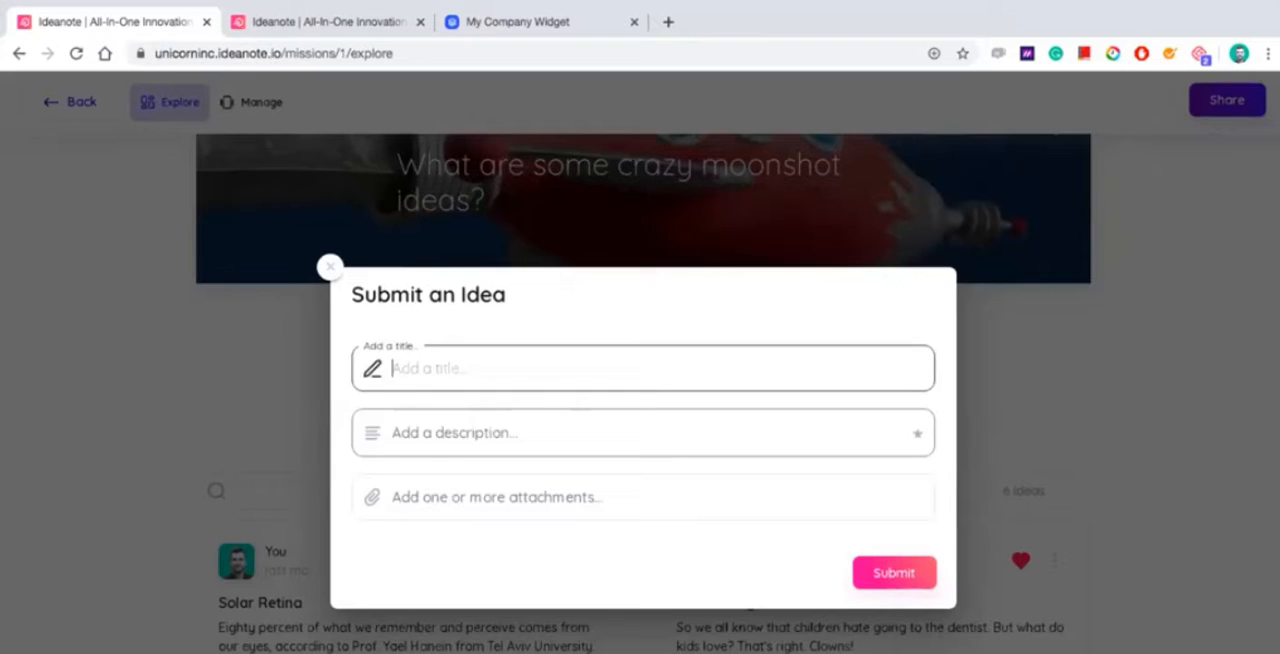
click(644, 432)
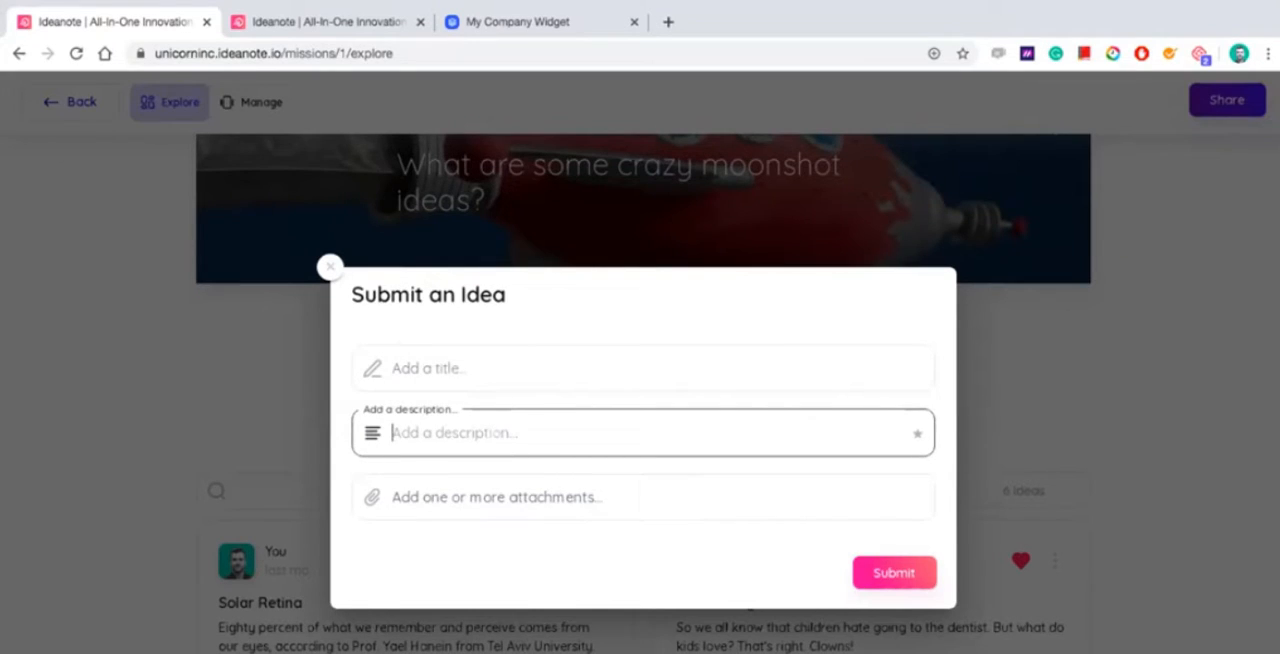
text(My idea!)
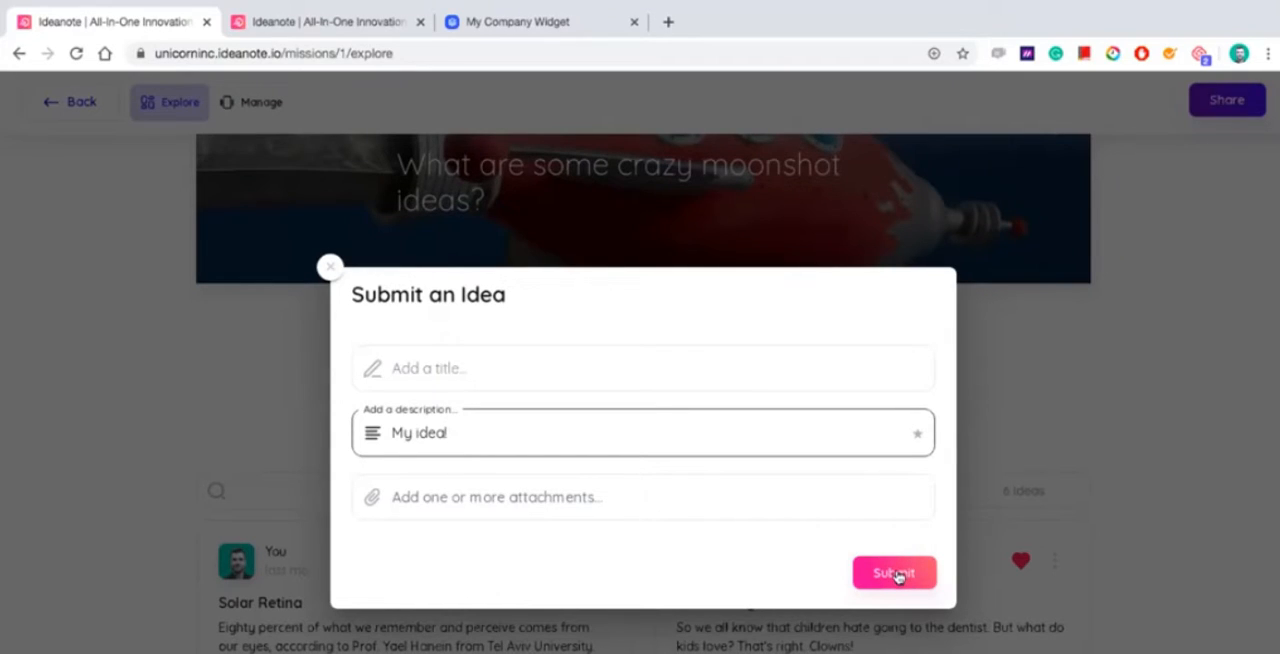
click(892, 572)
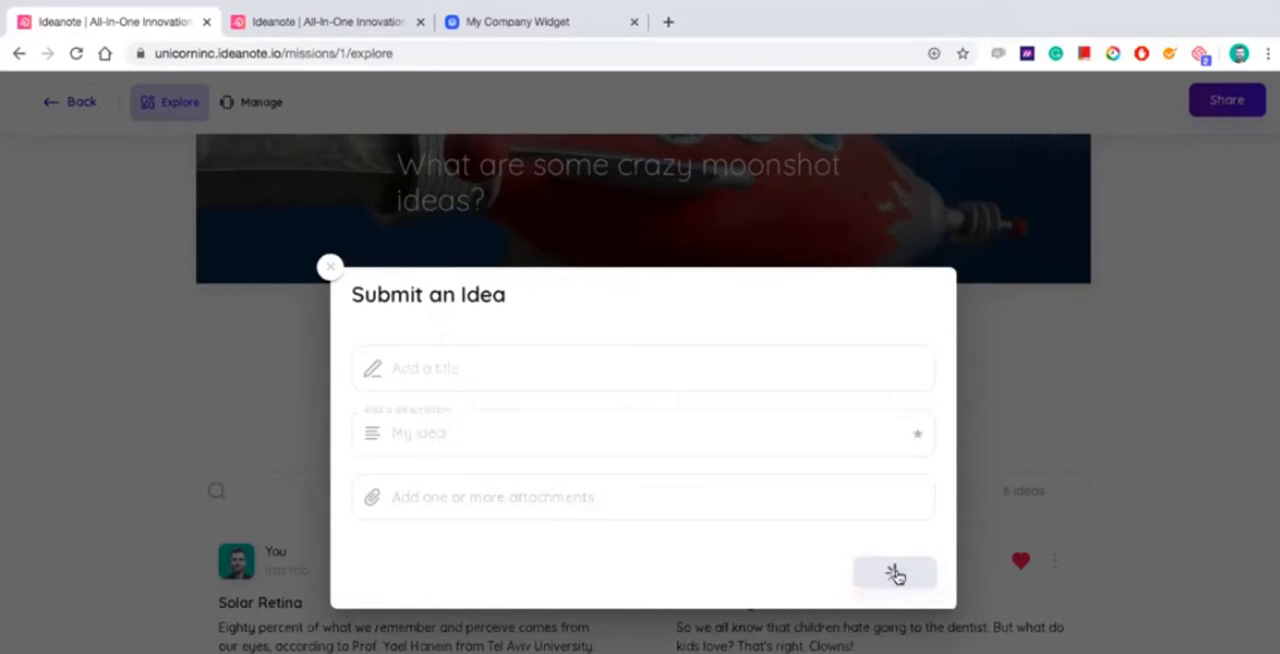
Step: Scroll the Explore feed to the newly posted My idea! card
click(894, 572)
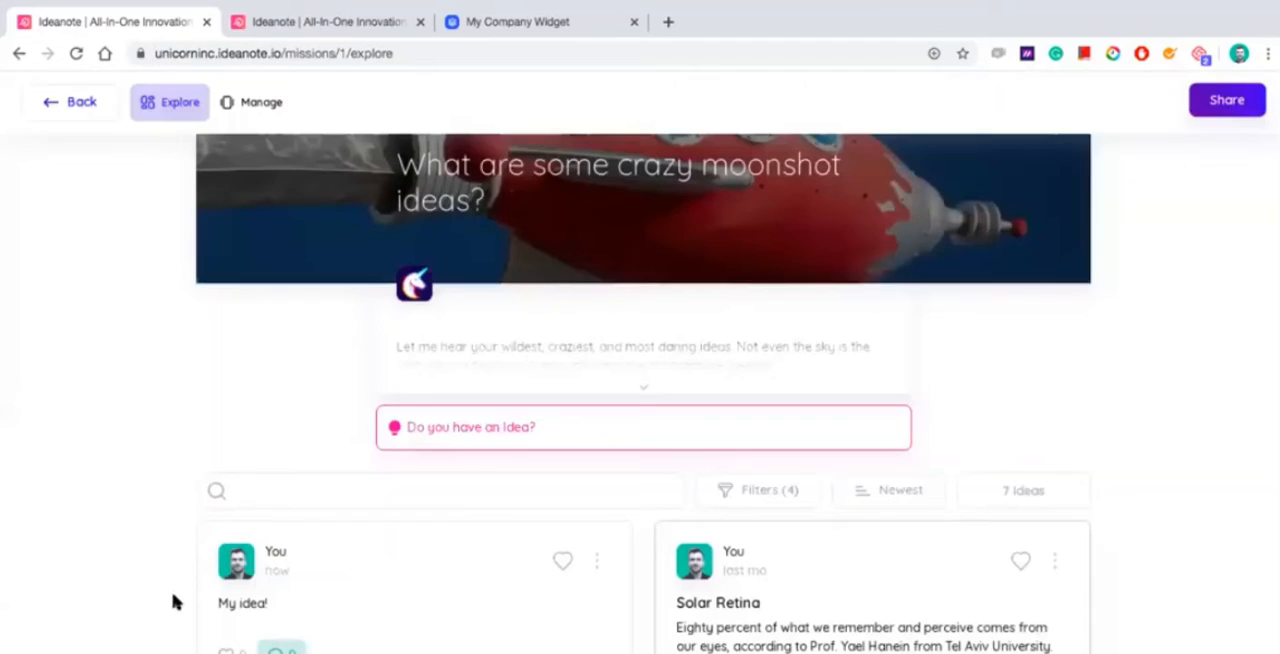
scroll(down, 3)
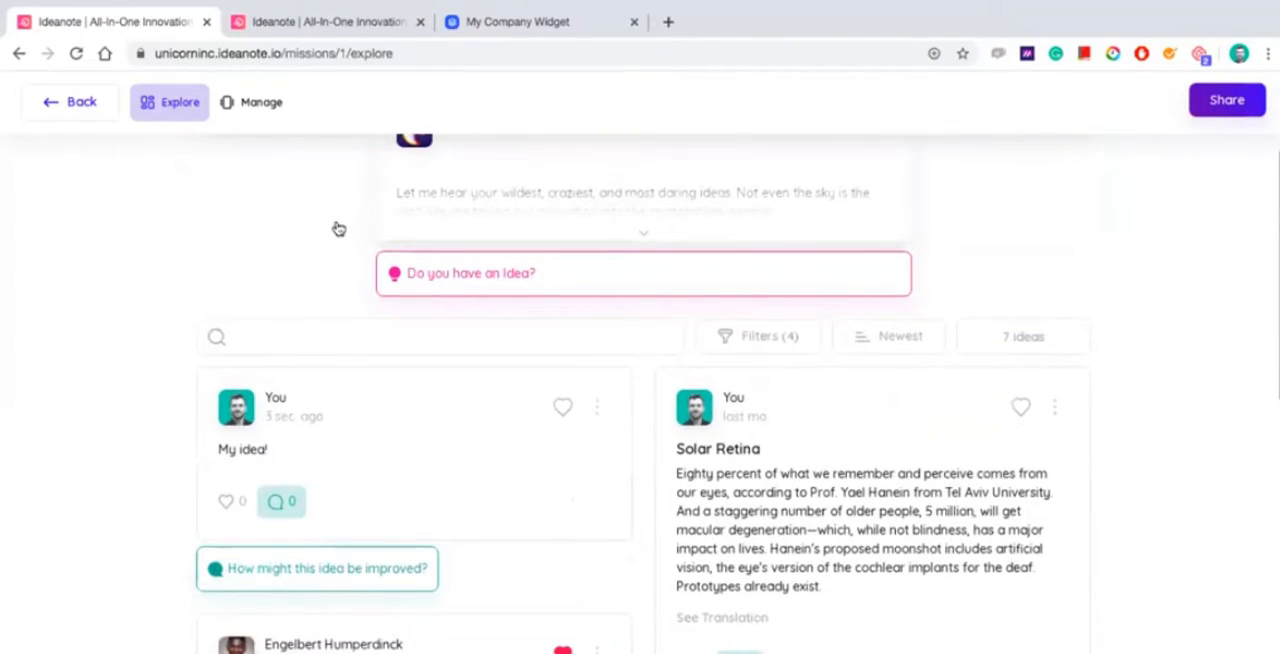
scroll(down, 3)
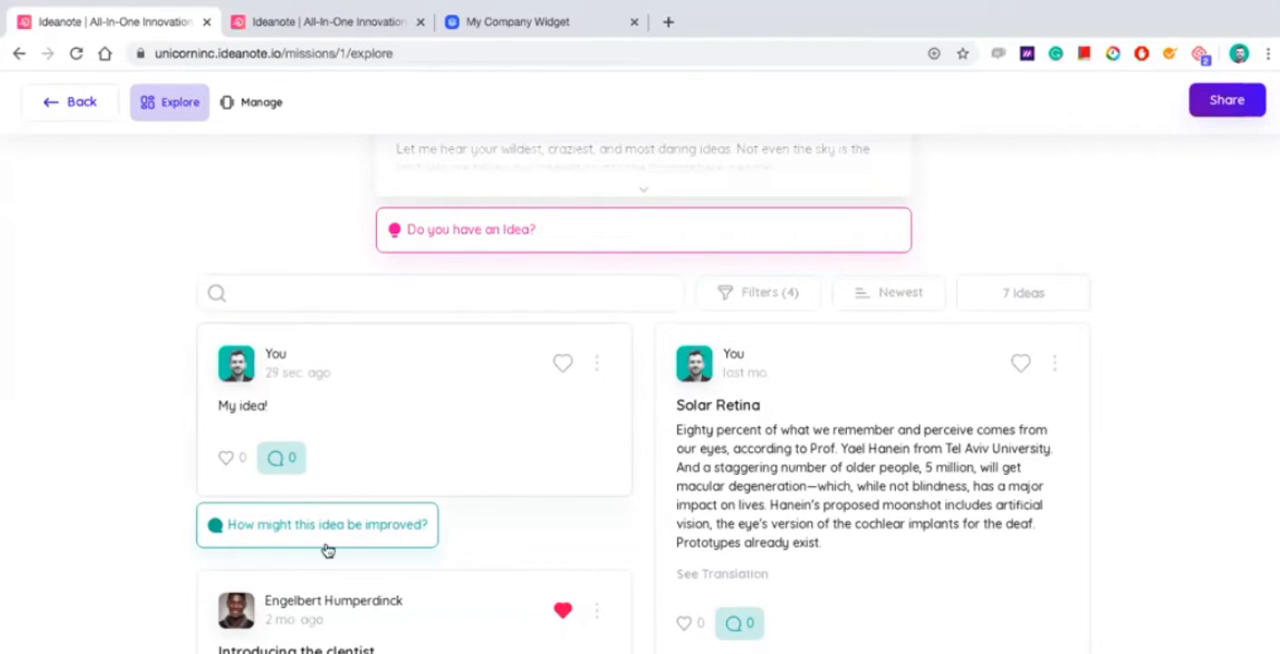
mouse_move(452, 536)
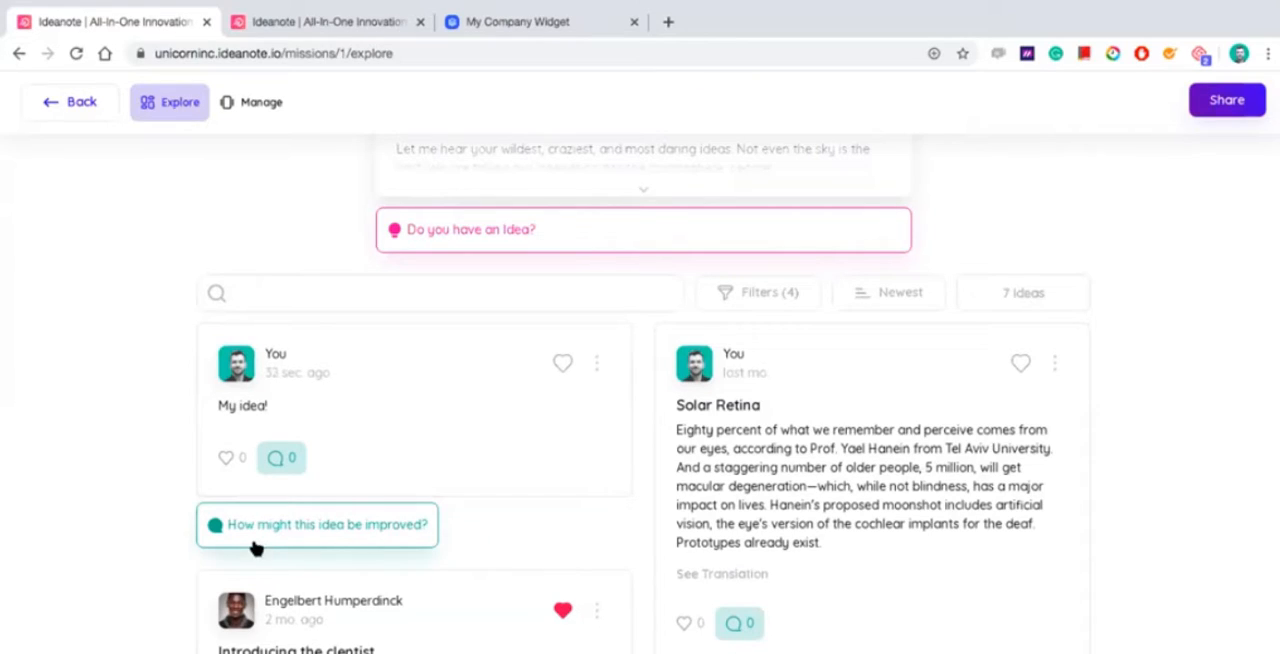
mouse_move(310, 548)
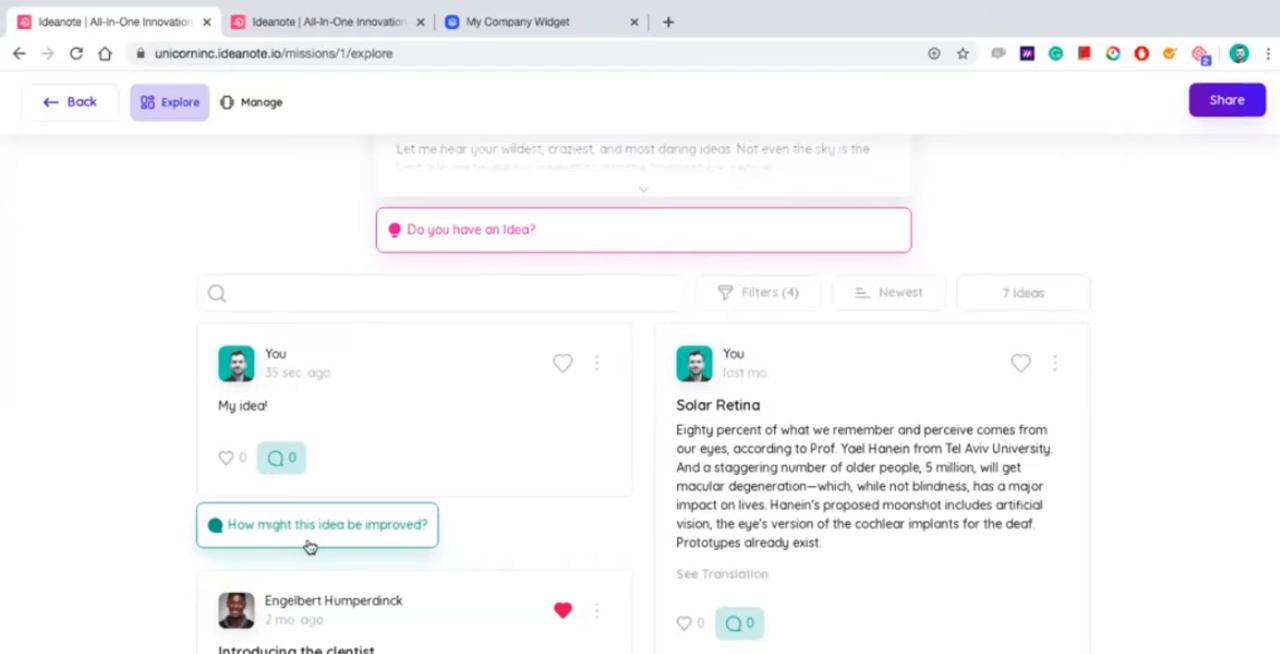
mouse_move(524, 544)
text(Feedback!)
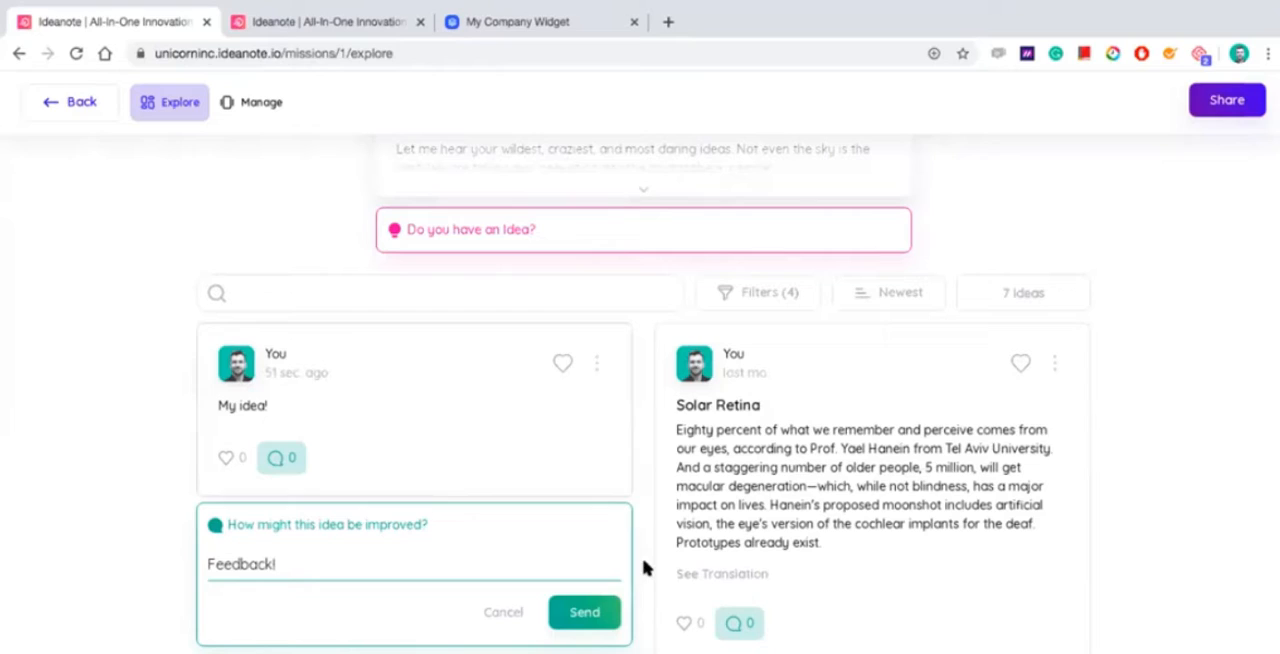
Step: Send the Feedback! comment on the My idea! card
click(584, 612)
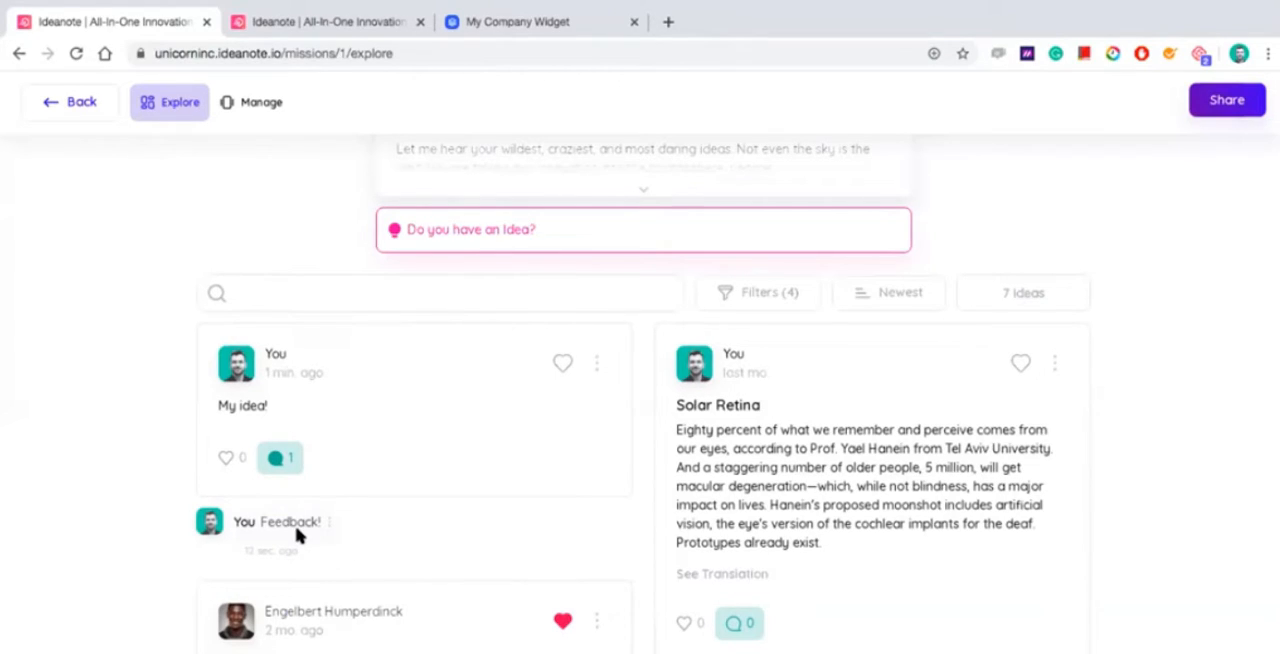
mouse_move(536, 480)
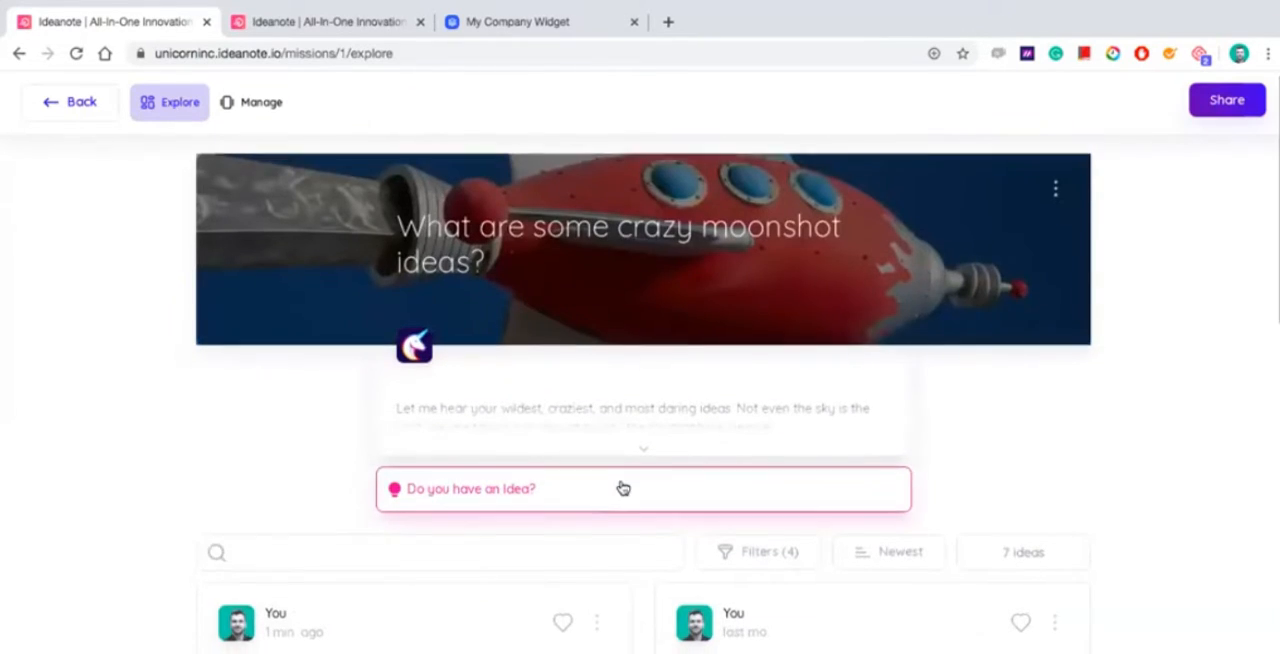
scroll(down, 3)
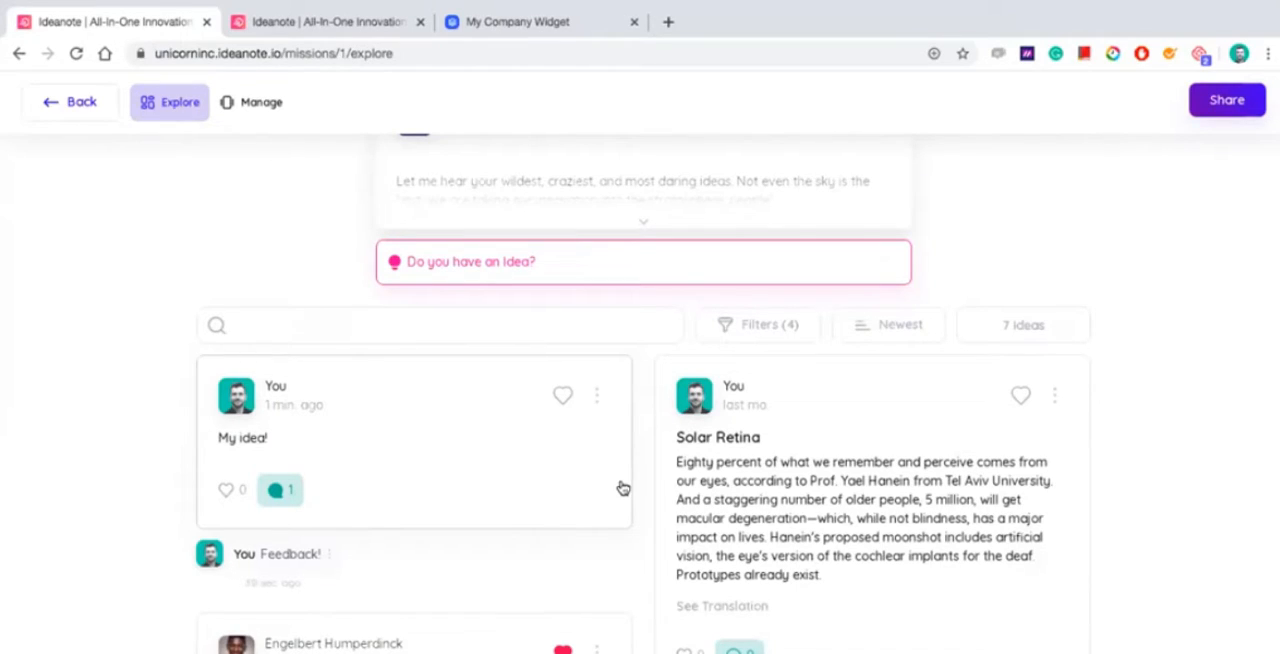
mouse_move(618, 408)
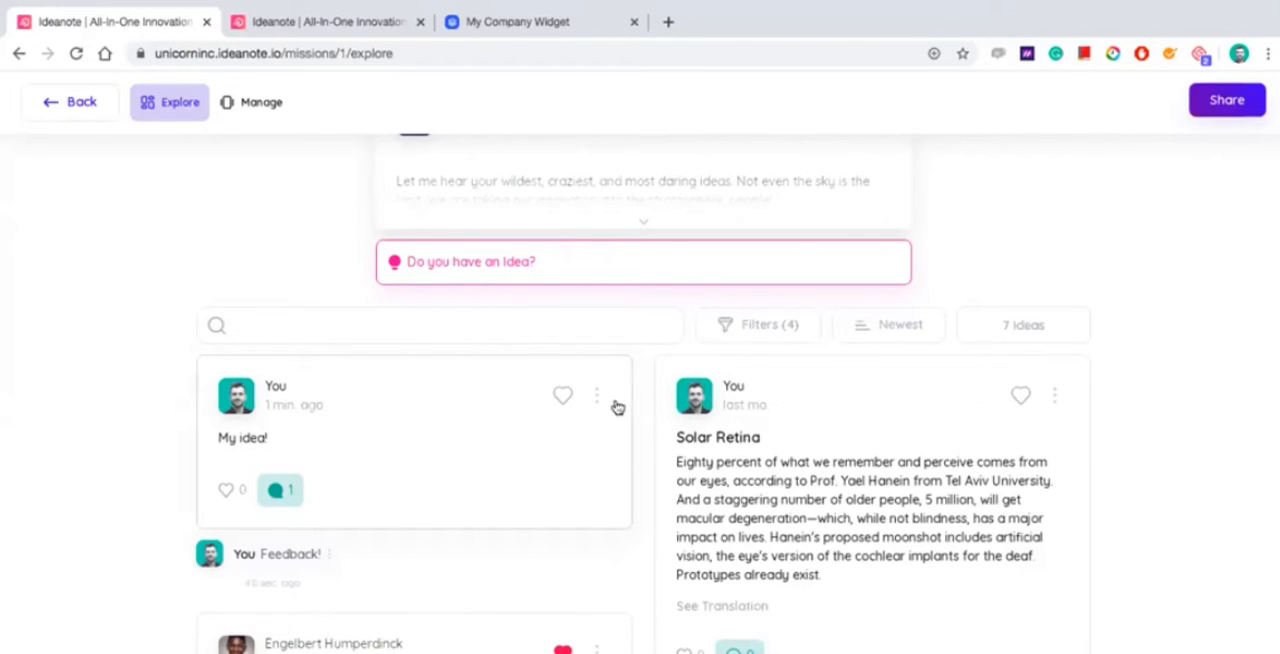
Step: Bring up the options menu of the My idea! card
click(596, 396)
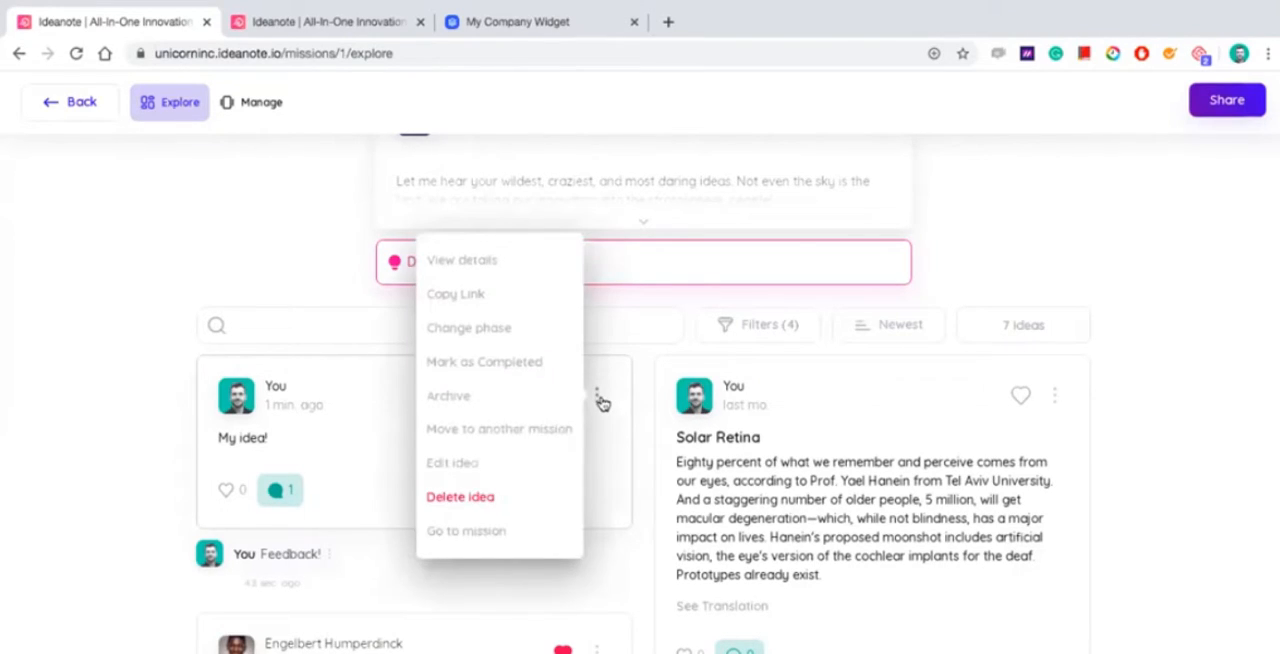
mouse_move(476, 332)
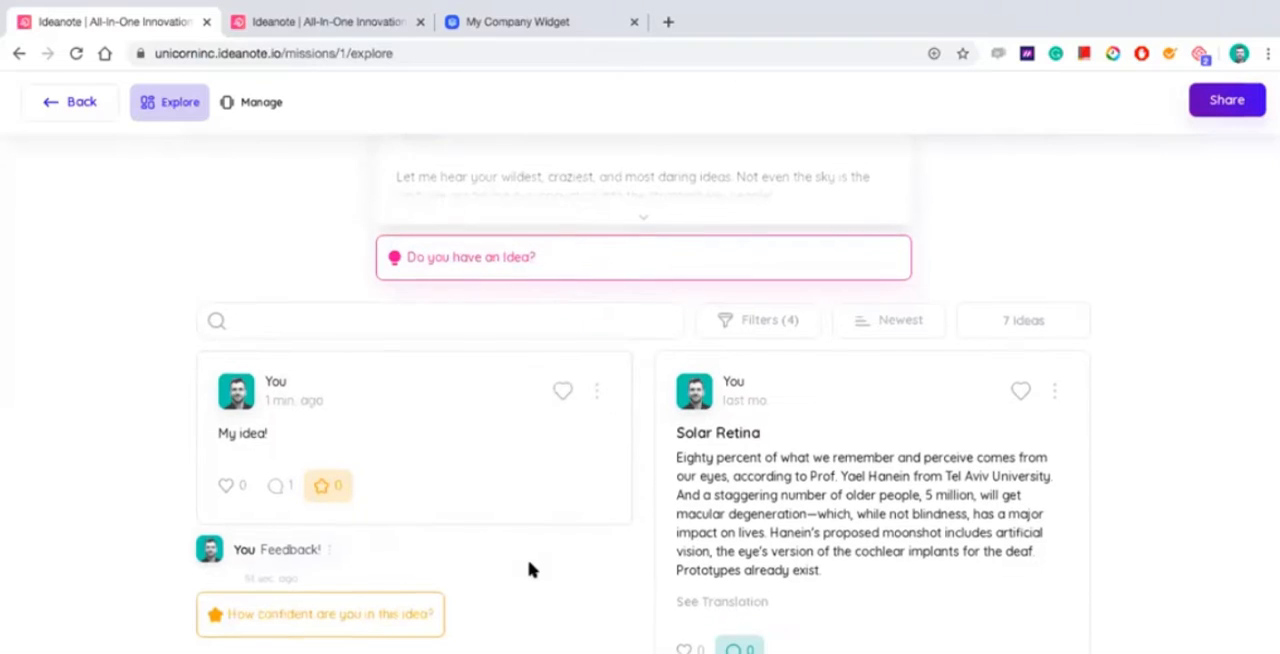
Step: Give My idea! a cost rating and view its rating breakdown
scroll(down, 3)
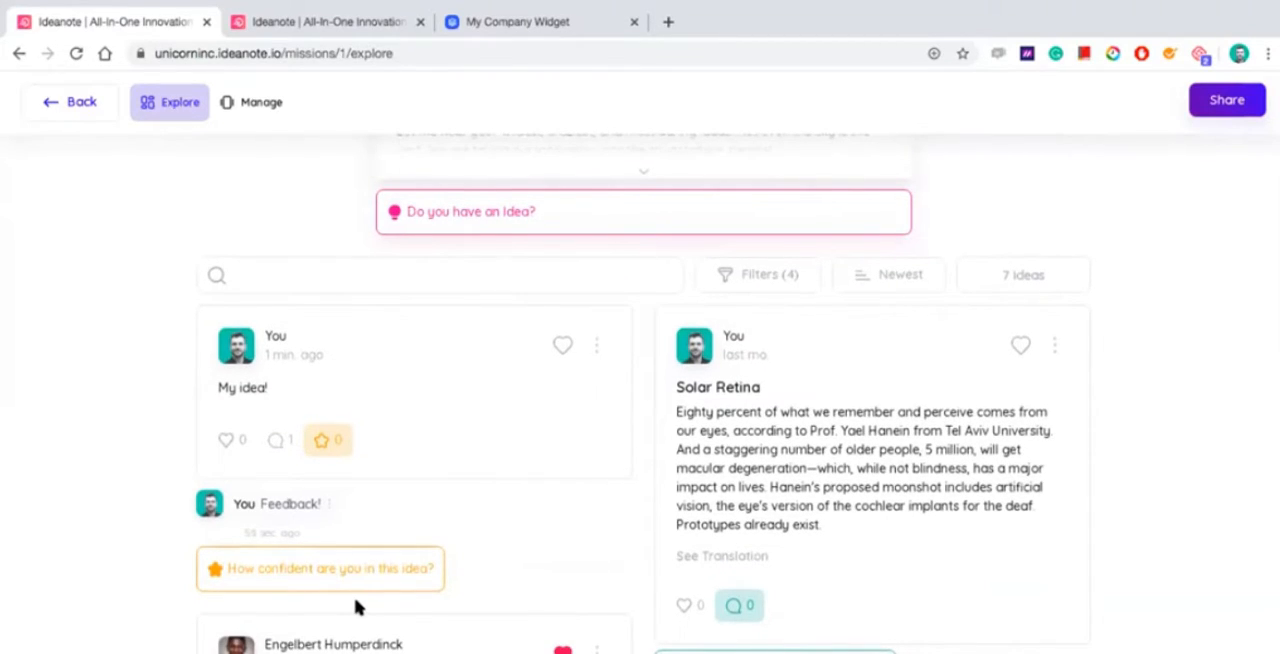
mouse_move(364, 588)
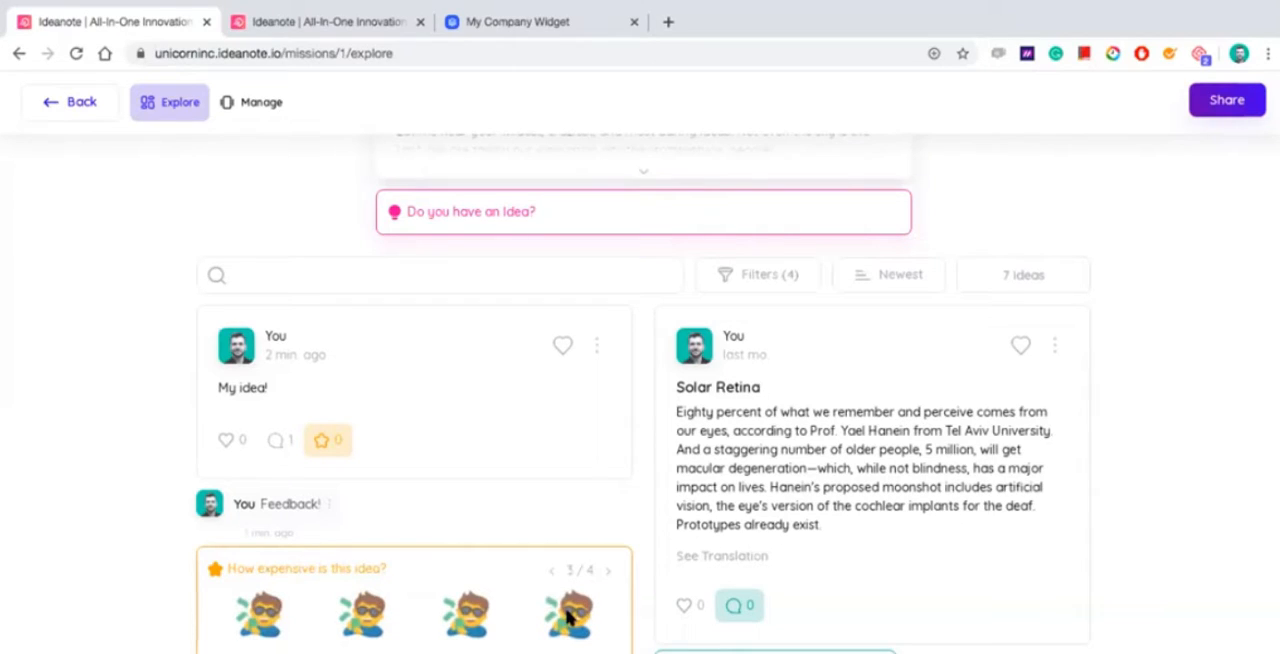
click(608, 570)
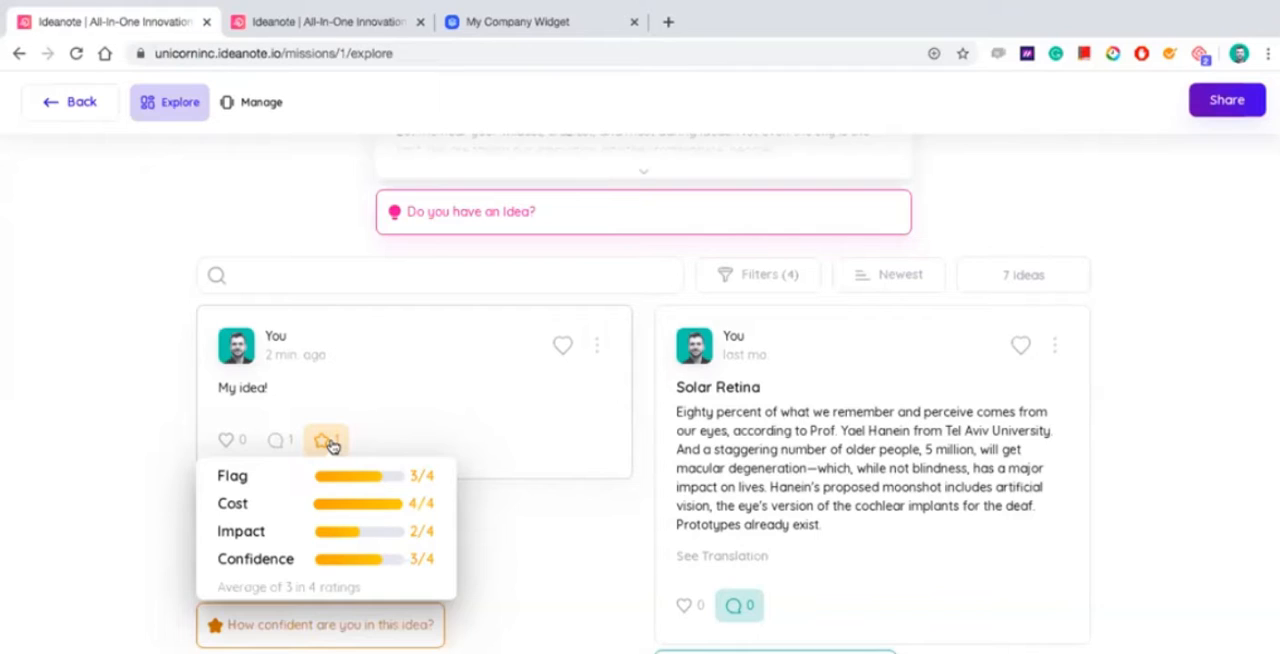
click(324, 440)
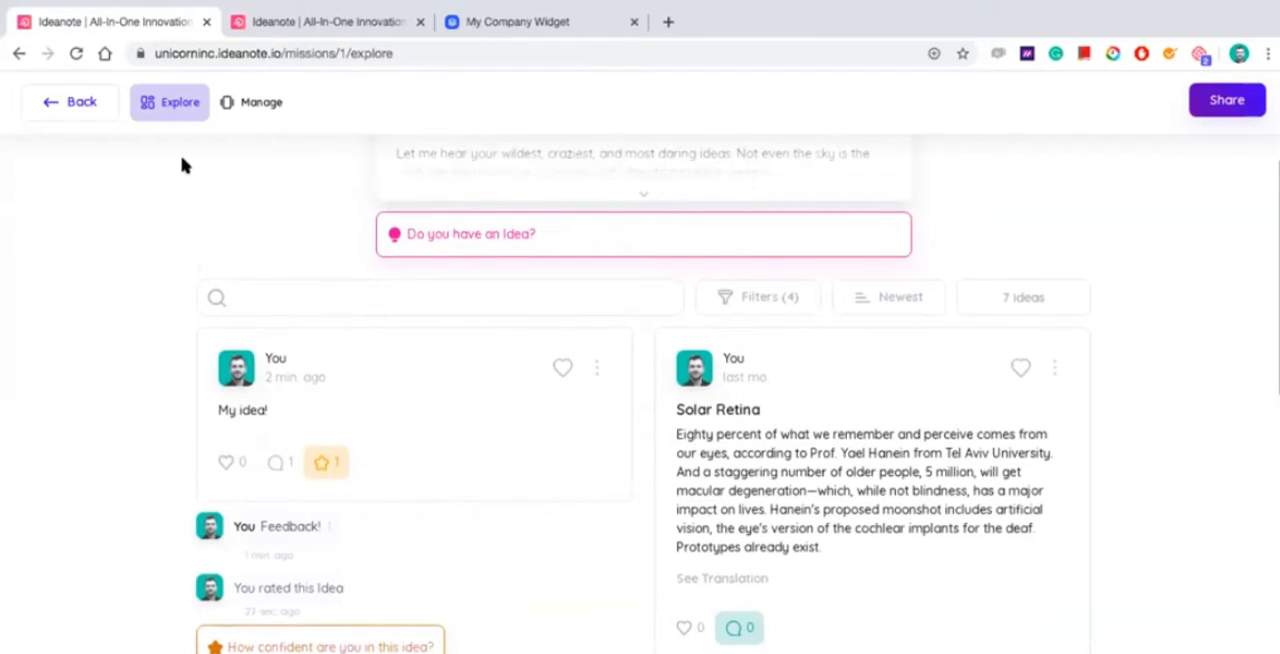
mouse_move(178, 132)
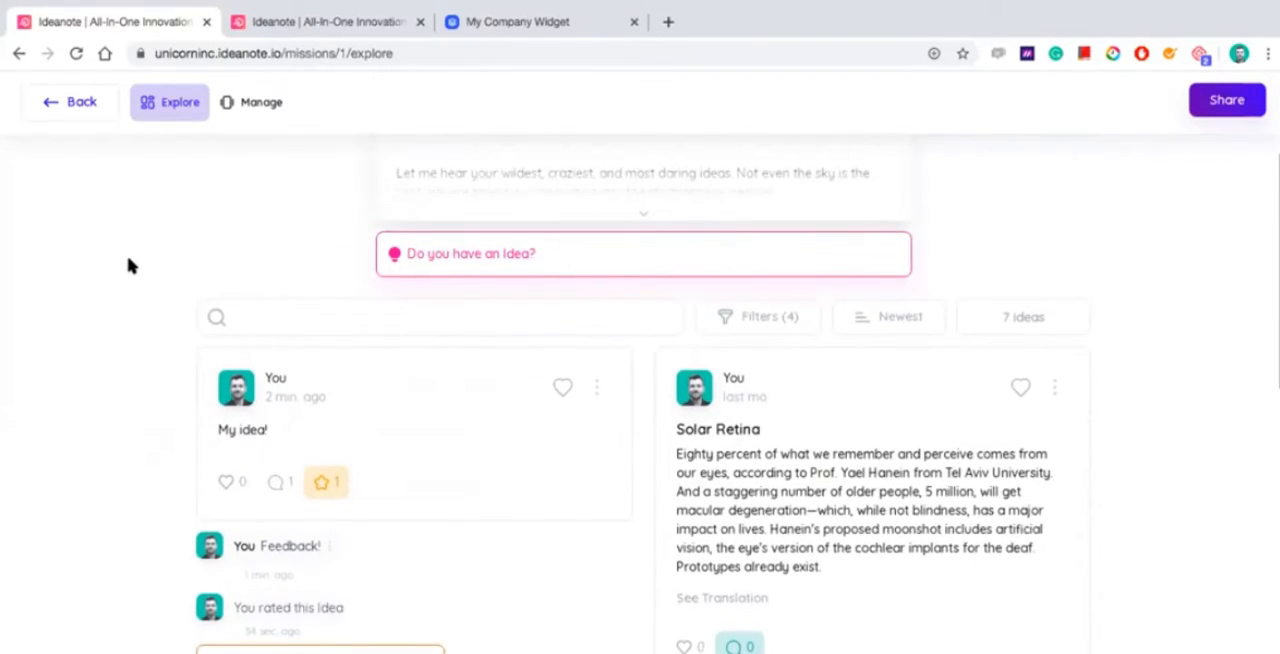
Step: Switch the moonshot mission to its Manage board view
scroll(down, 3)
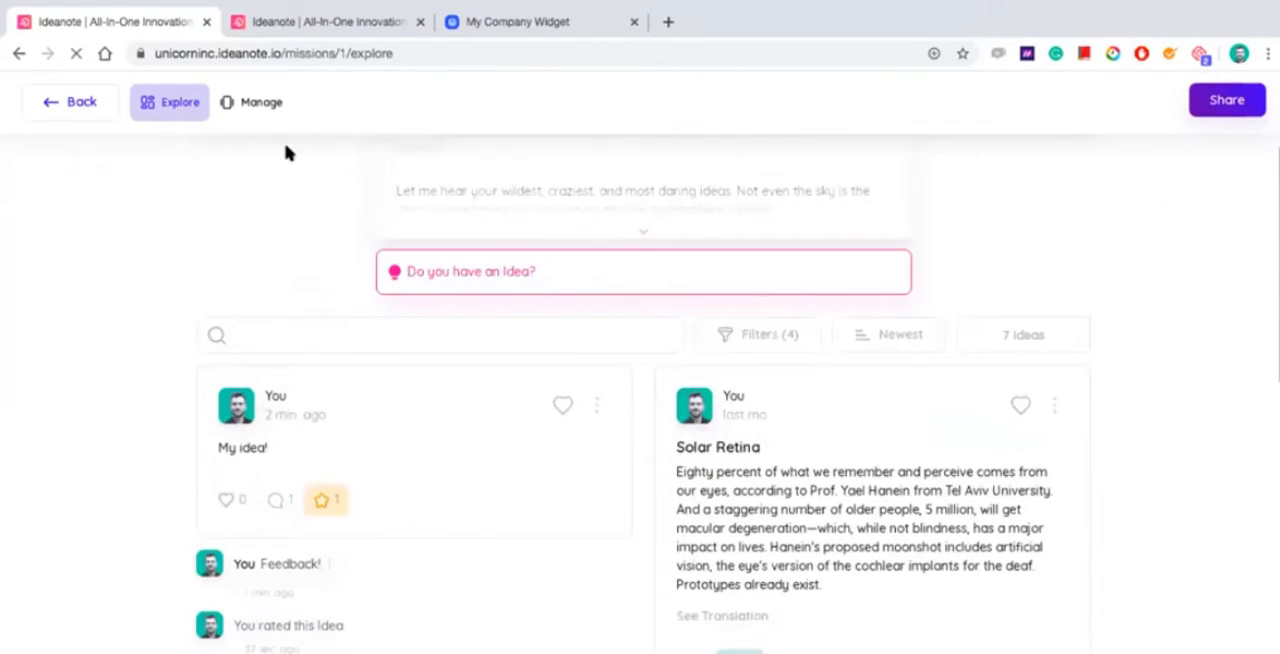
click(252, 100)
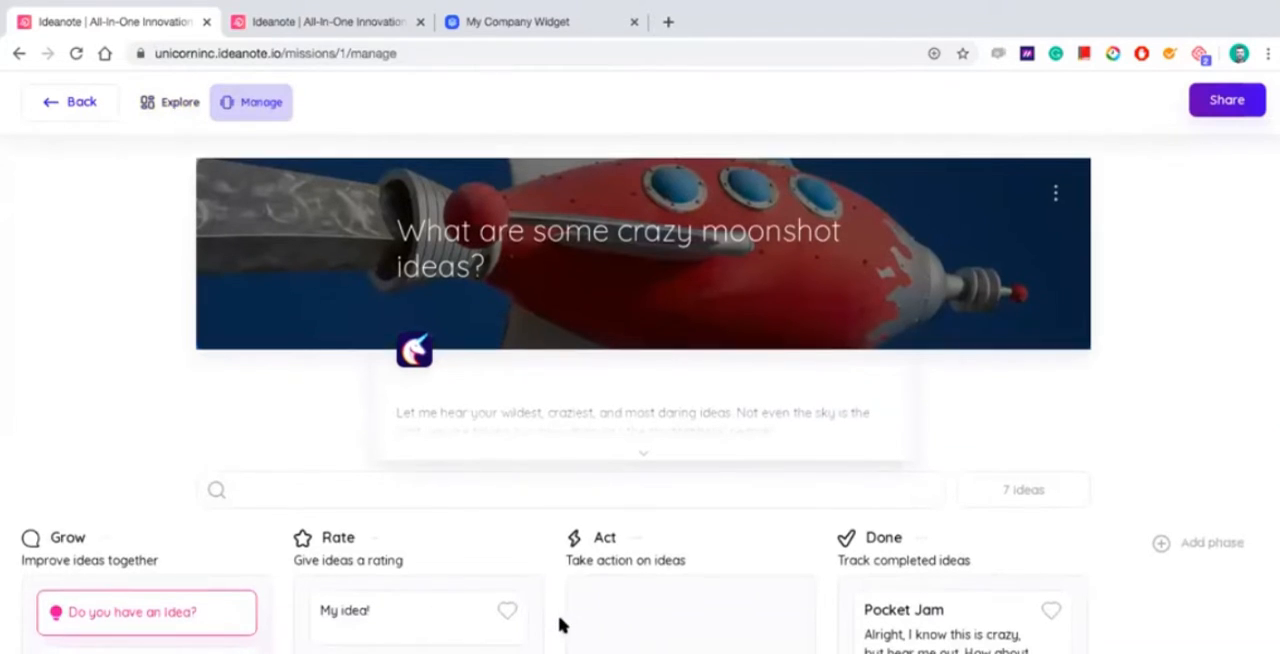
Step: Bring up the details of the My idea! card on the Manage board
scroll(down, 3)
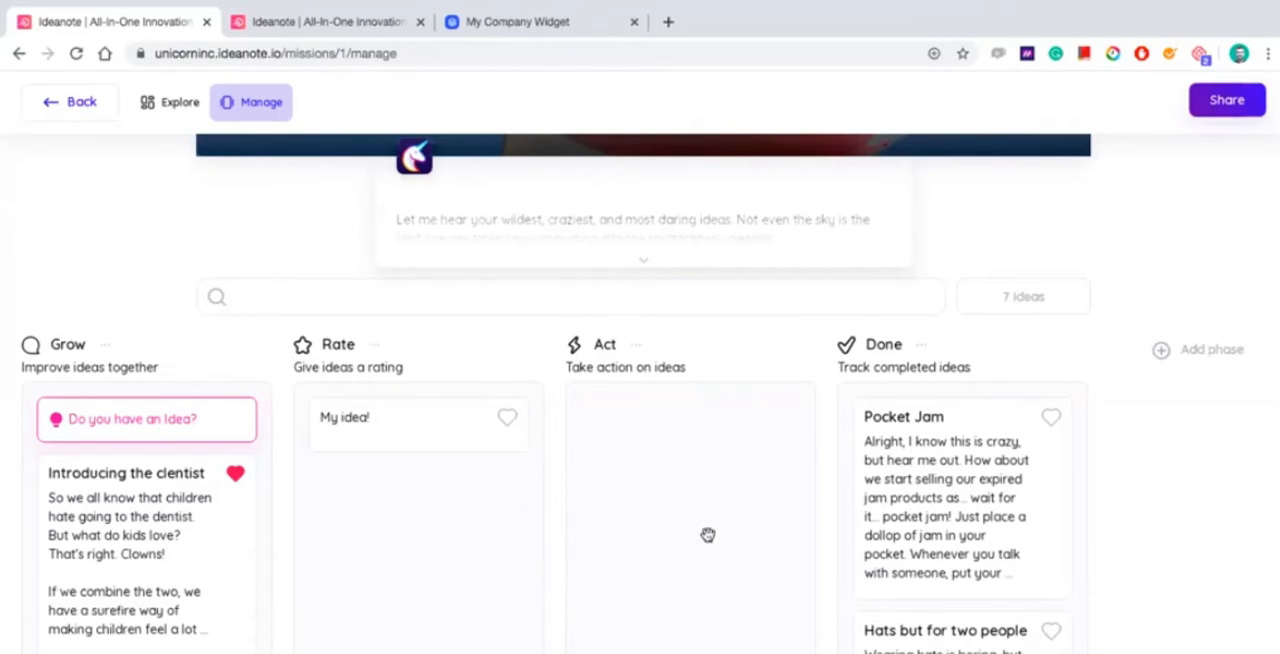
mouse_move(200, 594)
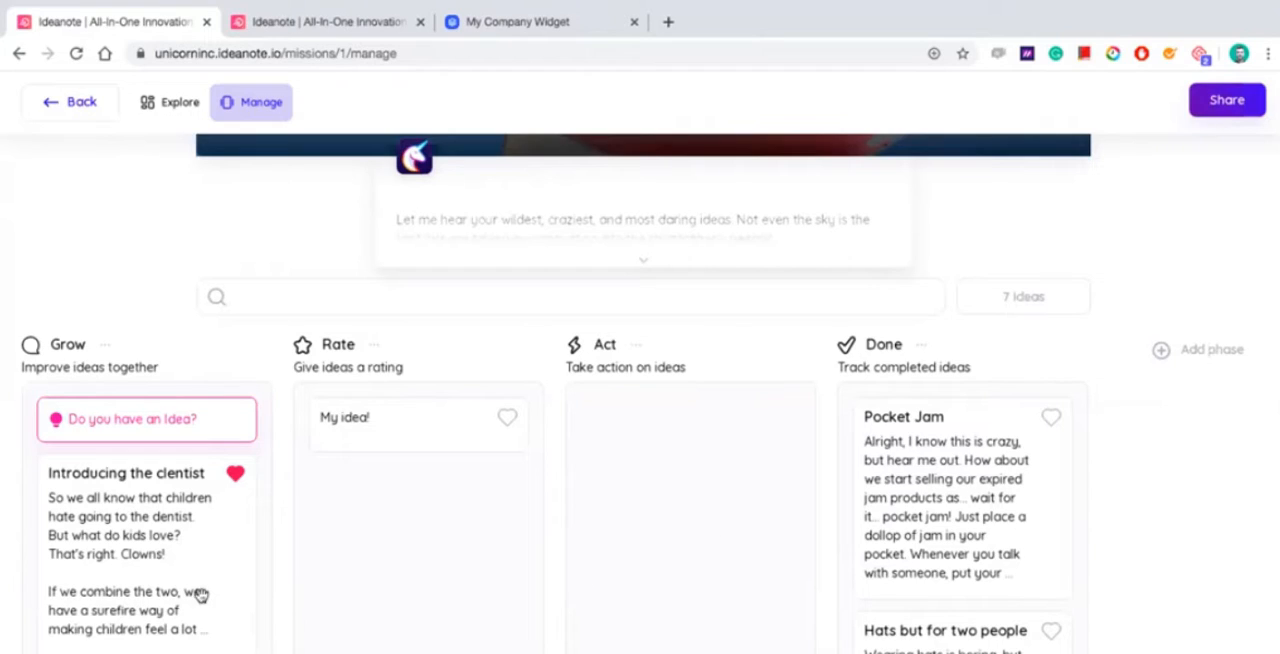
mouse_move(164, 612)
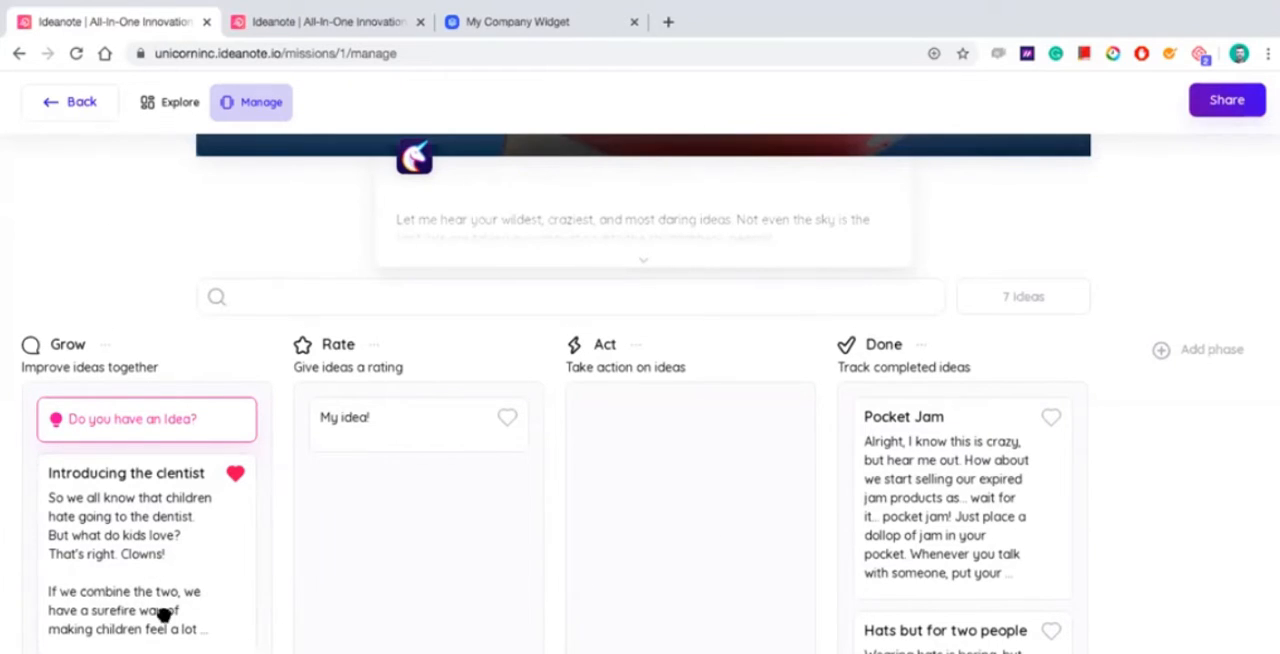
mouse_move(210, 602)
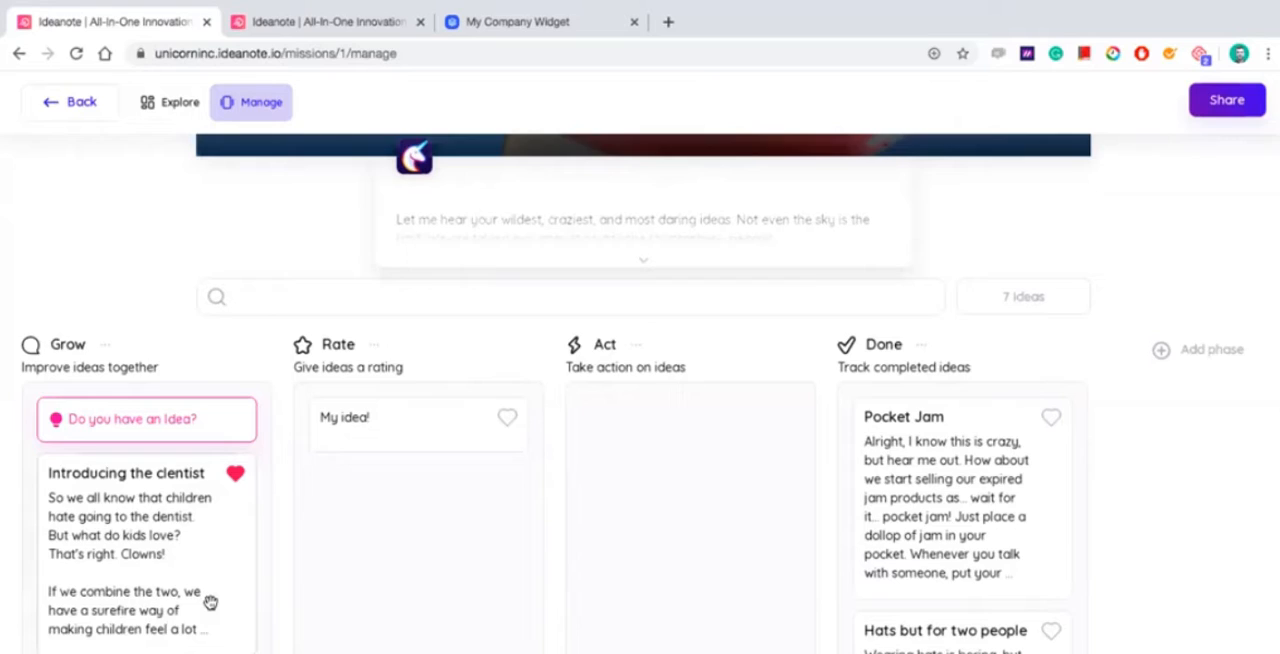
mouse_move(384, 414)
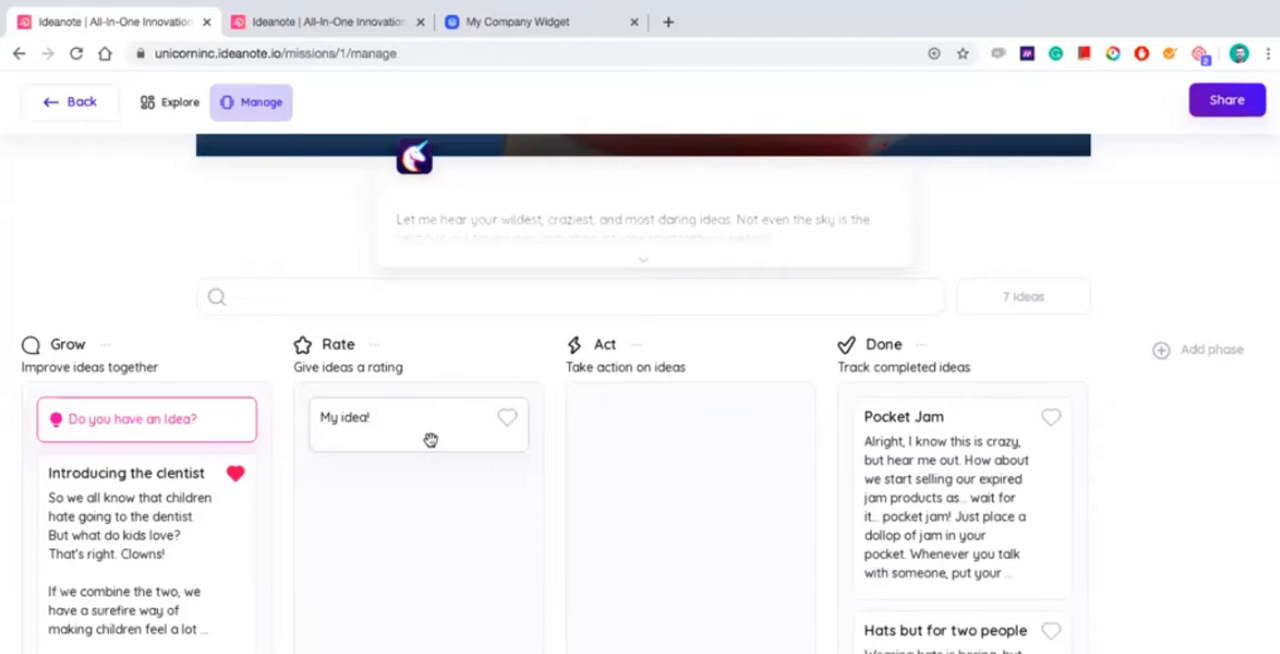
mouse_move(432, 440)
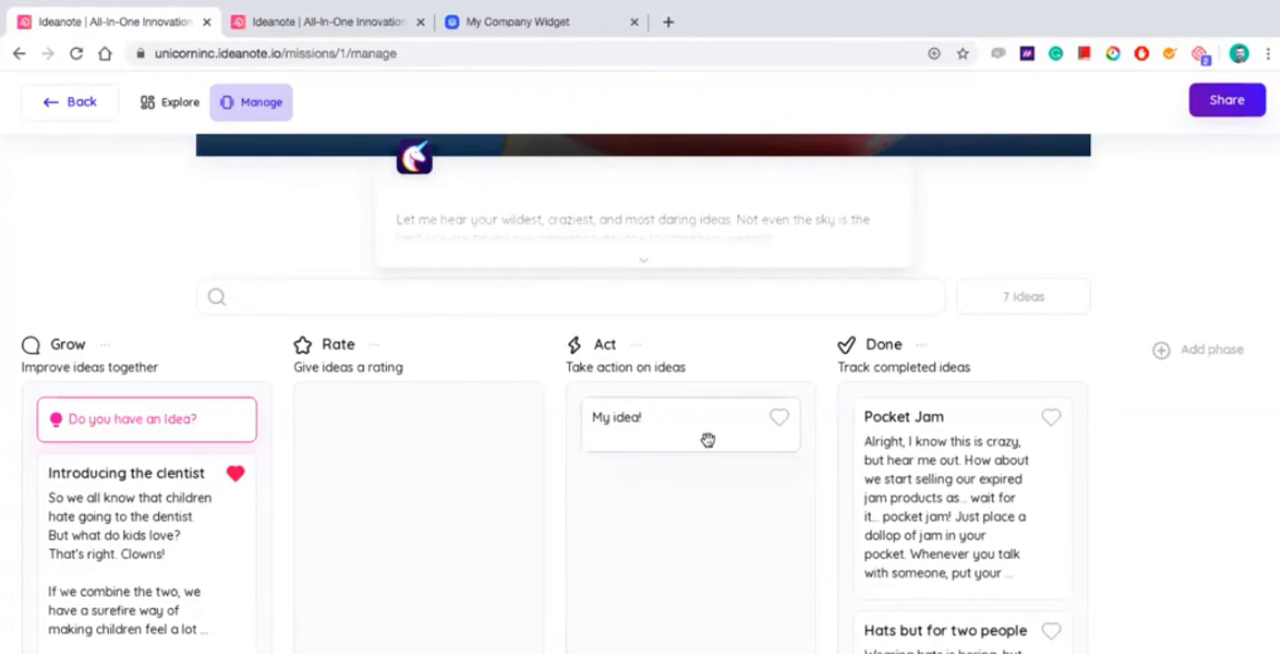
click(690, 420)
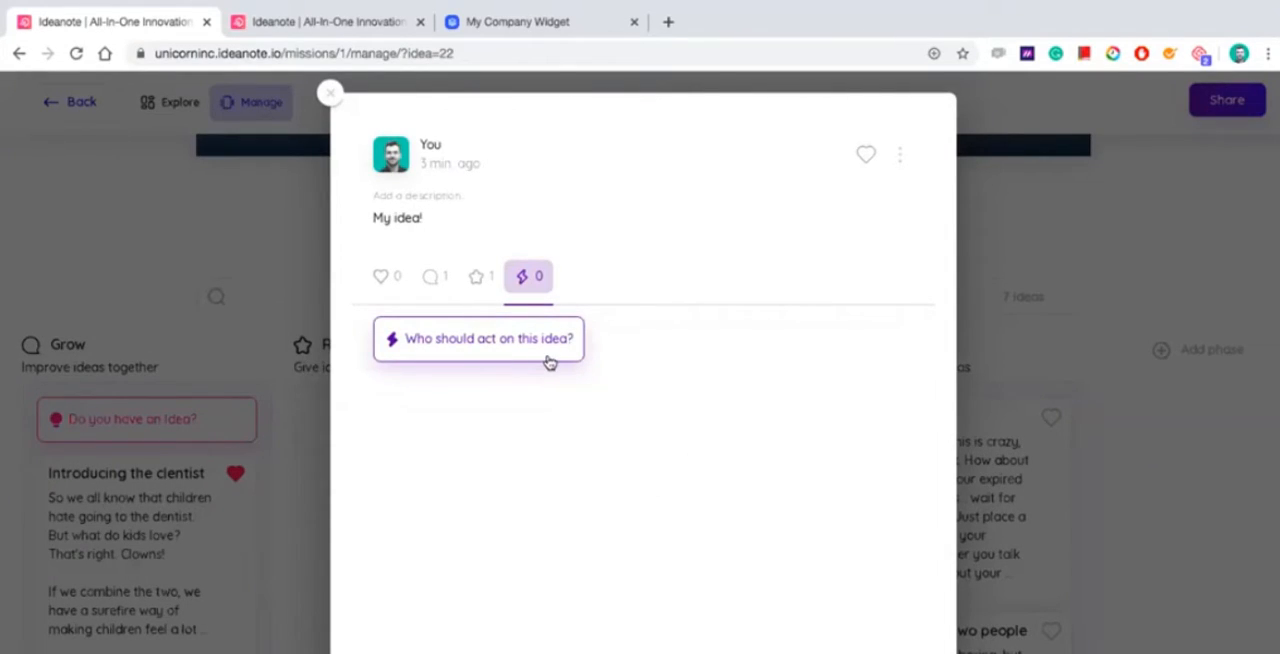
Step: Assign the suggested teammate Sally to act on My idea! and return to the board
click(480, 338)
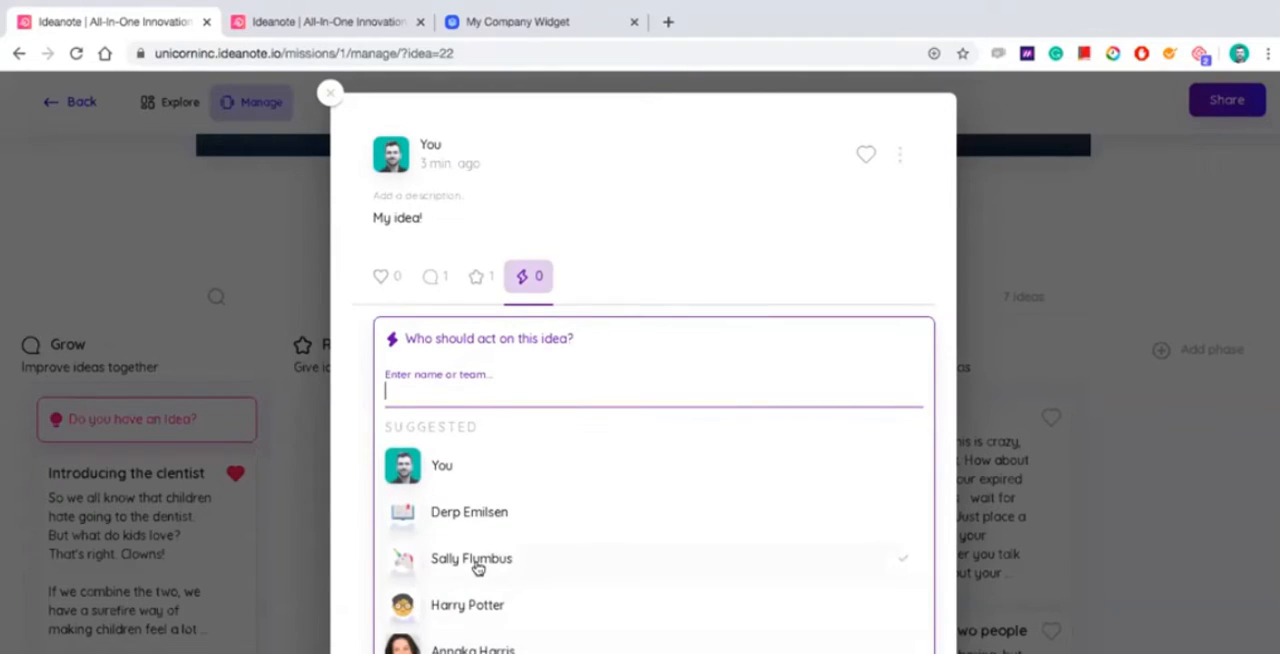
click(472, 558)
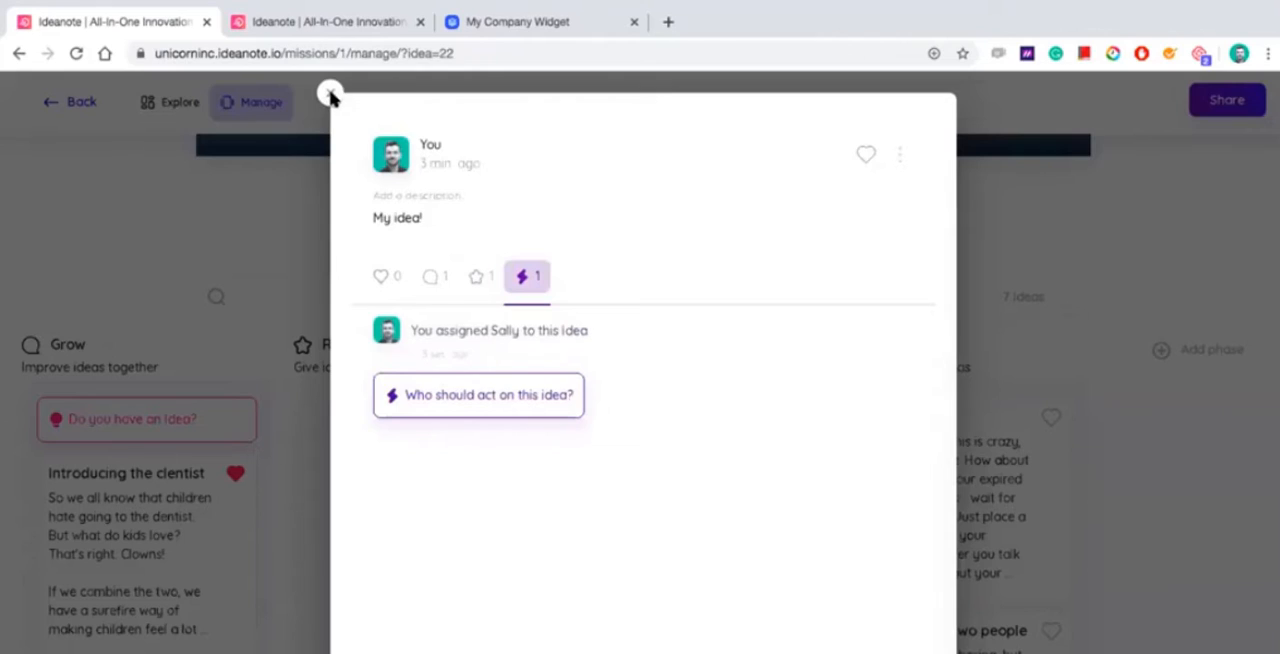
click(332, 92)
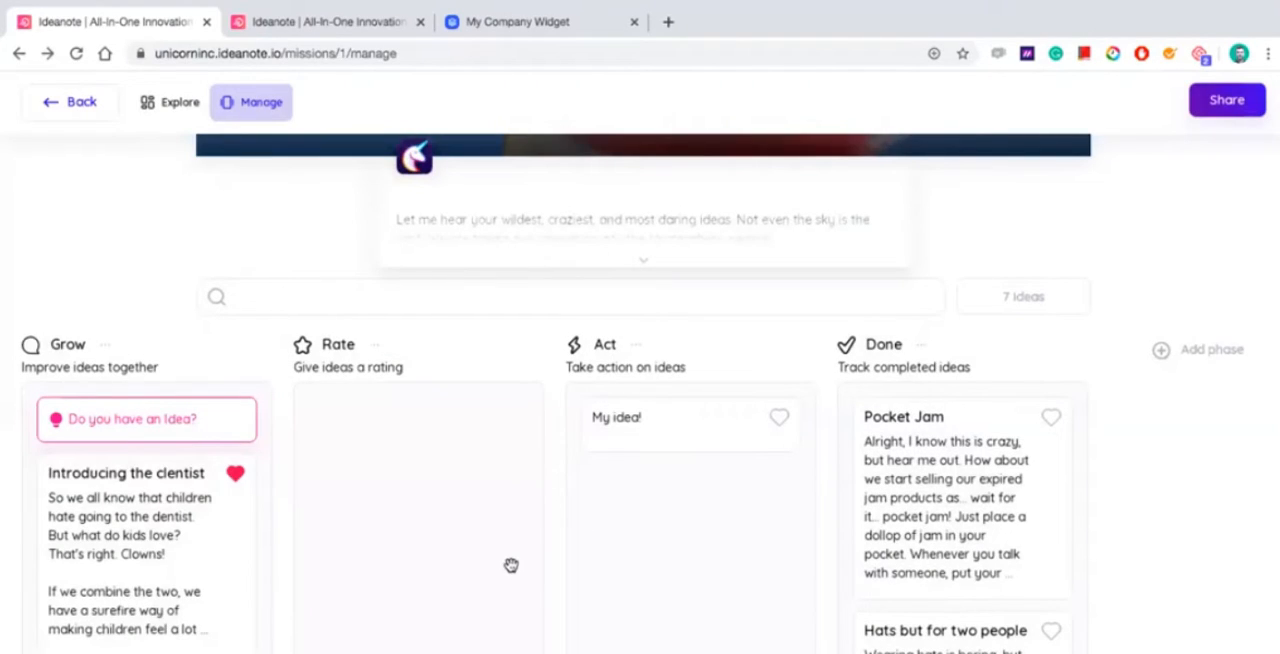
mouse_move(608, 564)
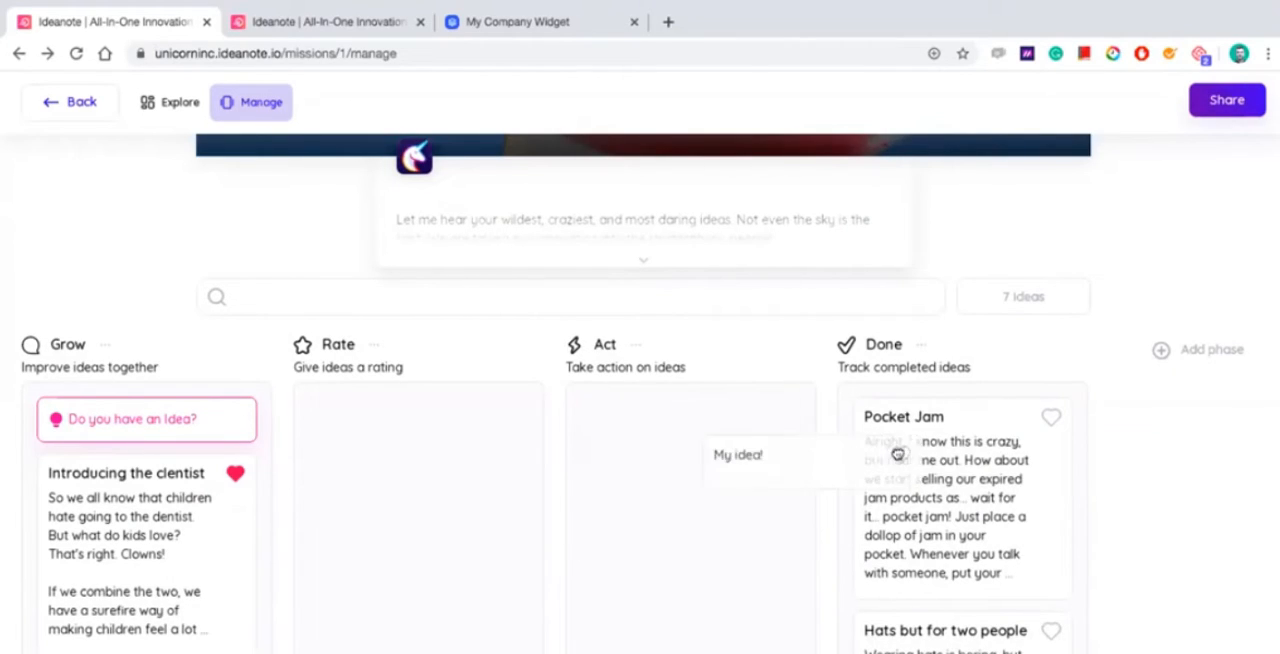
mouse_move(976, 434)
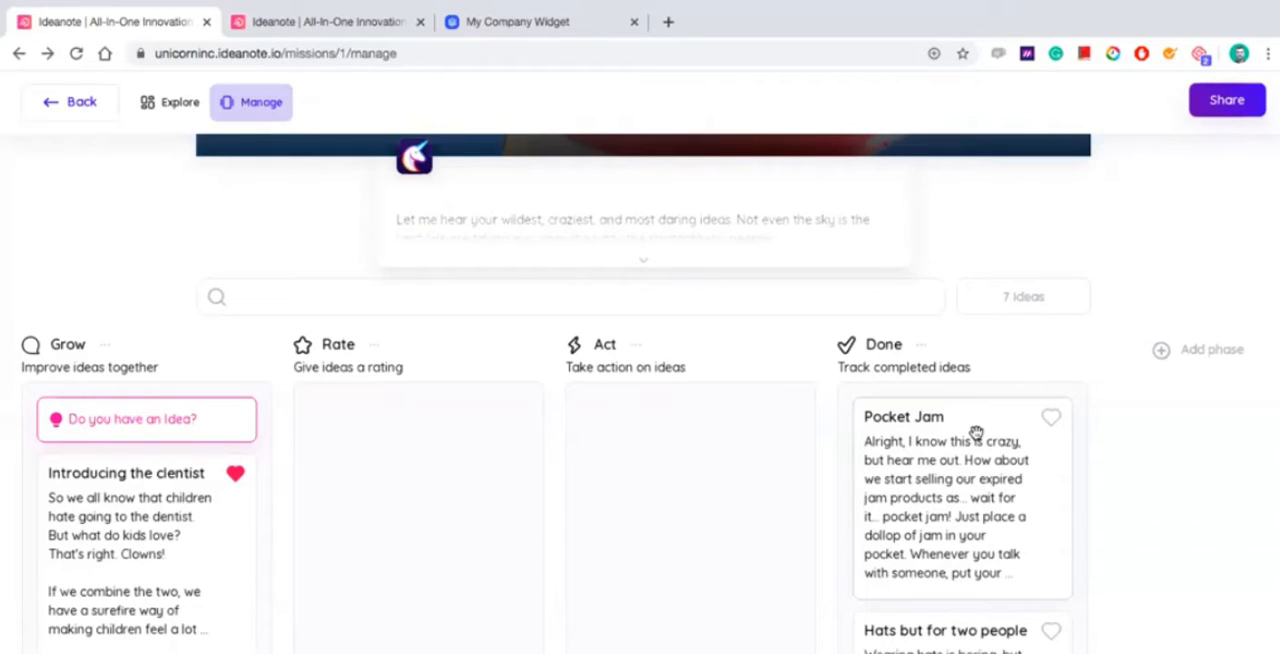
mouse_move(358, 348)
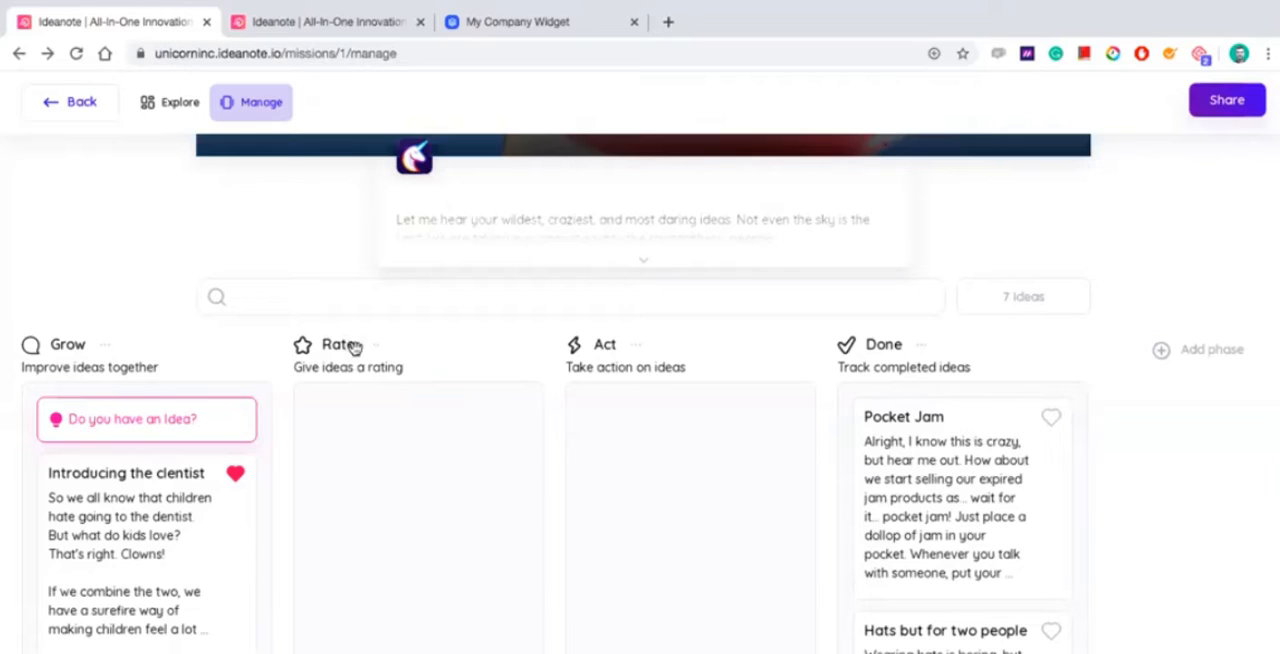
mouse_move(388, 384)
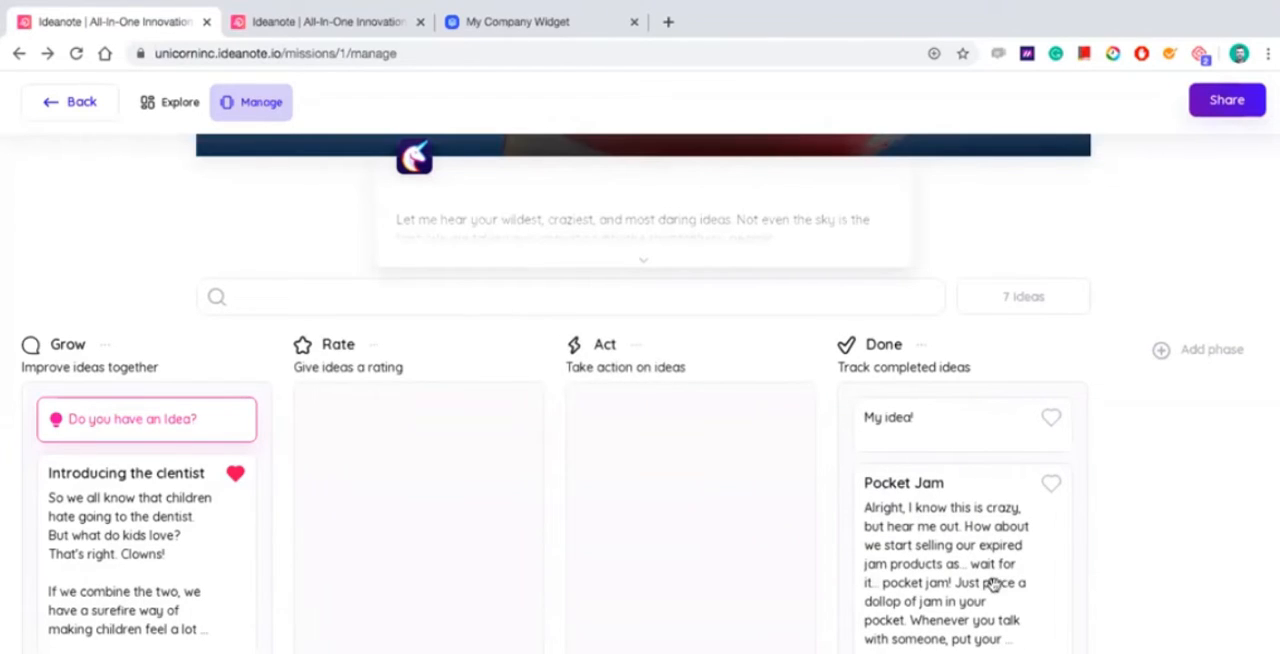
mouse_move(1208, 360)
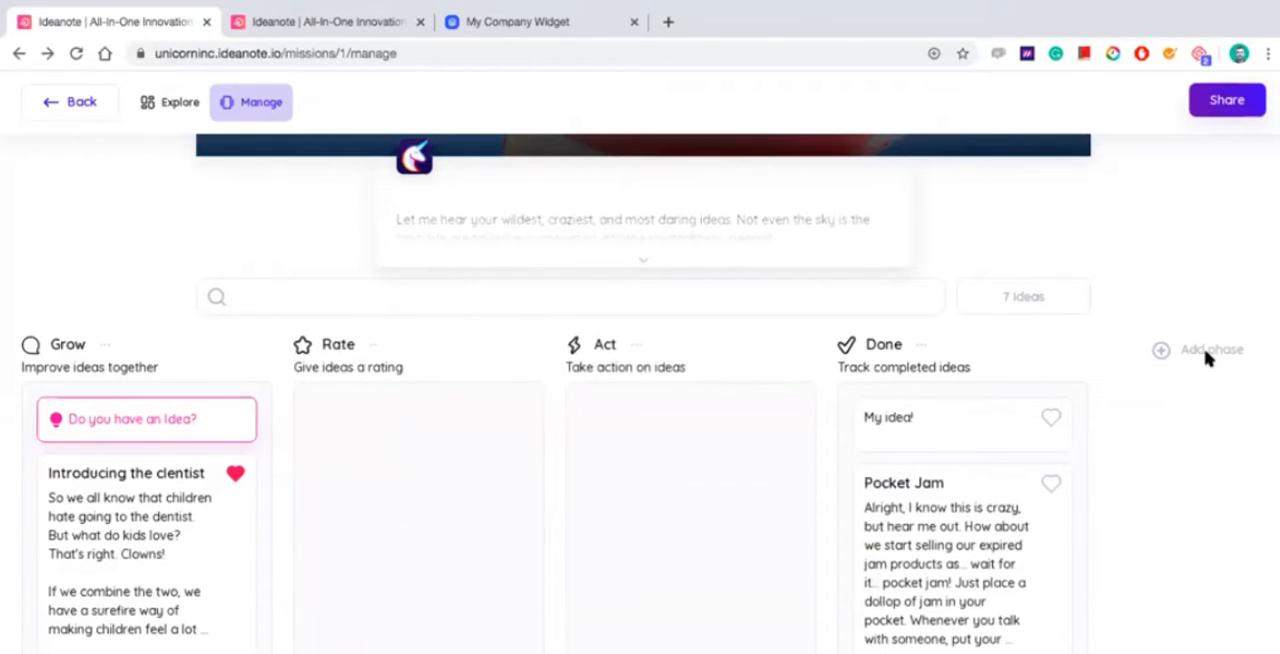
Step: Add a new Review phase to the mission board
click(1208, 348)
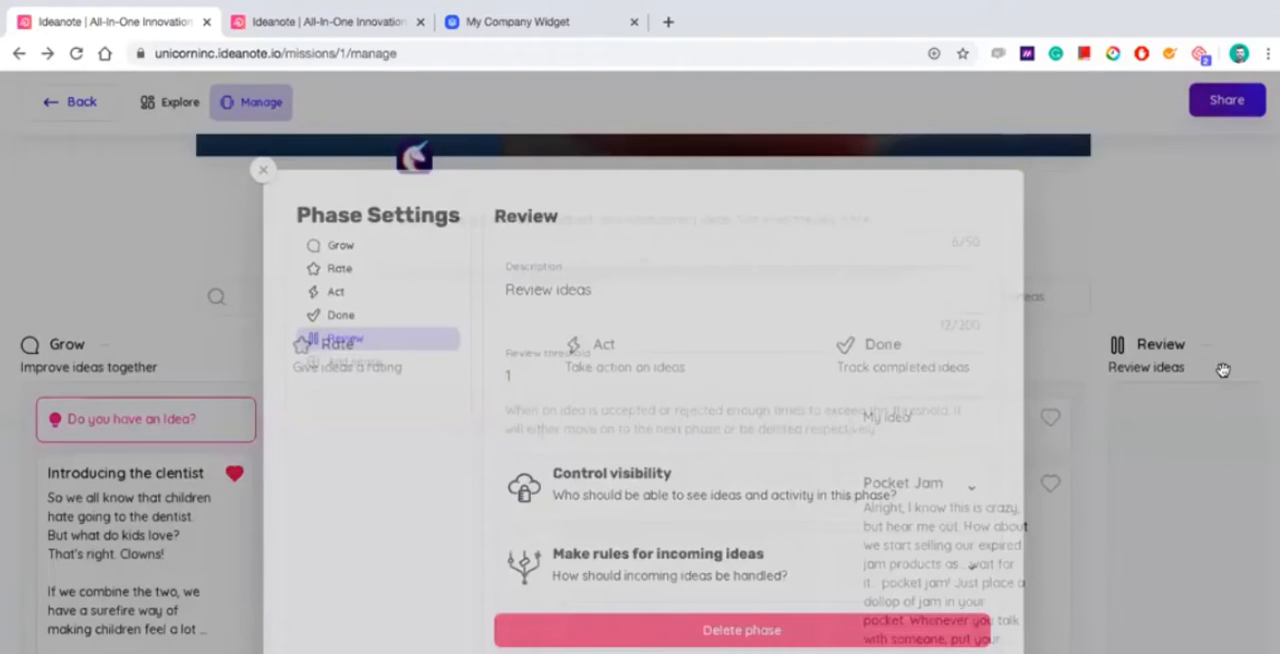
Step: Close the Review phase settings and bring up the mission's sharing options
click(264, 170)
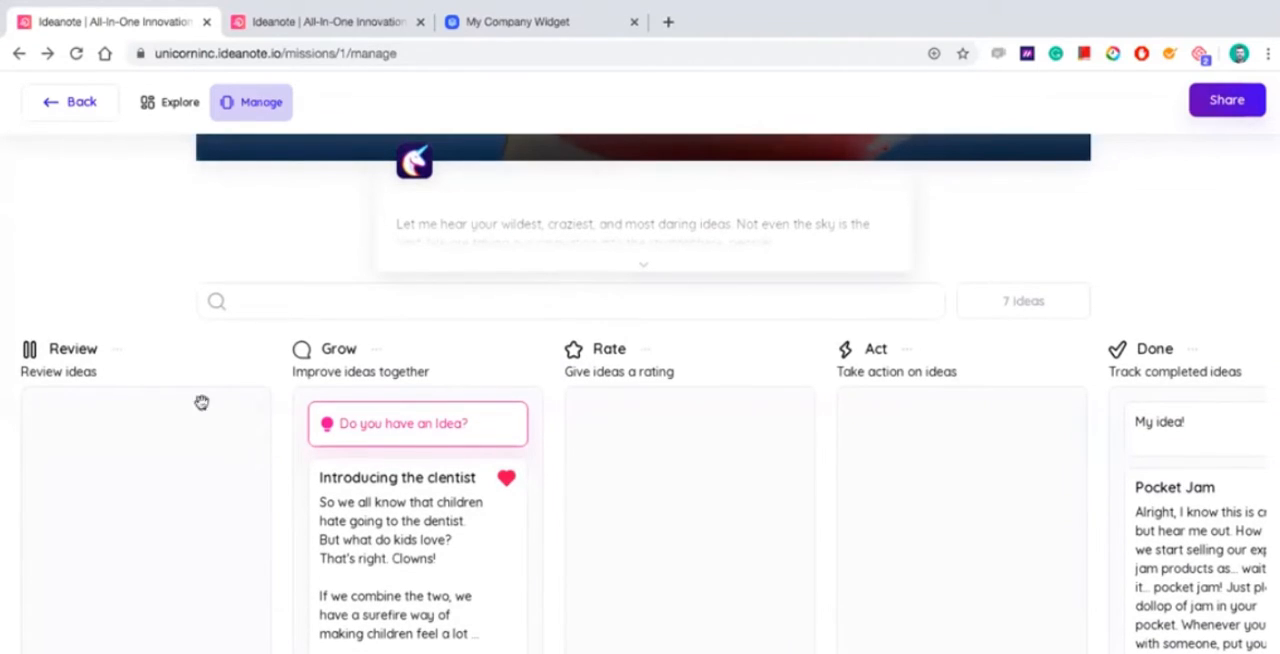
mouse_move(88, 524)
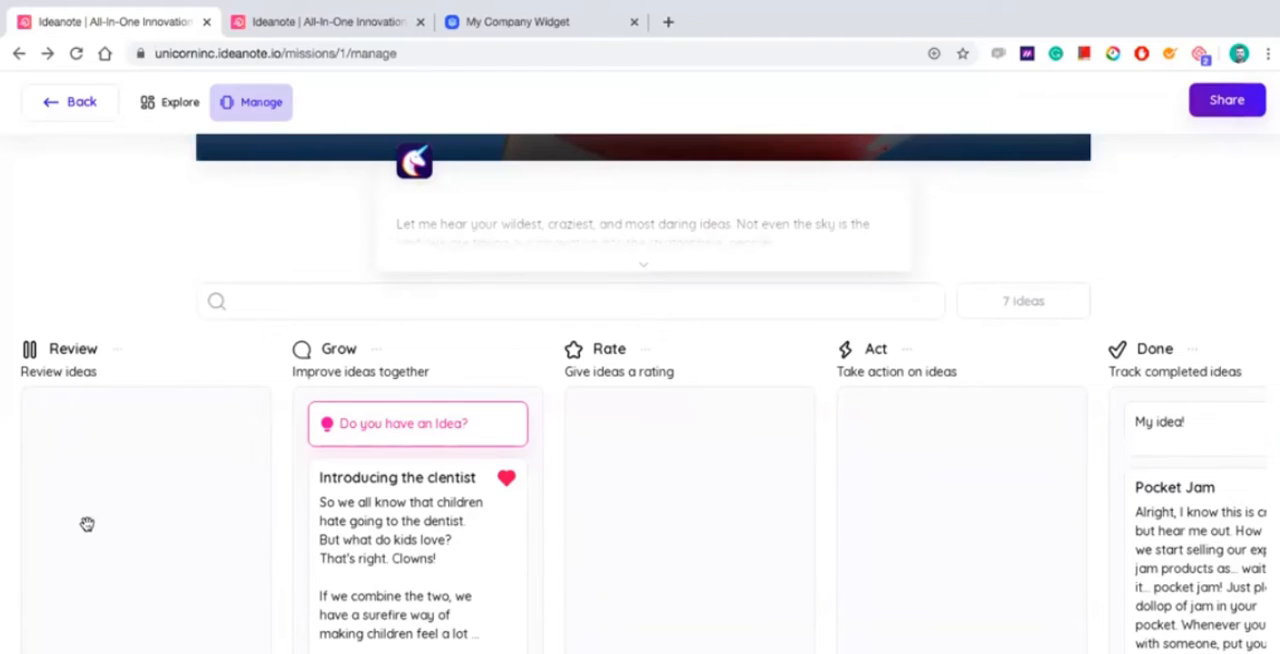
mouse_move(360, 504)
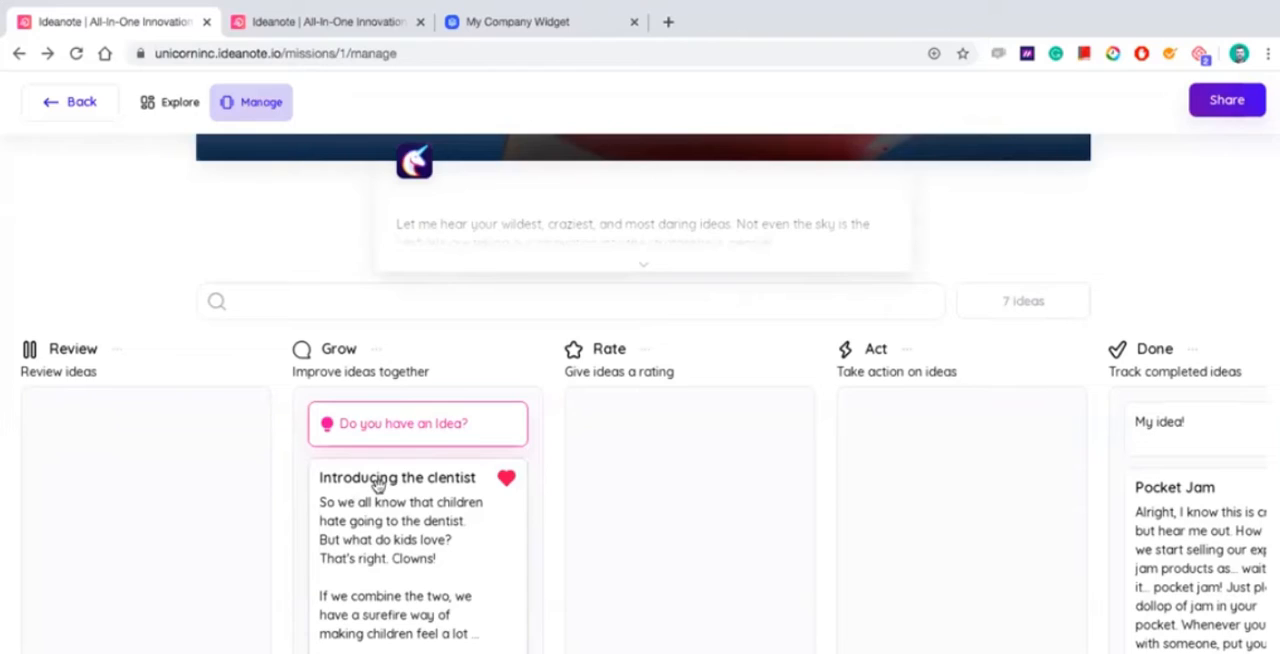
mouse_move(1180, 470)
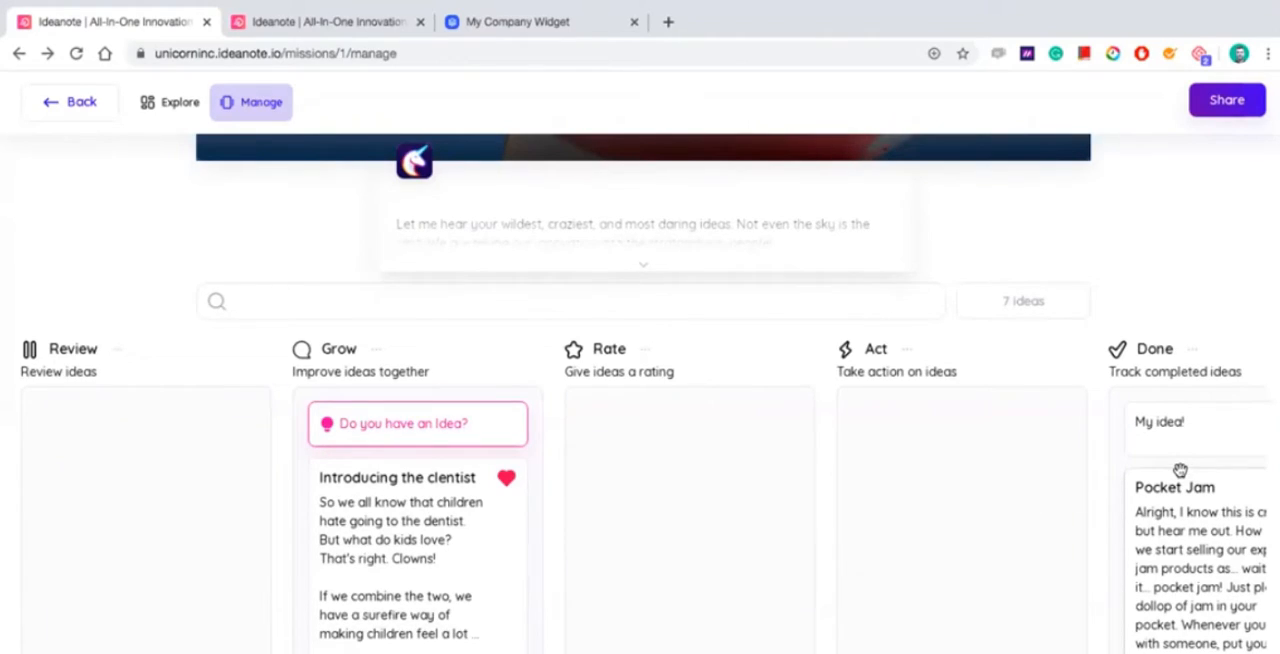
mouse_move(842, 460)
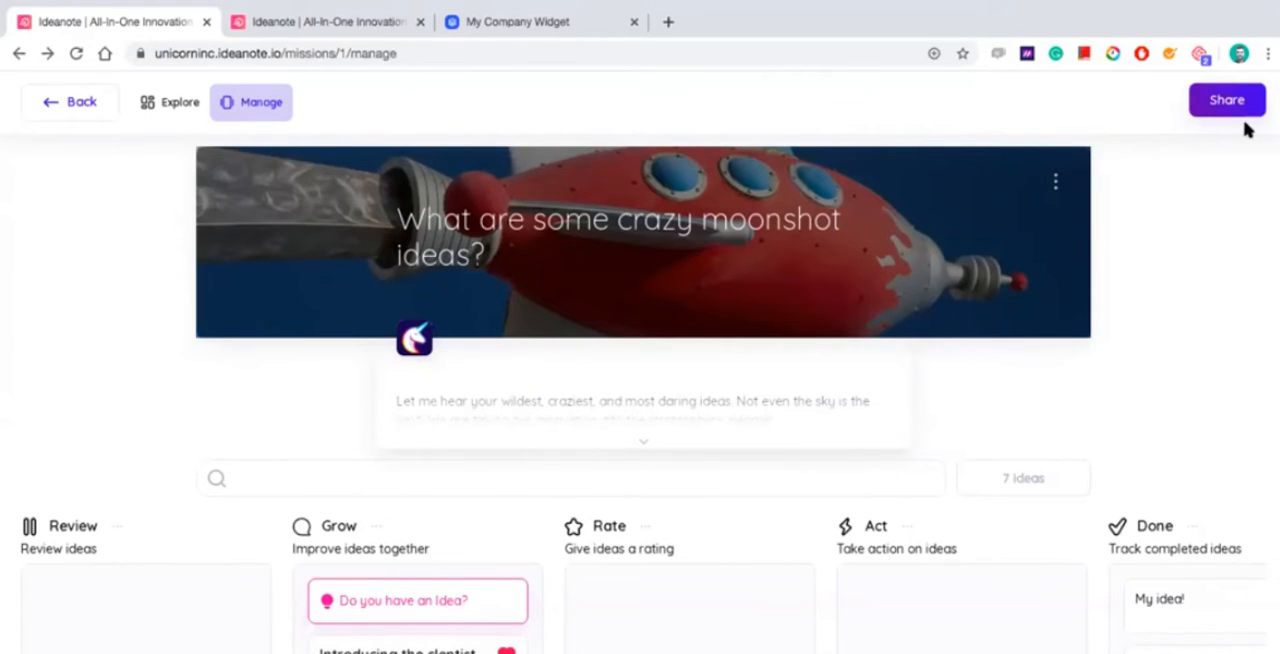
click(1228, 100)
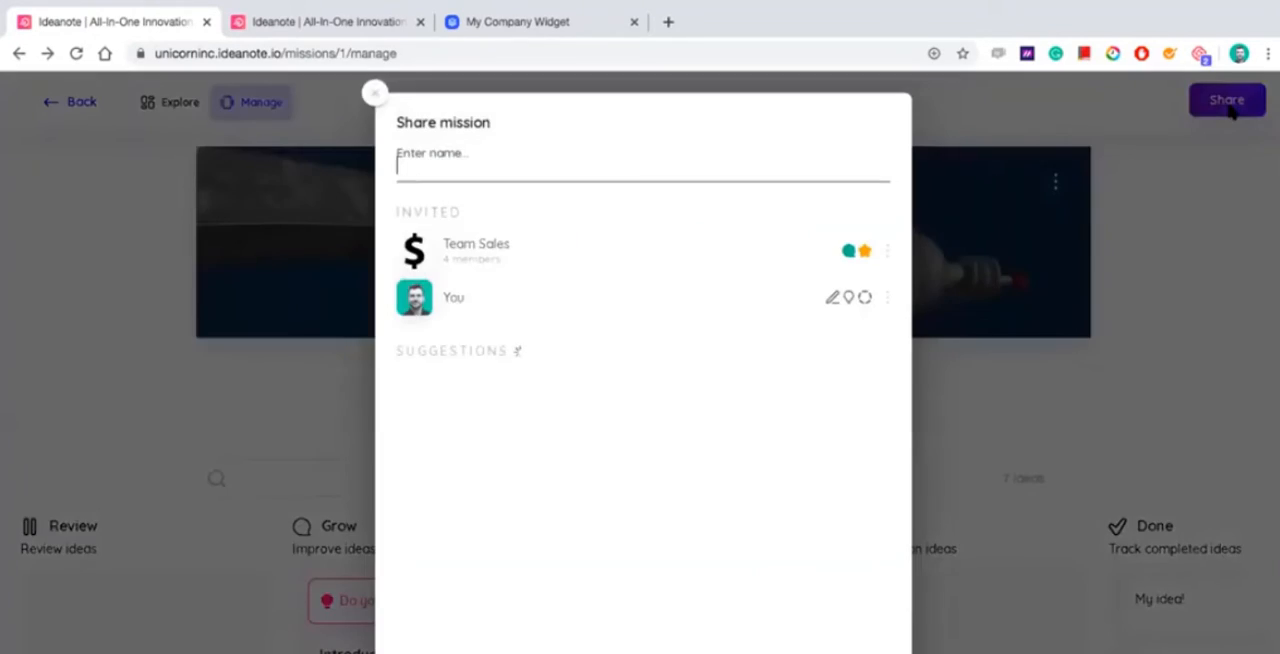
click(644, 160)
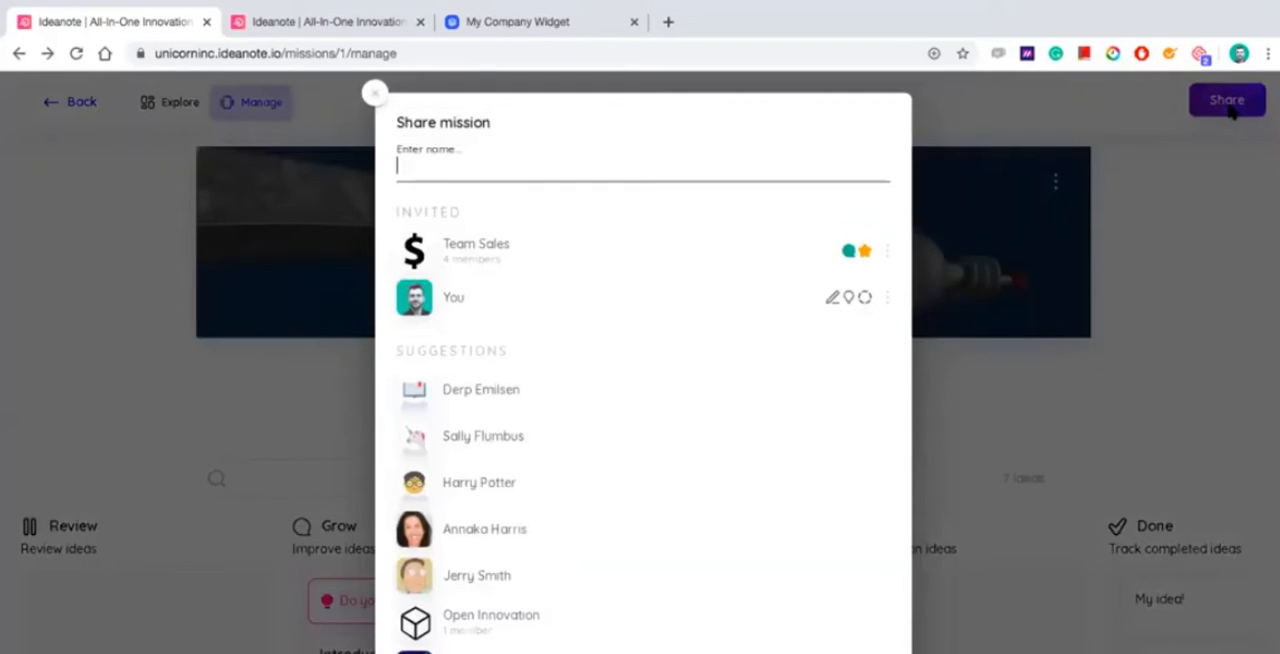
mouse_move(344, 360)
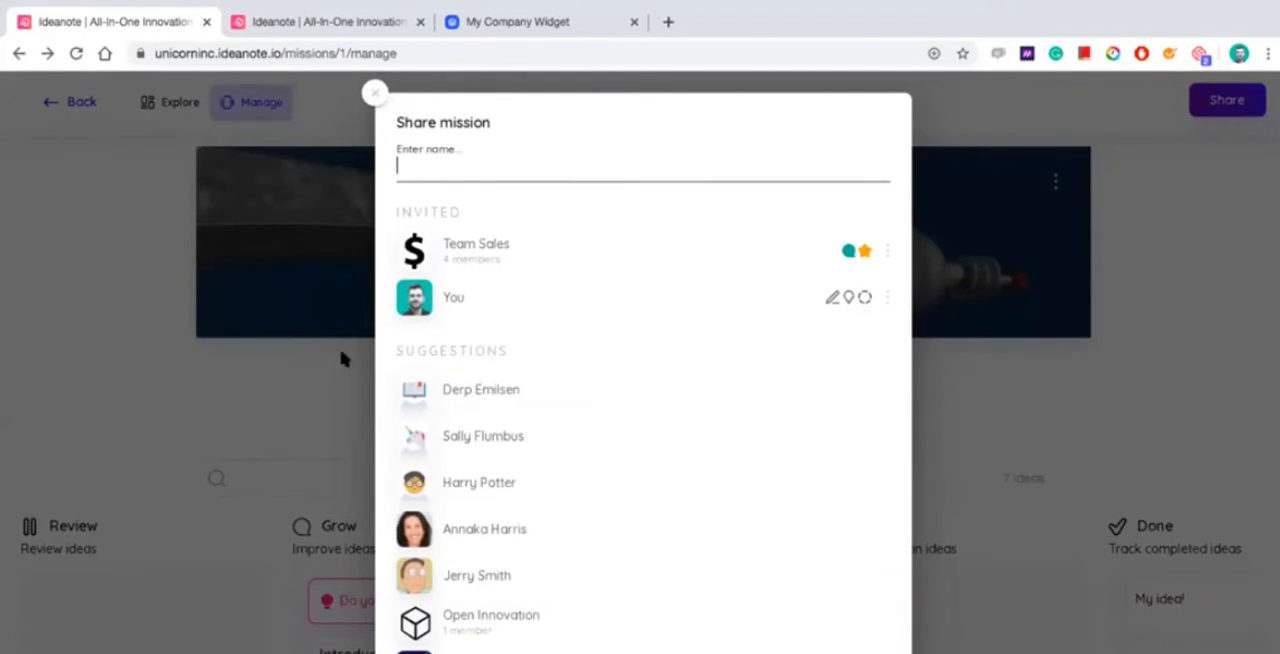
mouse_move(630, 370)
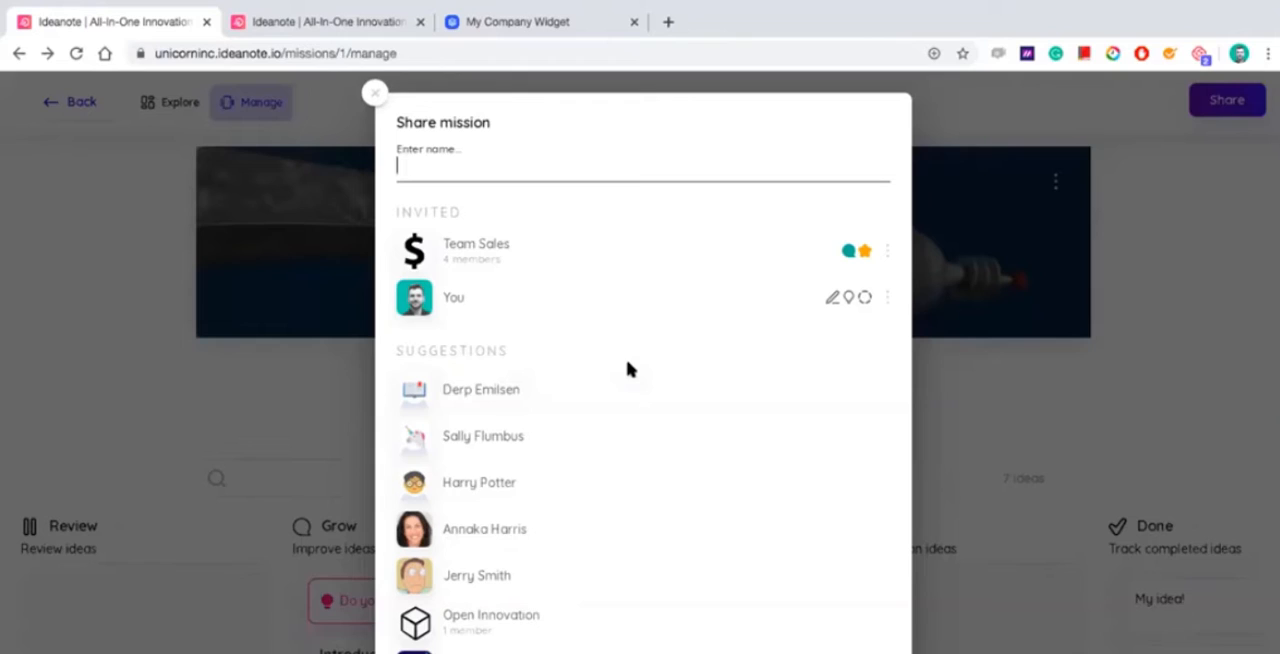
mouse_move(452, 310)
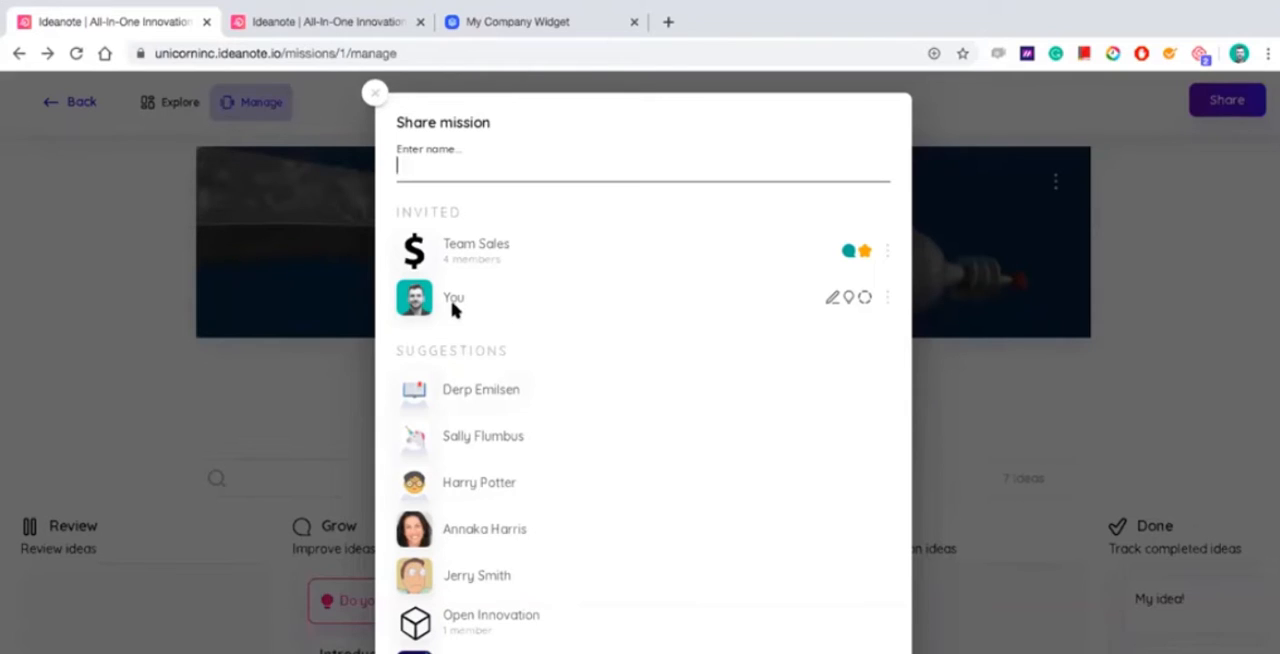
mouse_move(810, 316)
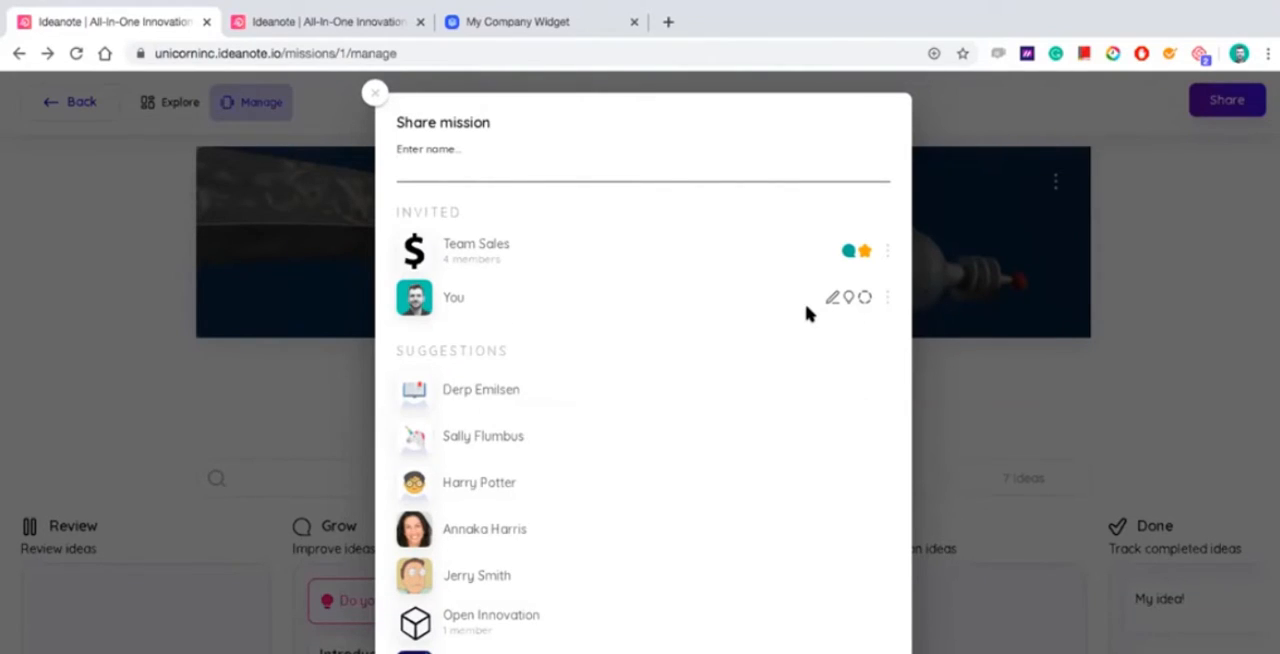
mouse_move(470, 246)
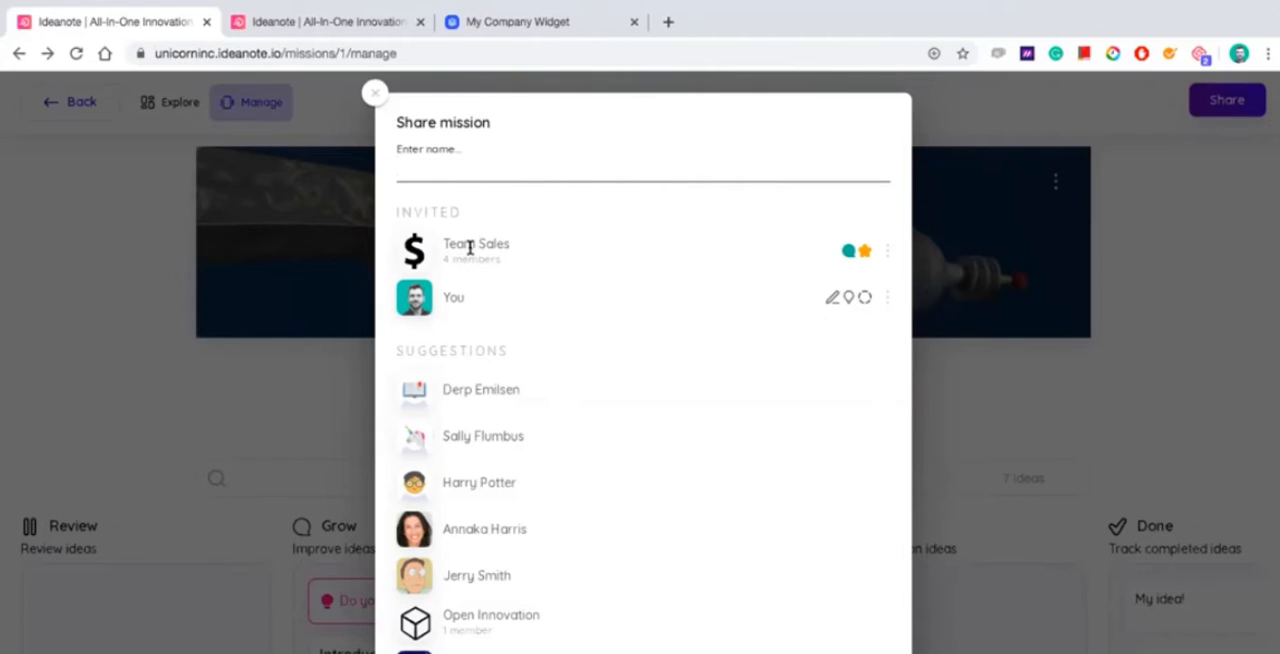
mouse_move(576, 240)
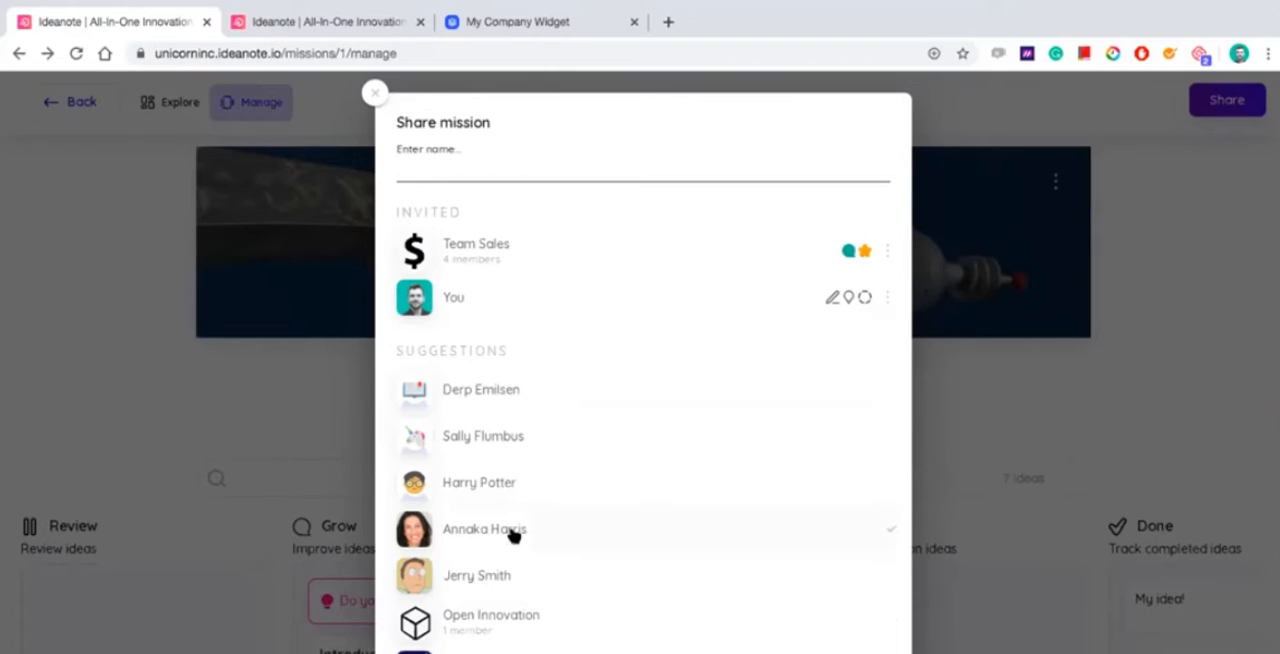
click(484, 528)
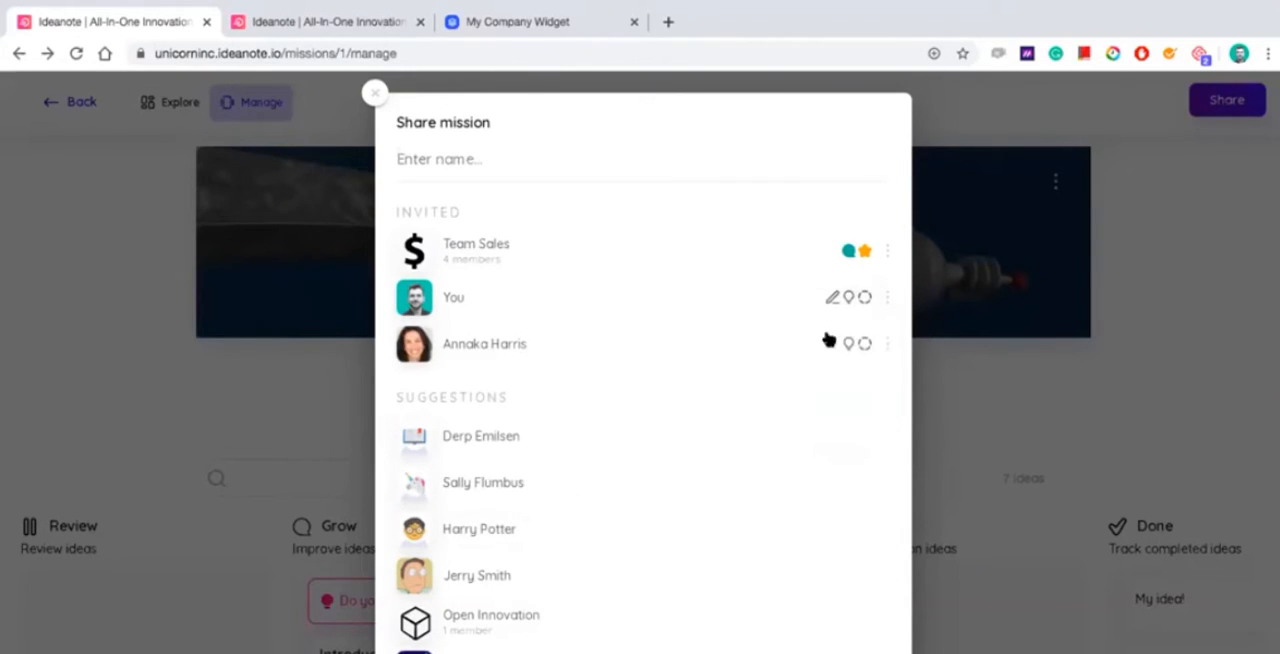
click(848, 344)
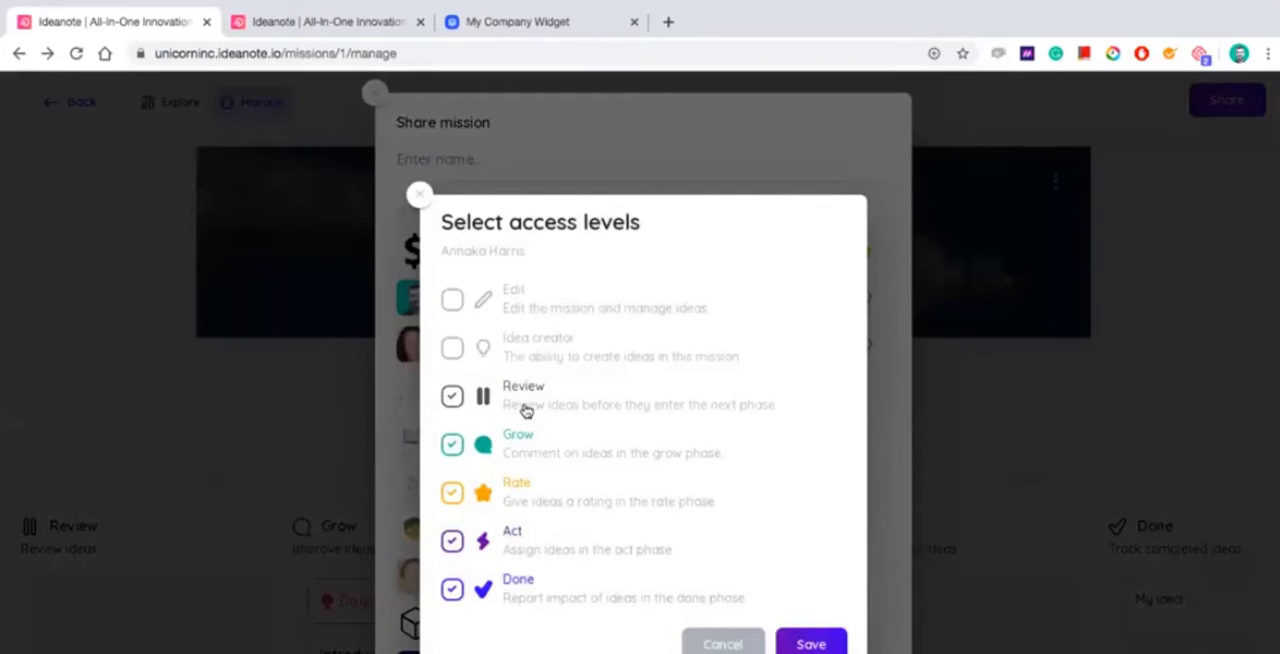
click(452, 396)
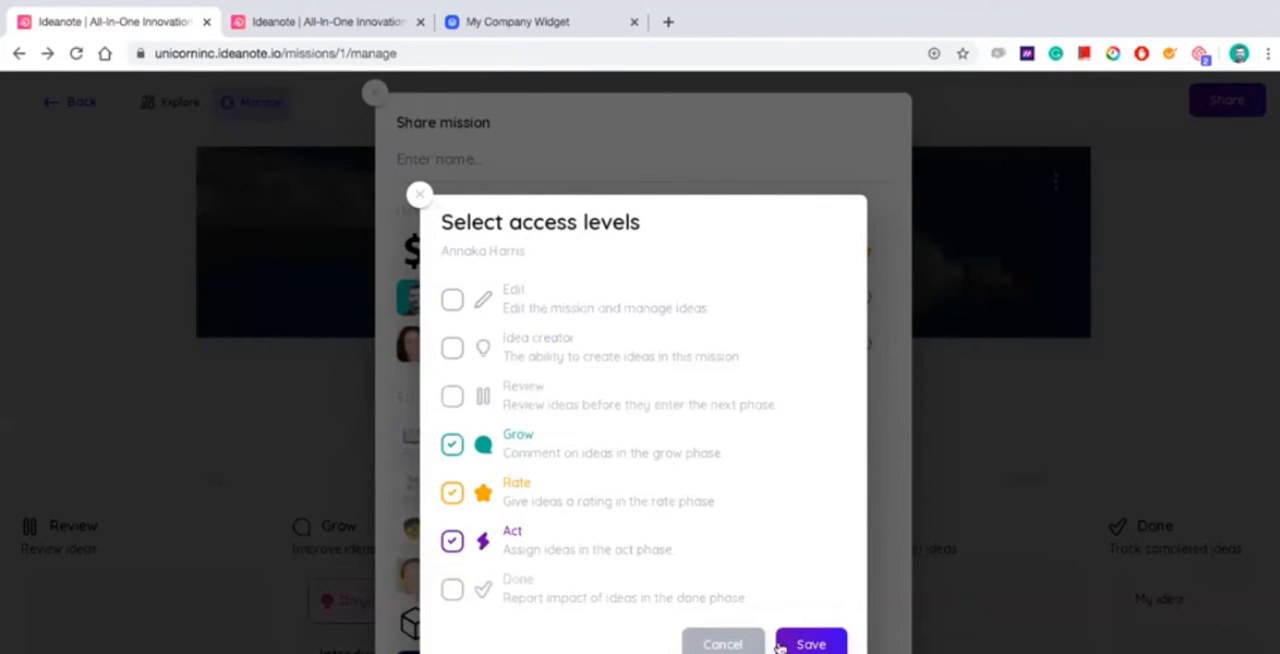
click(810, 644)
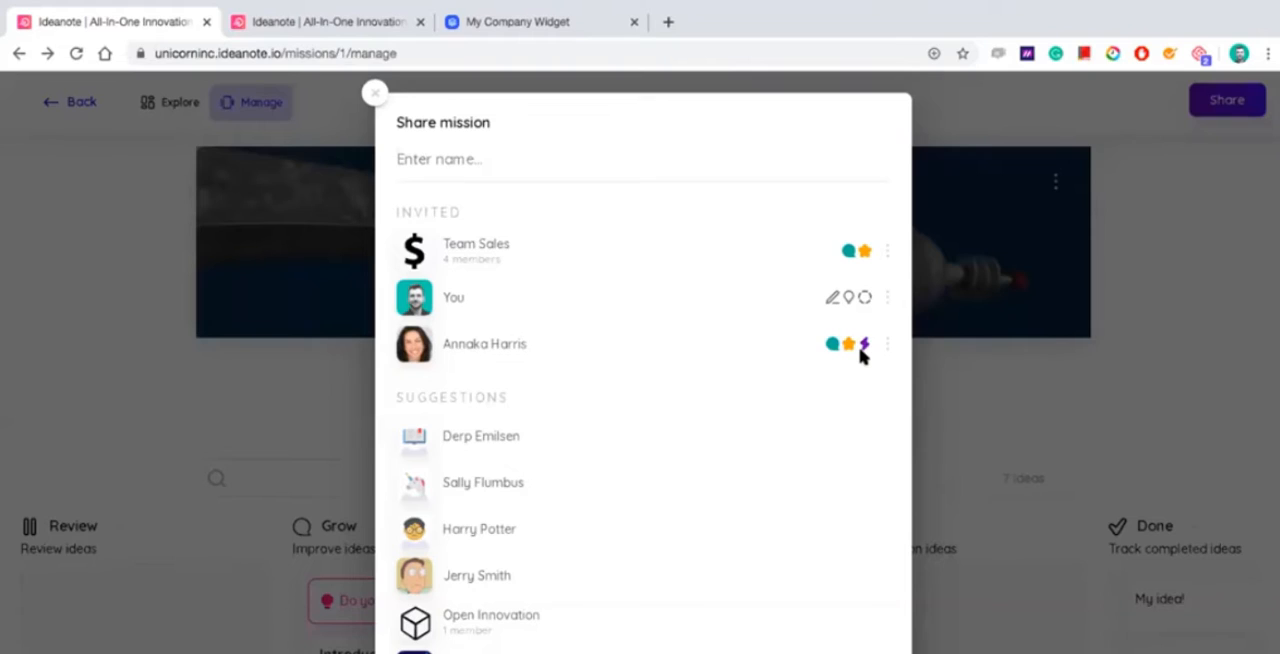
mouse_move(864, 358)
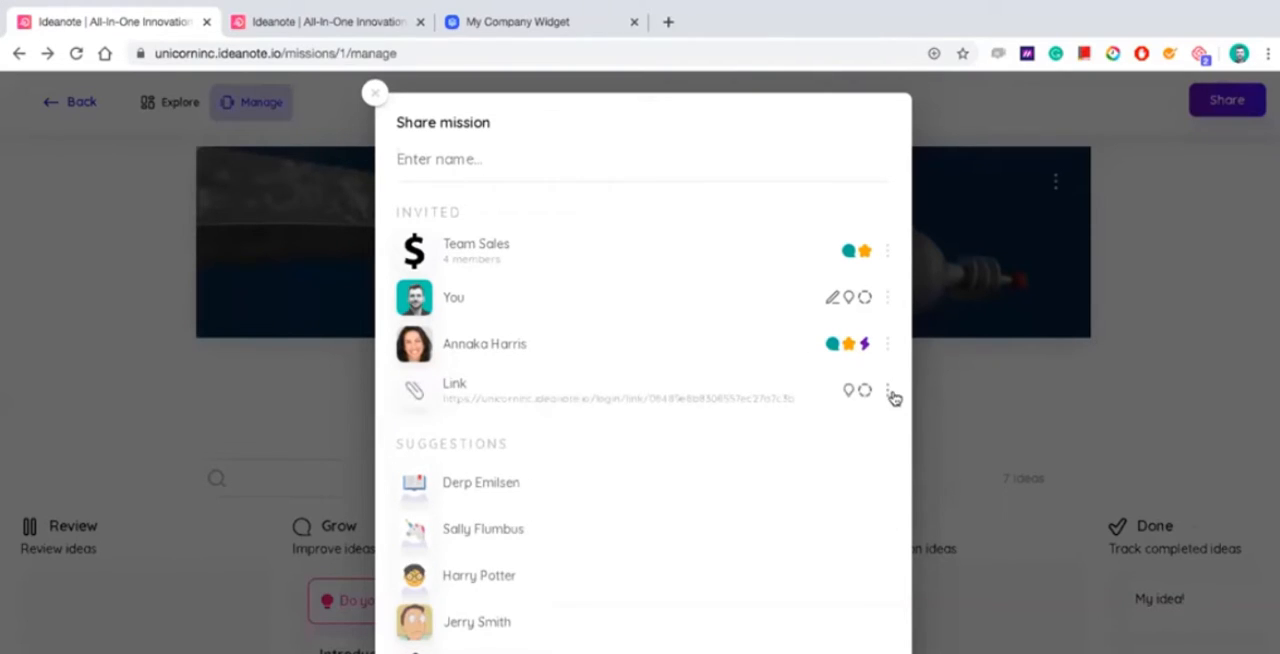
Step: Limit the share link's access to idea creation and Grow, then return to the board
click(888, 390)
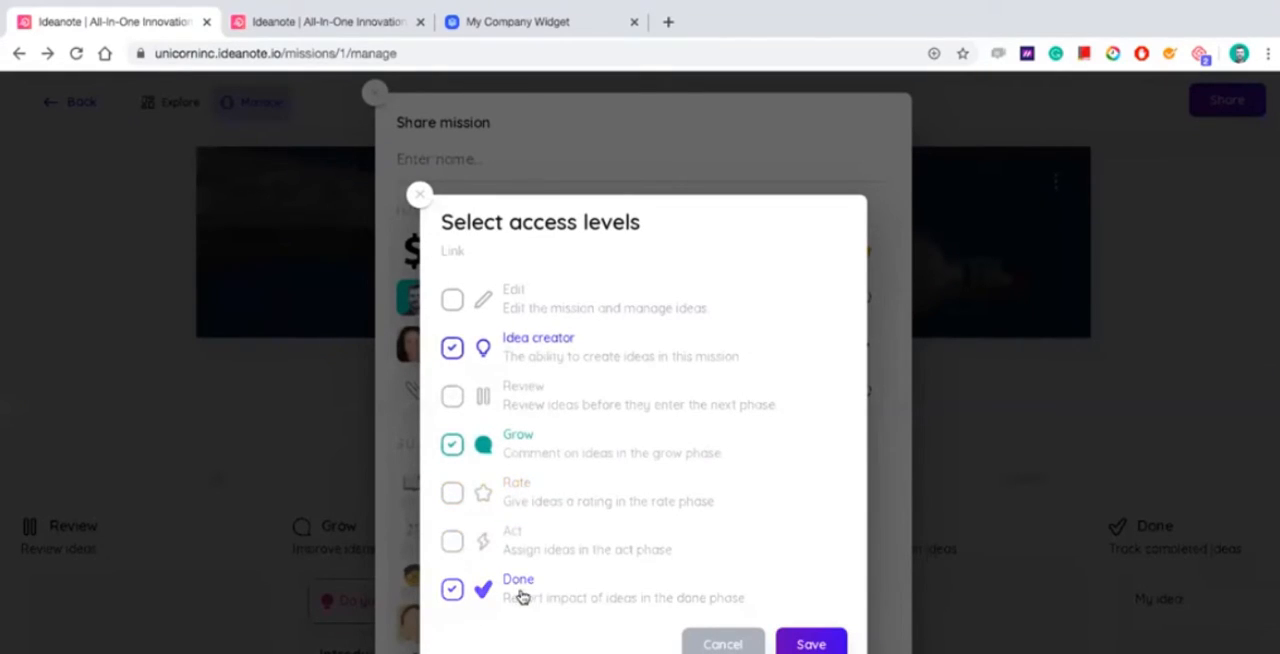
click(452, 588)
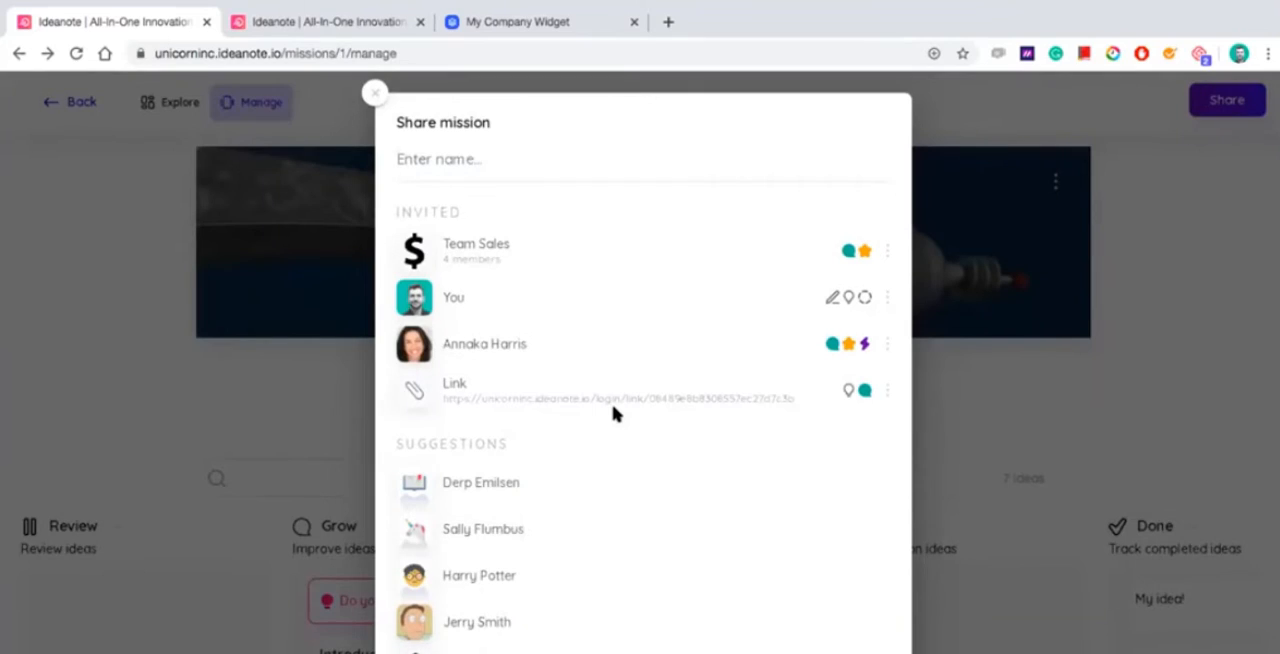
click(376, 92)
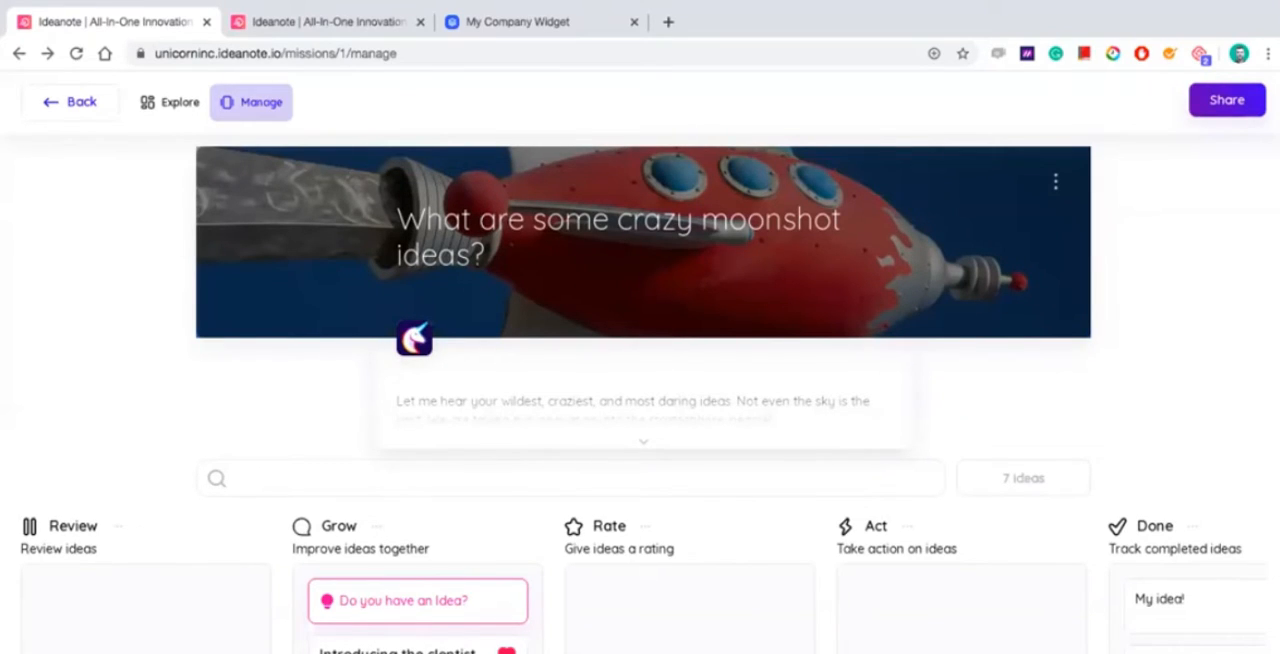
Step: Go back from the moonshot mission to the Missions overview listing Unicorn Inc and Open Innovation
scroll(down, 3)
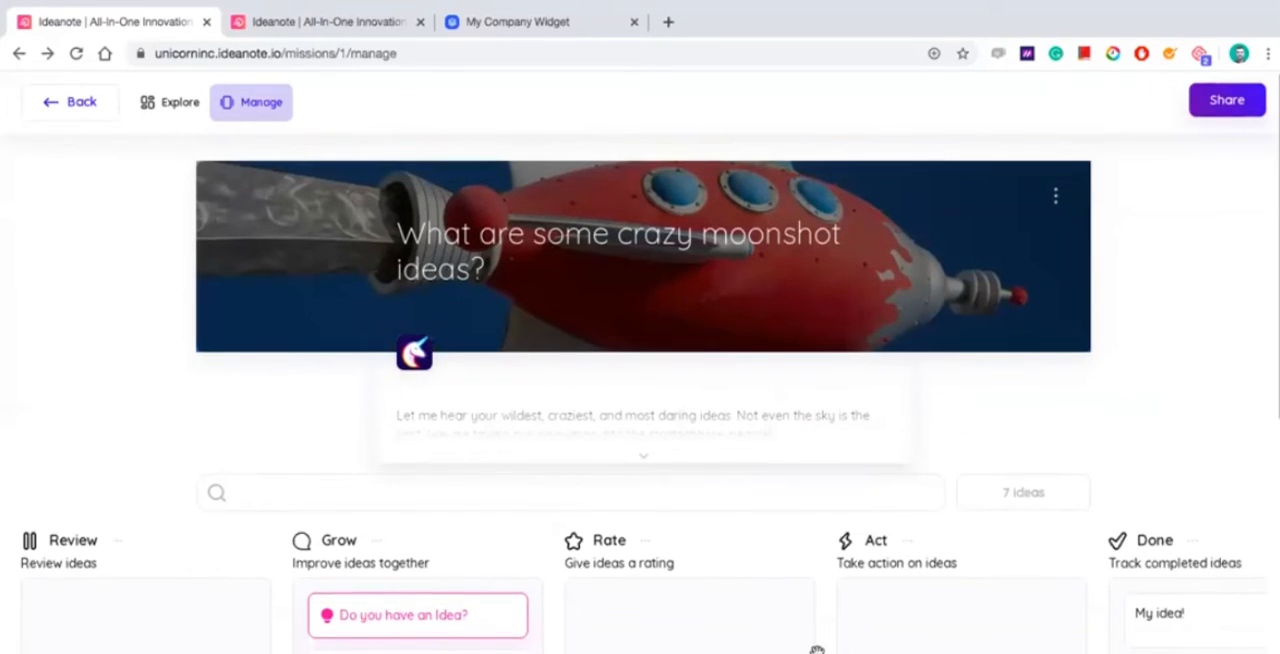
click(570, 492)
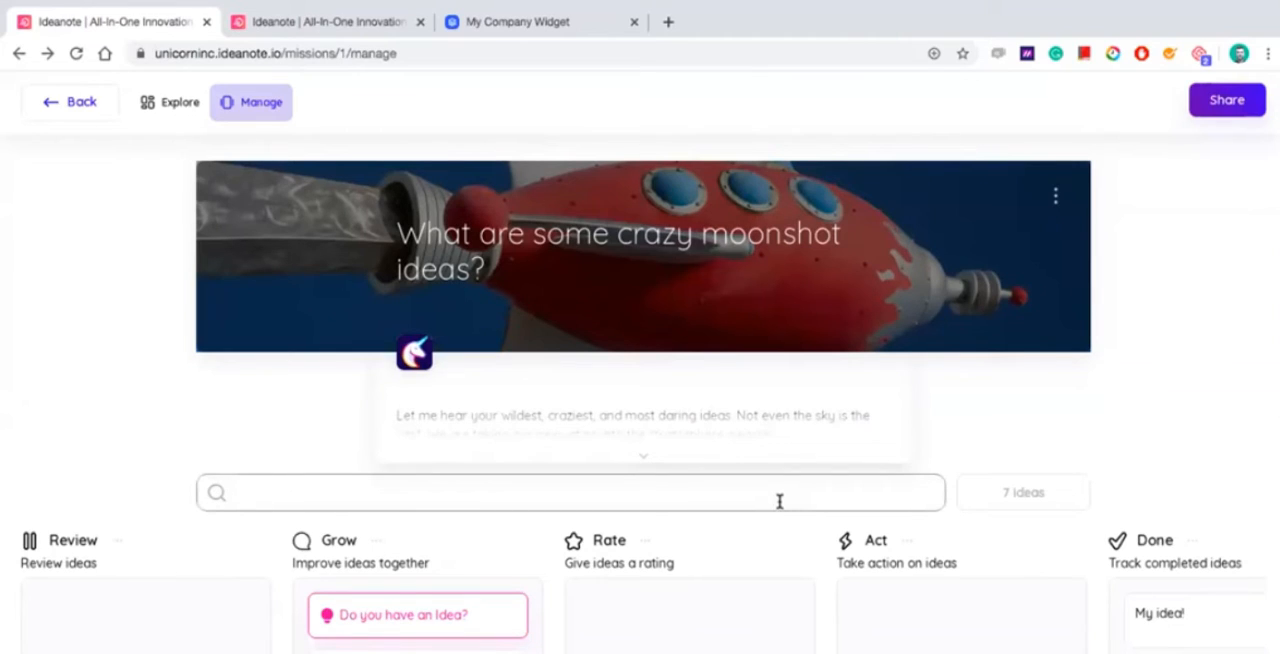
click(70, 100)
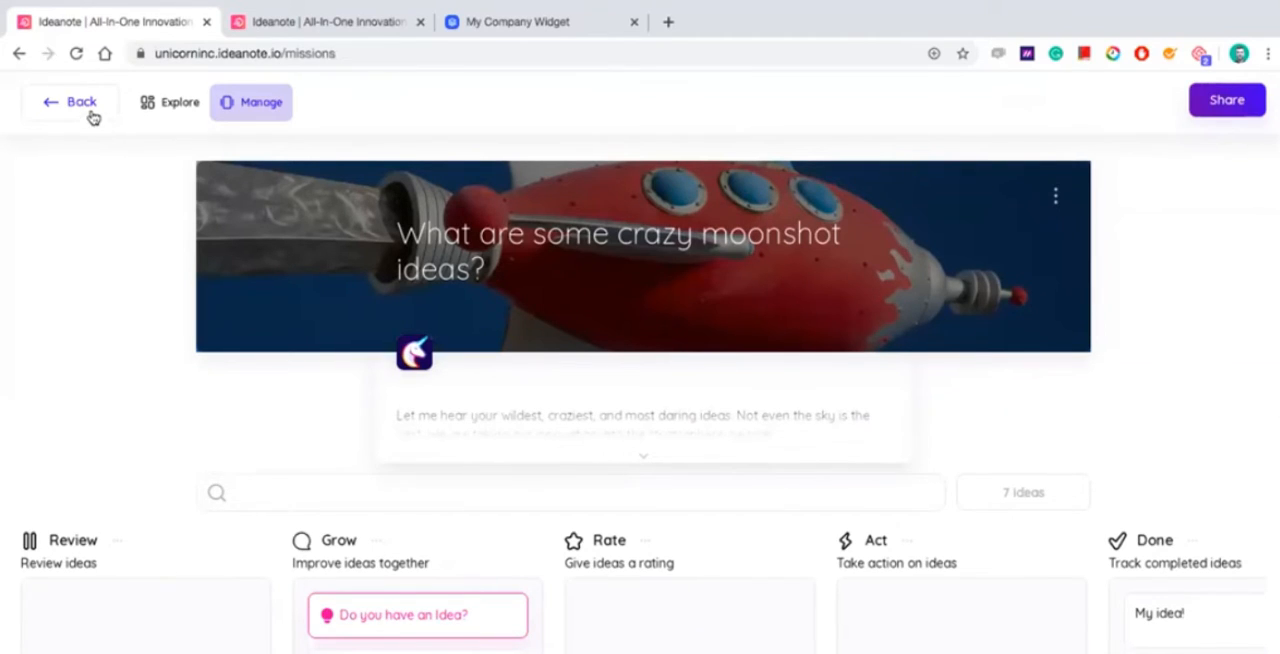
click(70, 100)
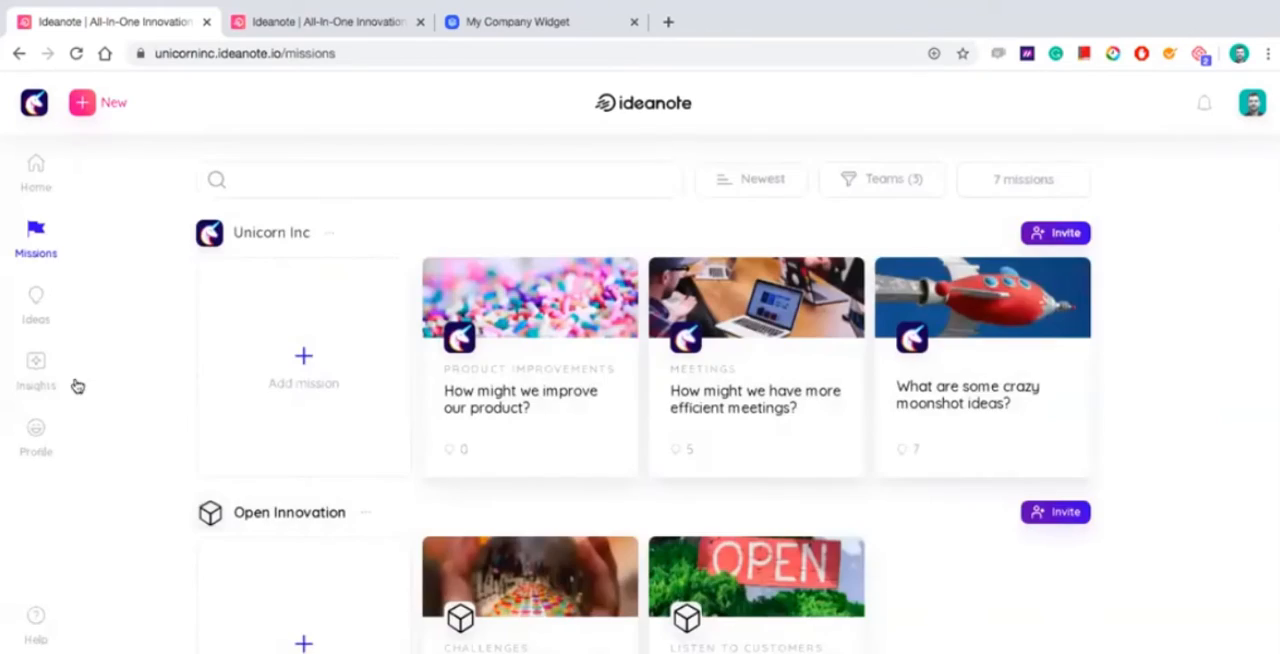
mouse_move(32, 380)
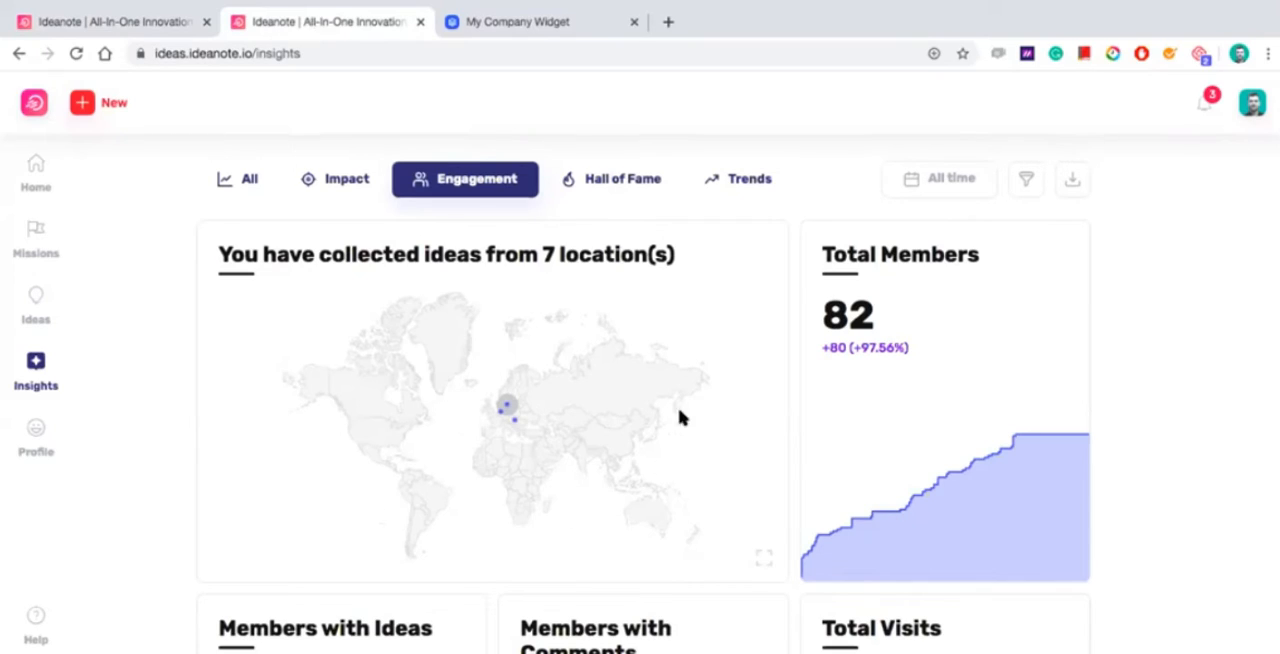
mouse_move(512, 472)
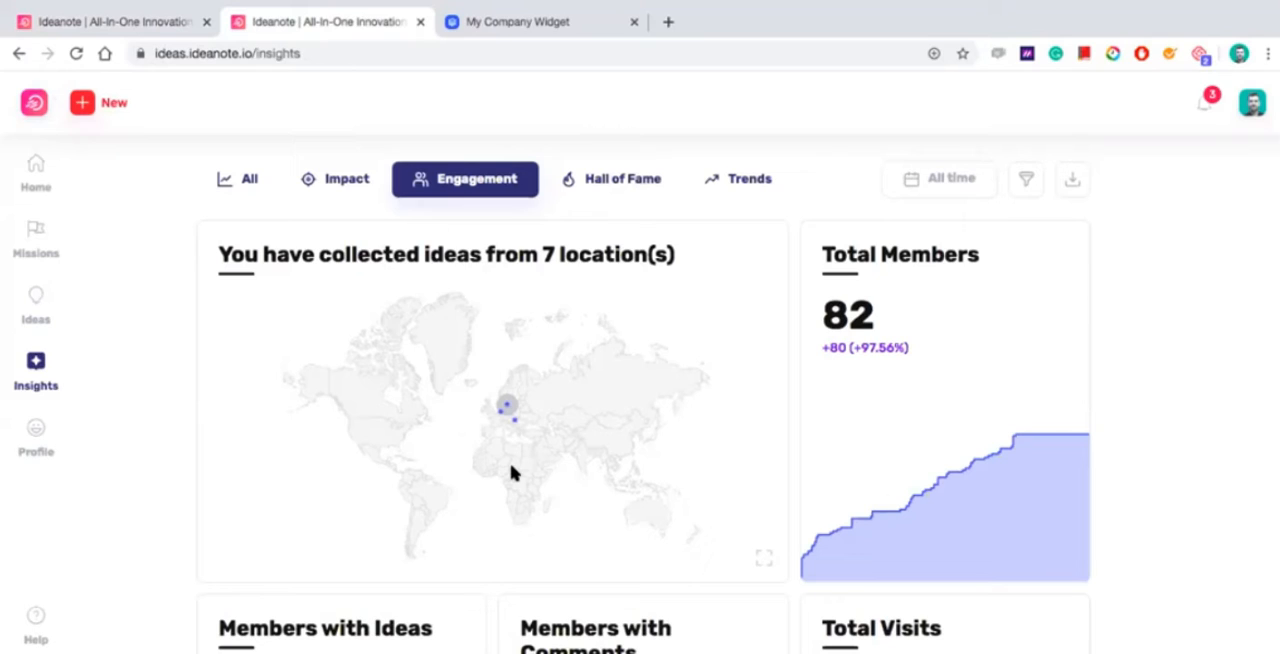
scroll(down, 3)
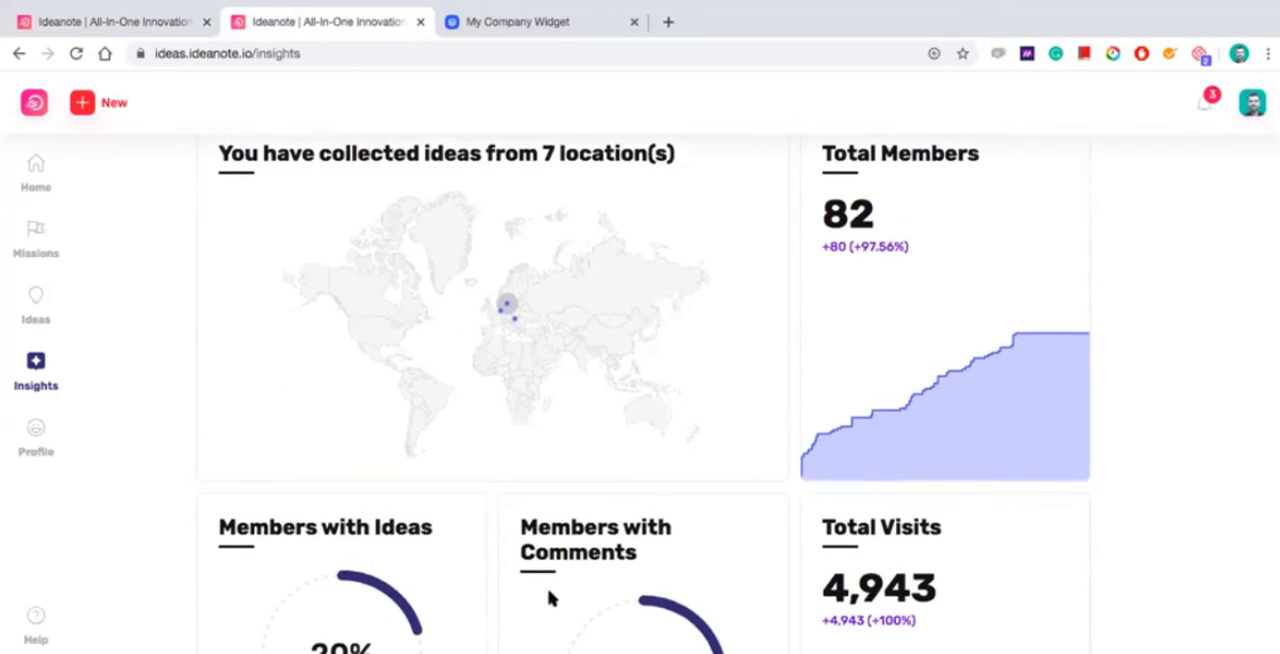
scroll(down, 3)
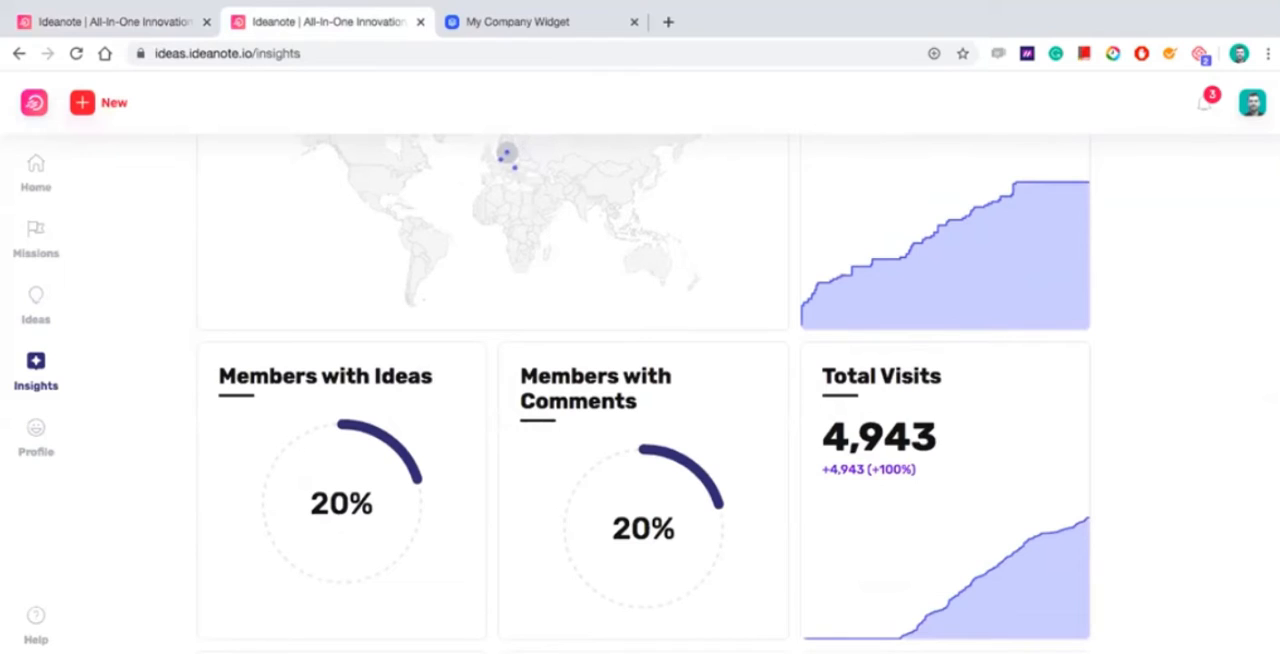
scroll(down, 3)
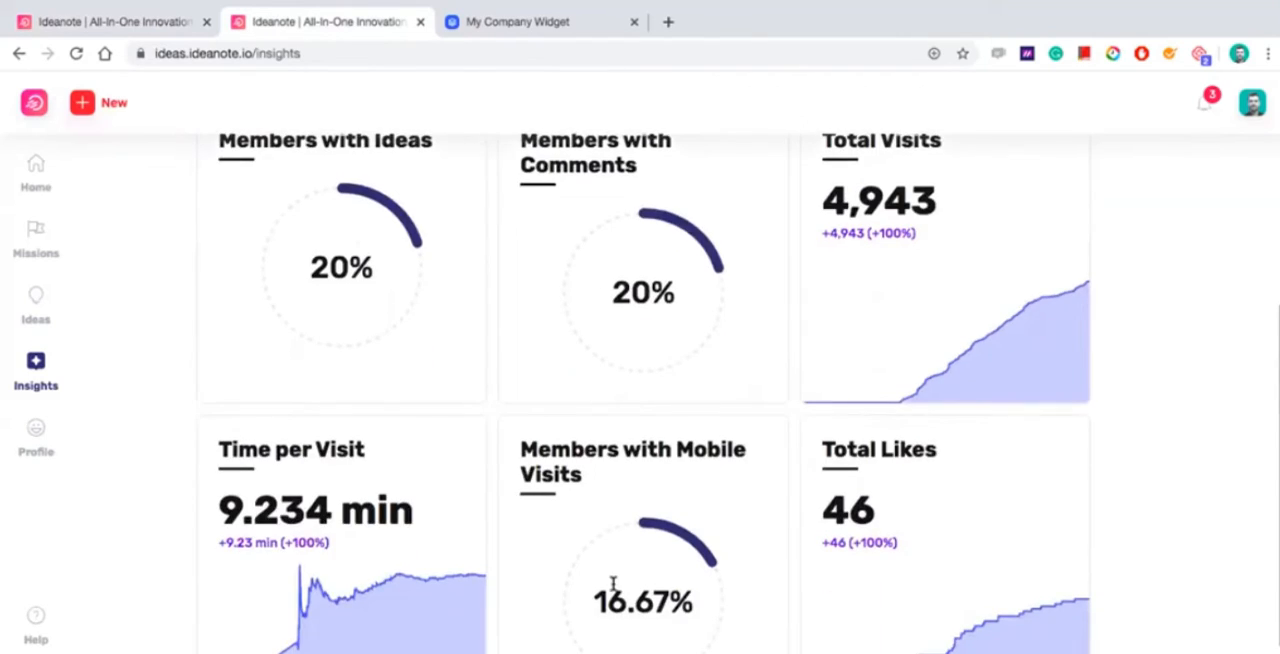
scroll(down, 3)
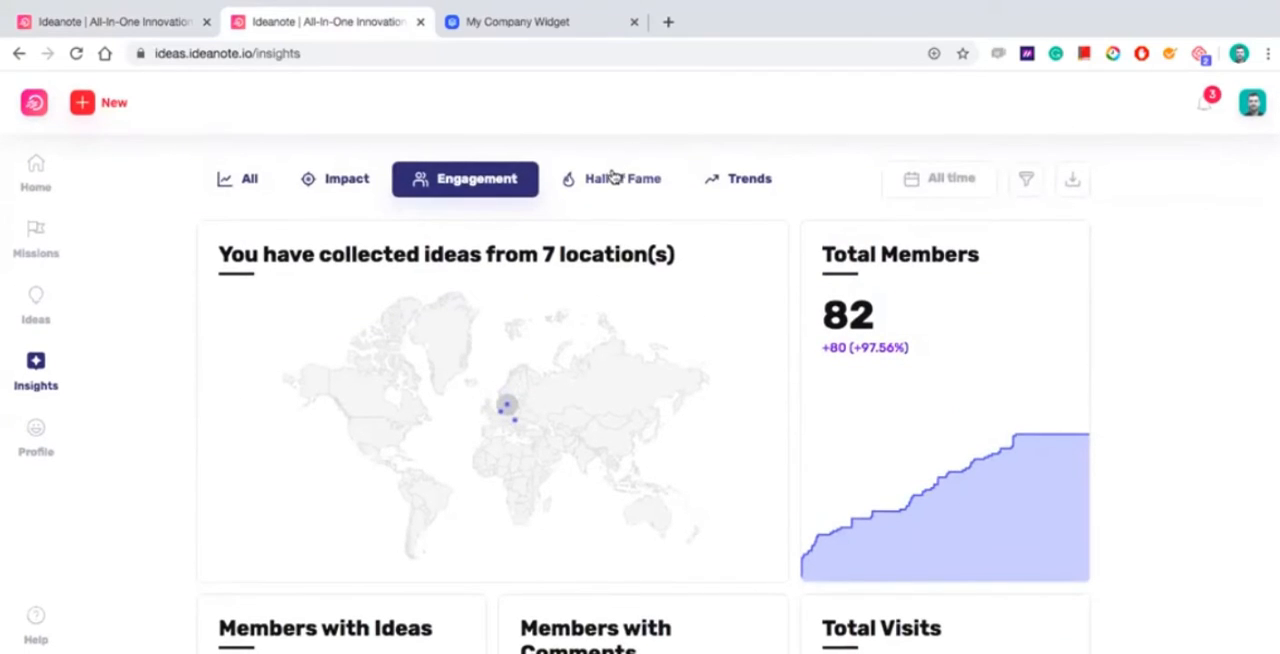
Step: Show the Hall of Fame rankings for ideas, comments, ratings and contributor totals
click(612, 178)
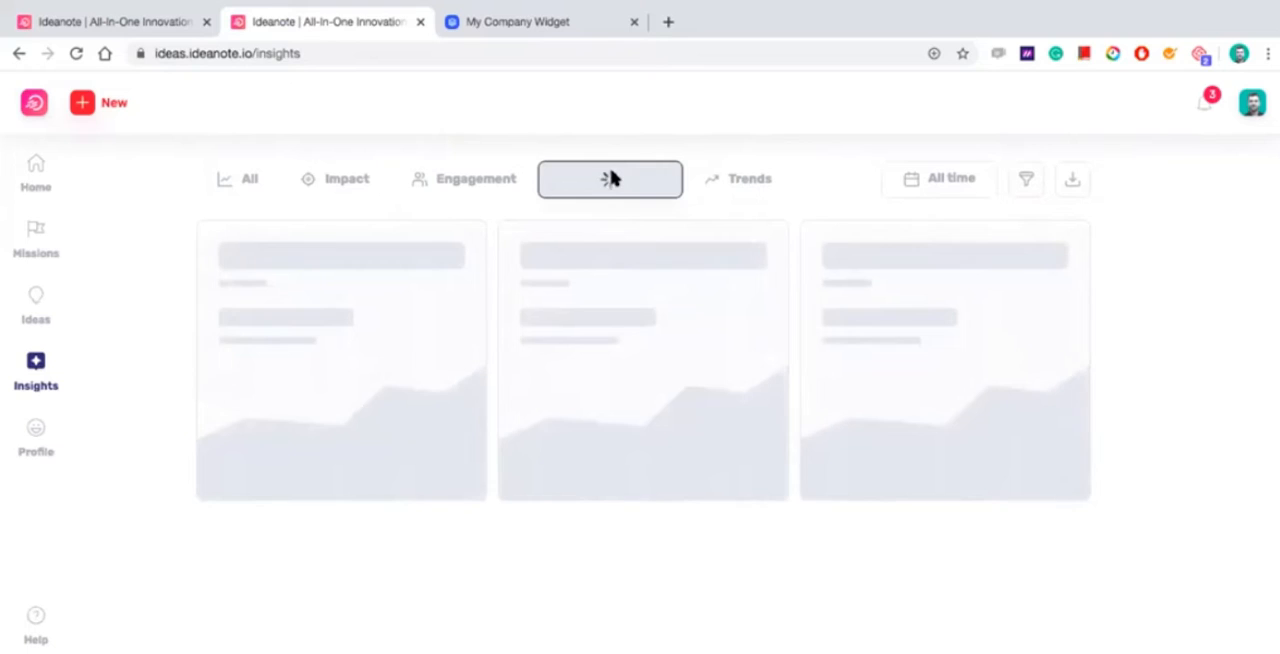
click(608, 178)
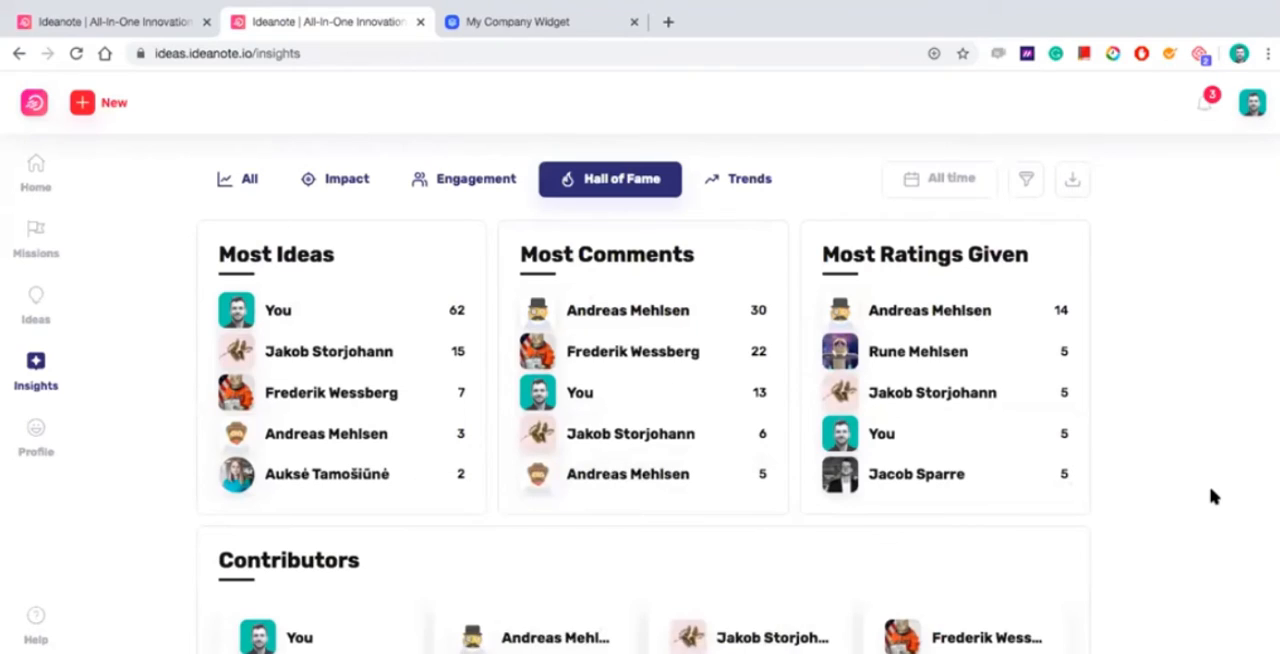
scroll(down, 3)
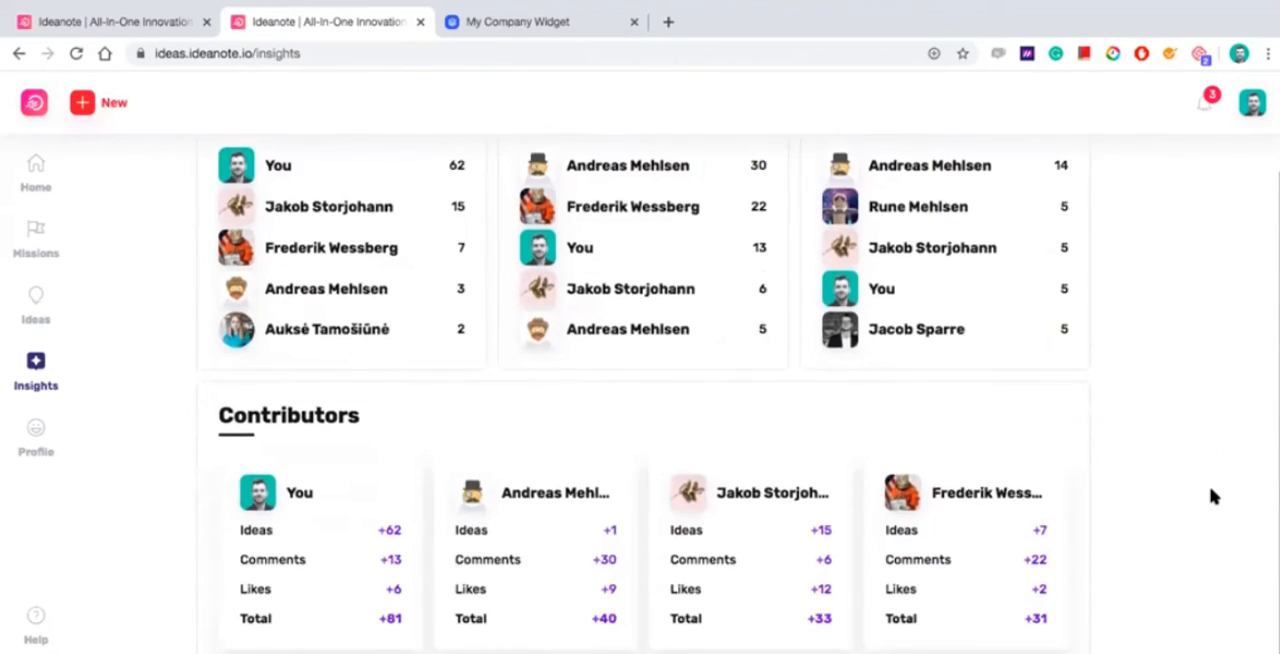
scroll(down, 3)
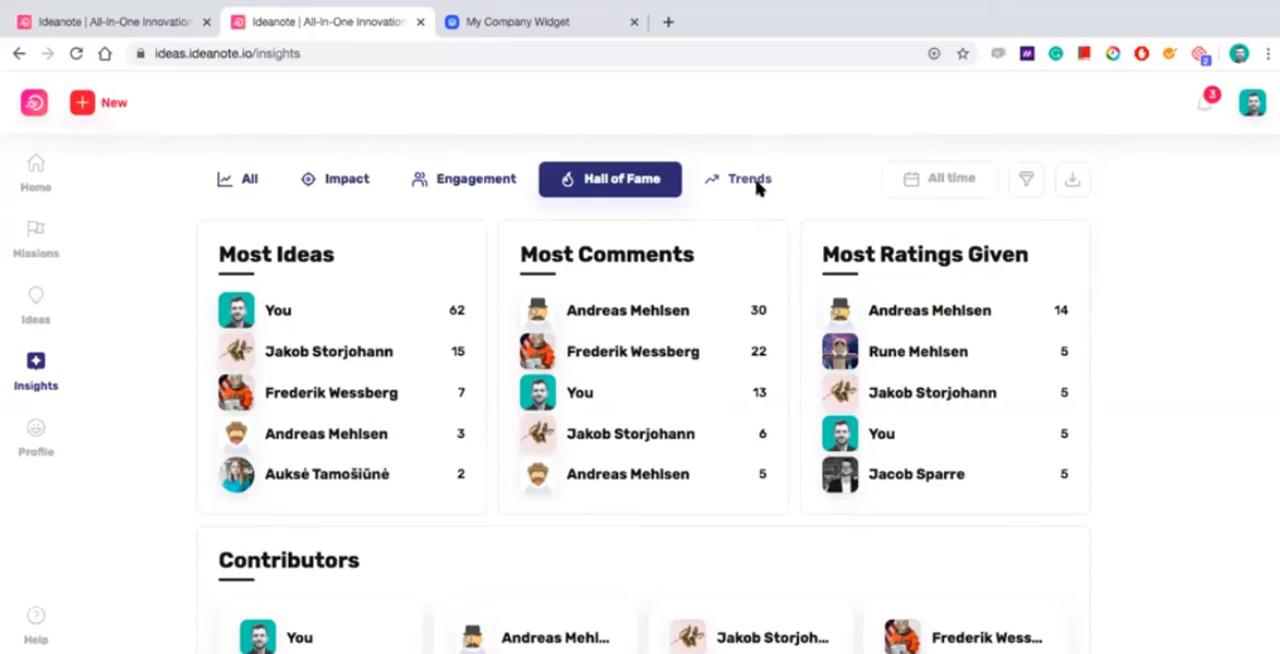
Step: Switch to Trends insights and expand the Idea Cluster map onto its Analyze page
click(736, 178)
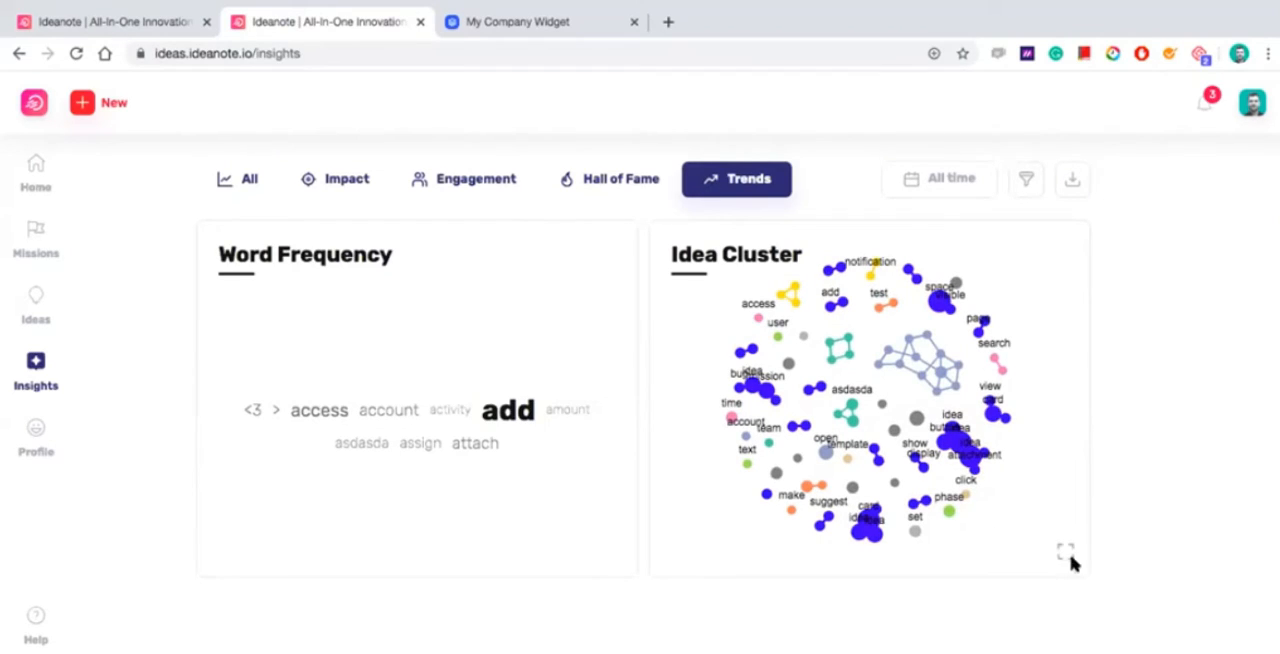
click(1064, 552)
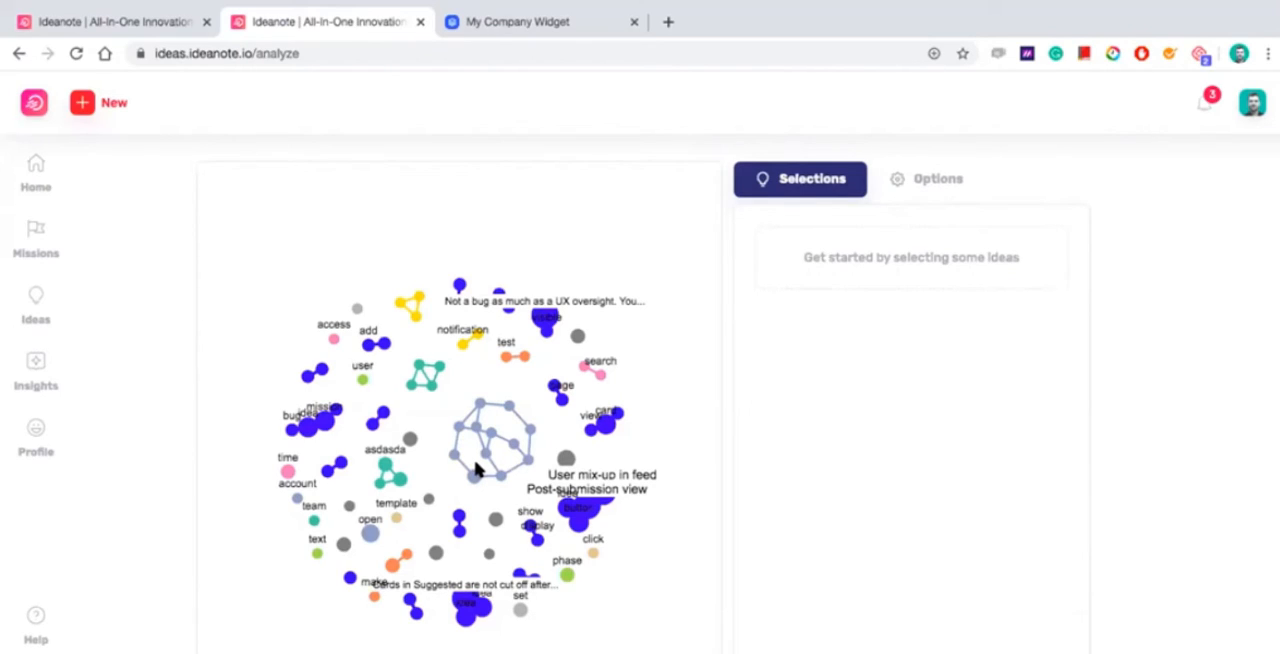
mouse_move(278, 614)
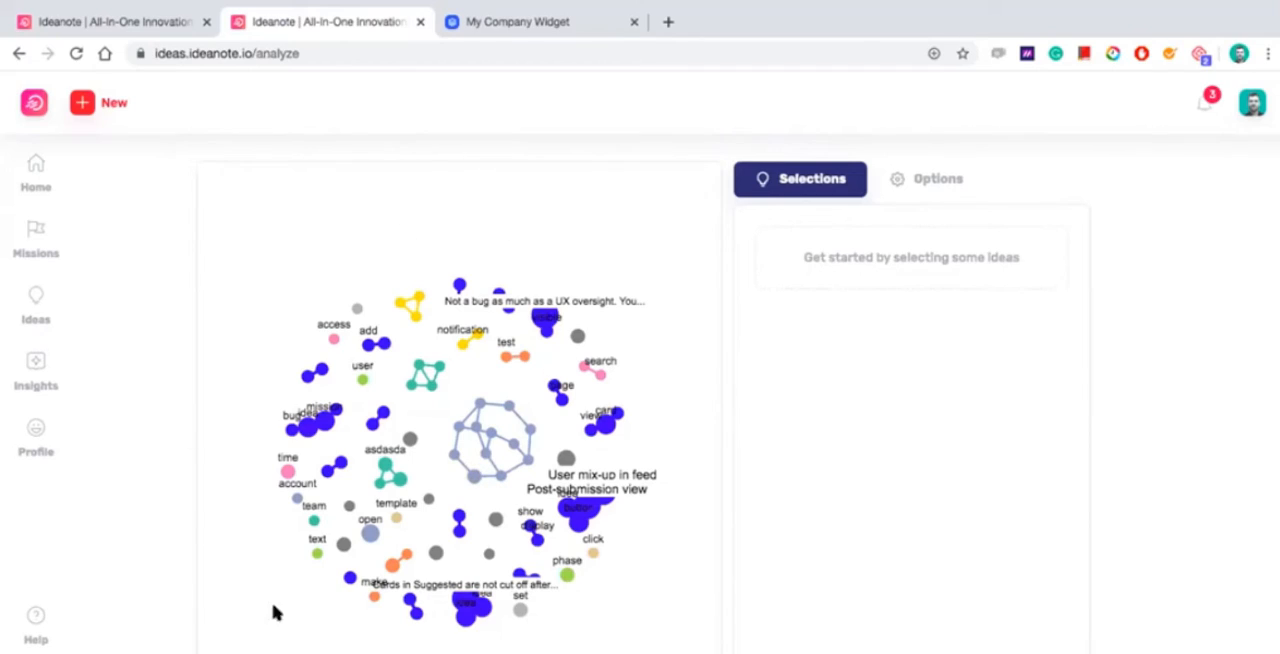
mouse_move(590, 574)
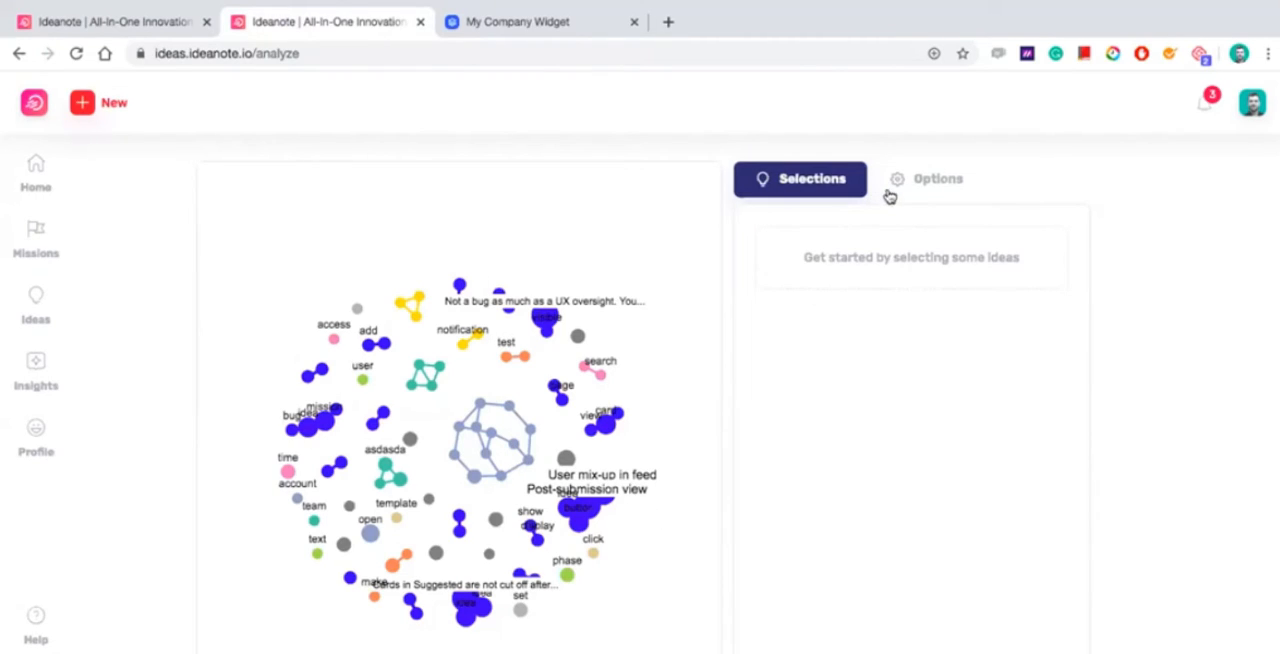
click(924, 178)
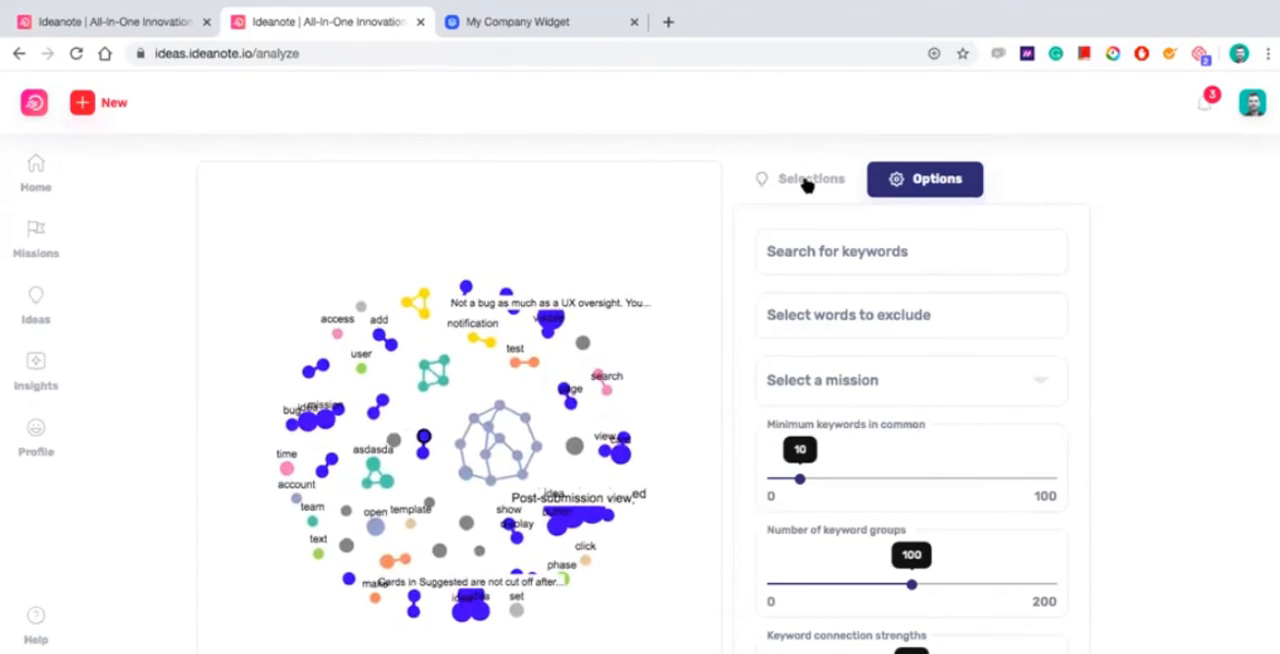
click(810, 178)
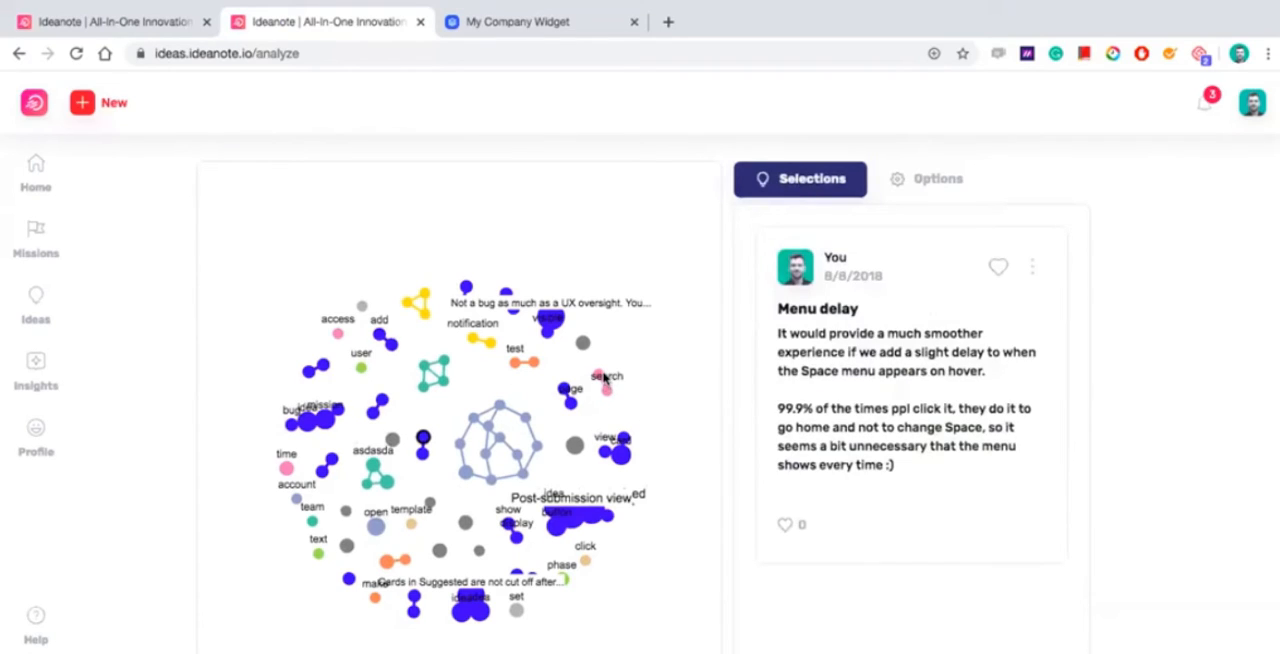
click(596, 376)
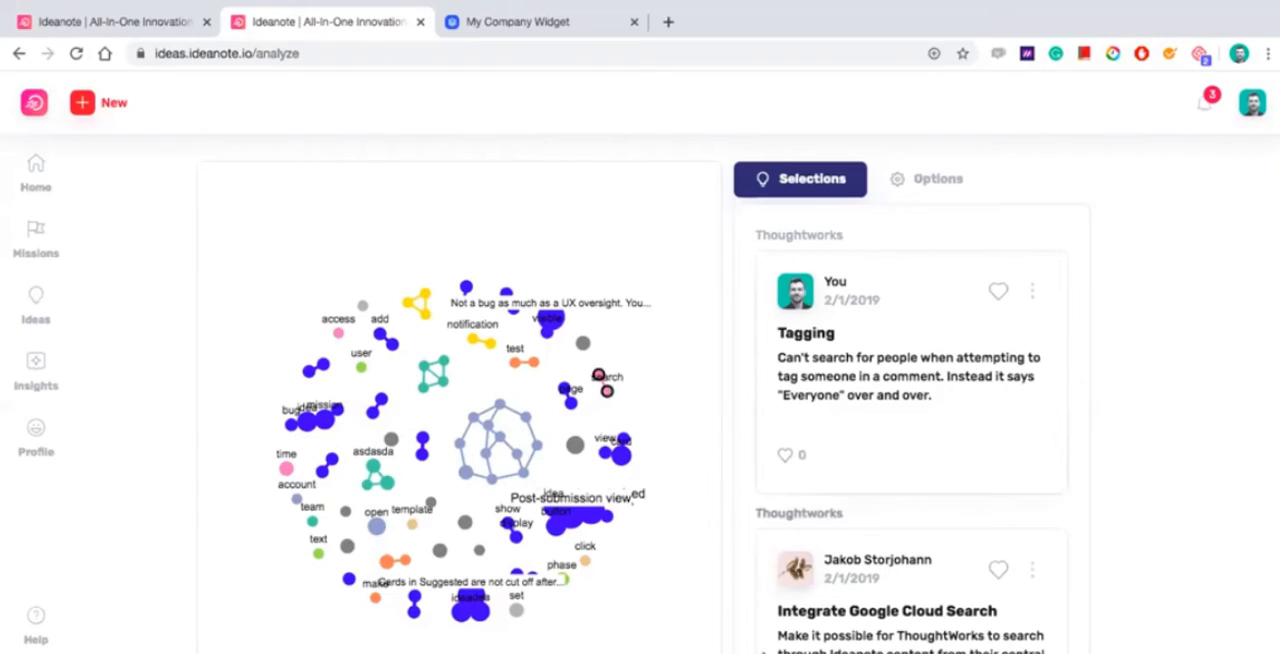
click(600, 384)
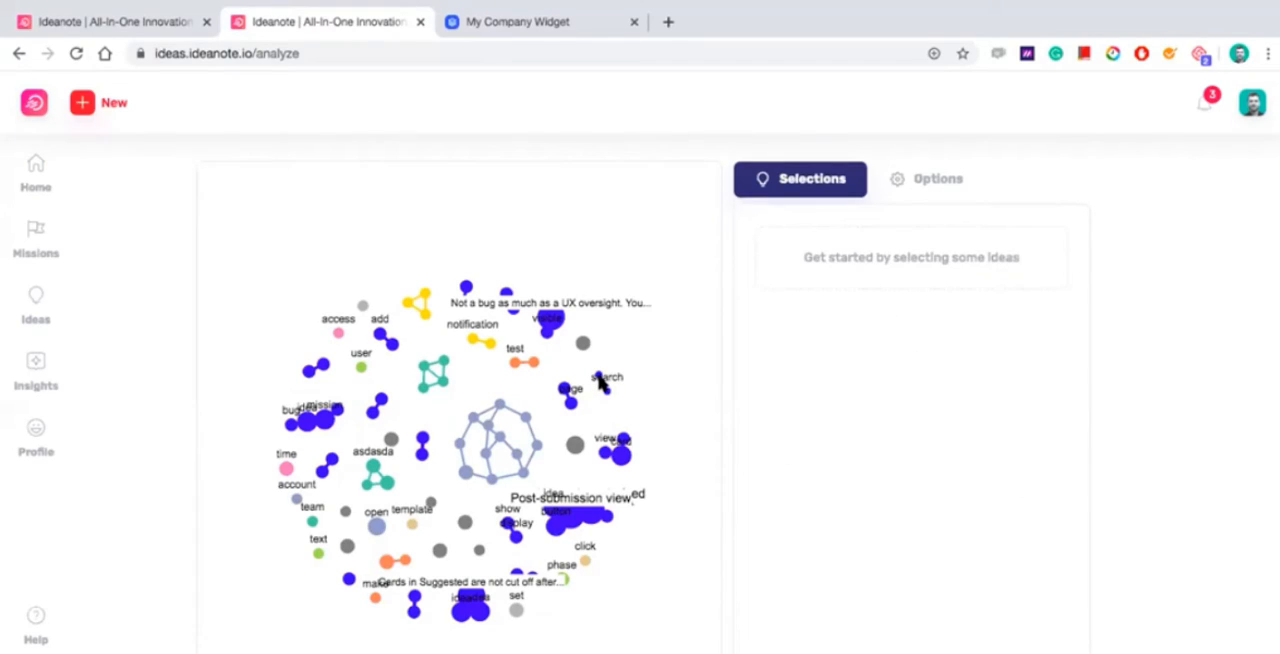
click(606, 376)
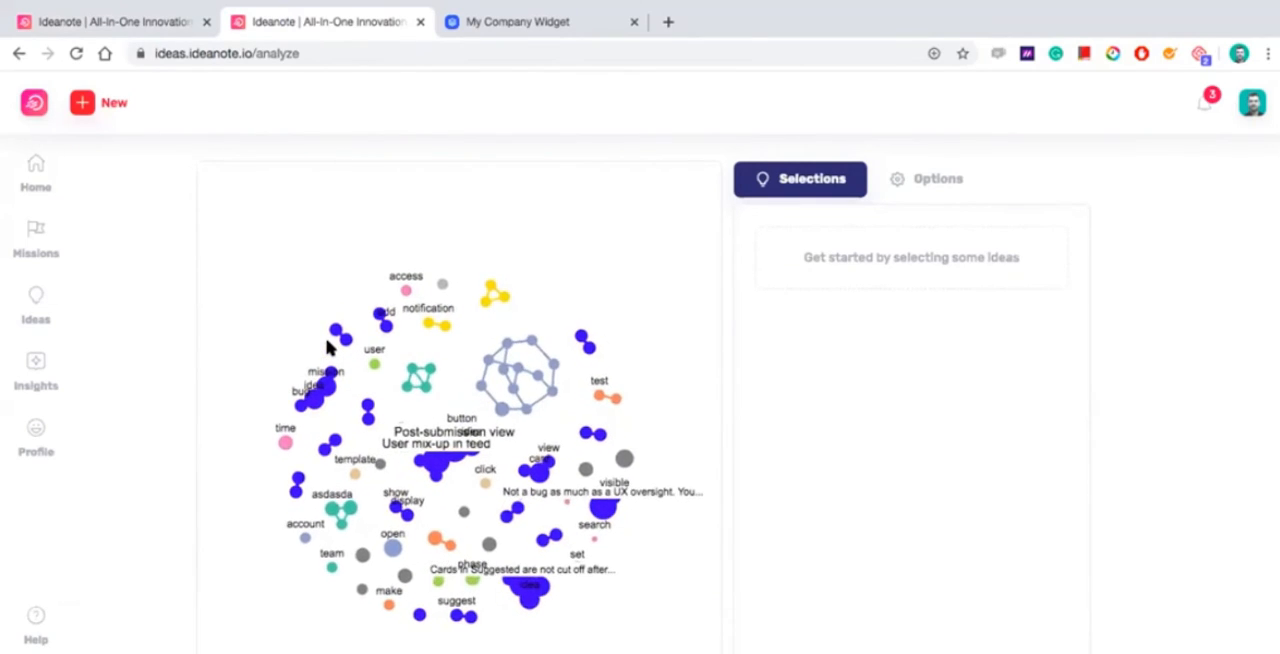
click(516, 20)
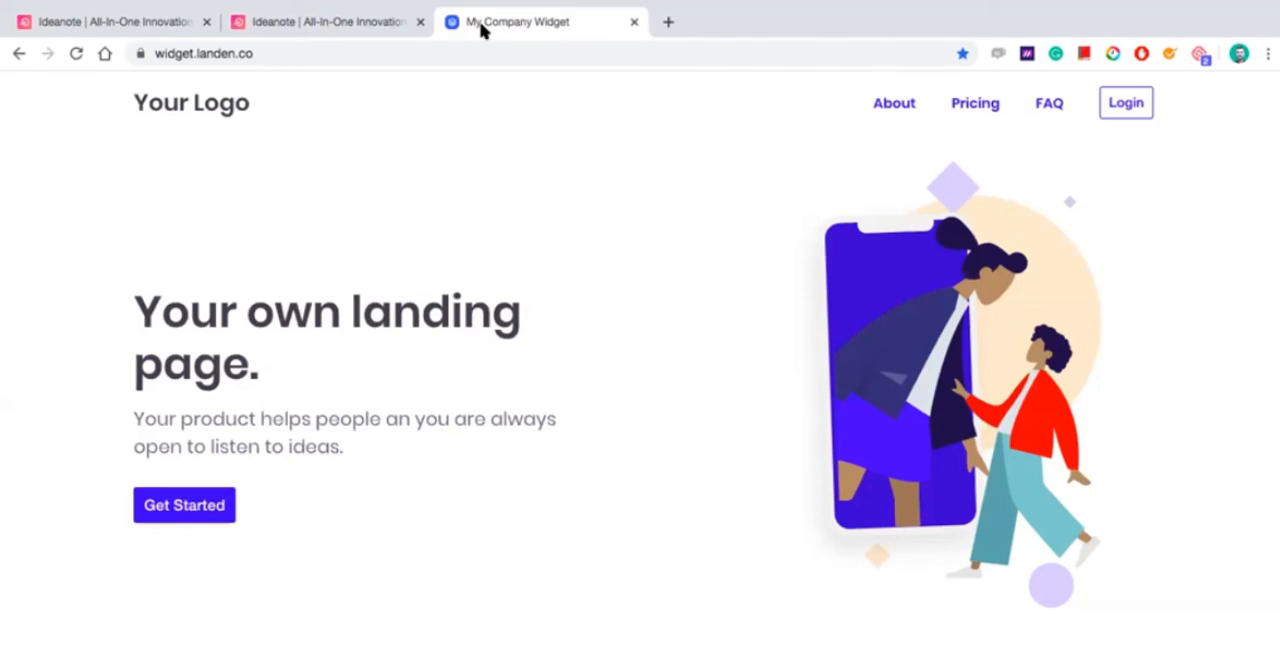
mouse_move(1164, 432)
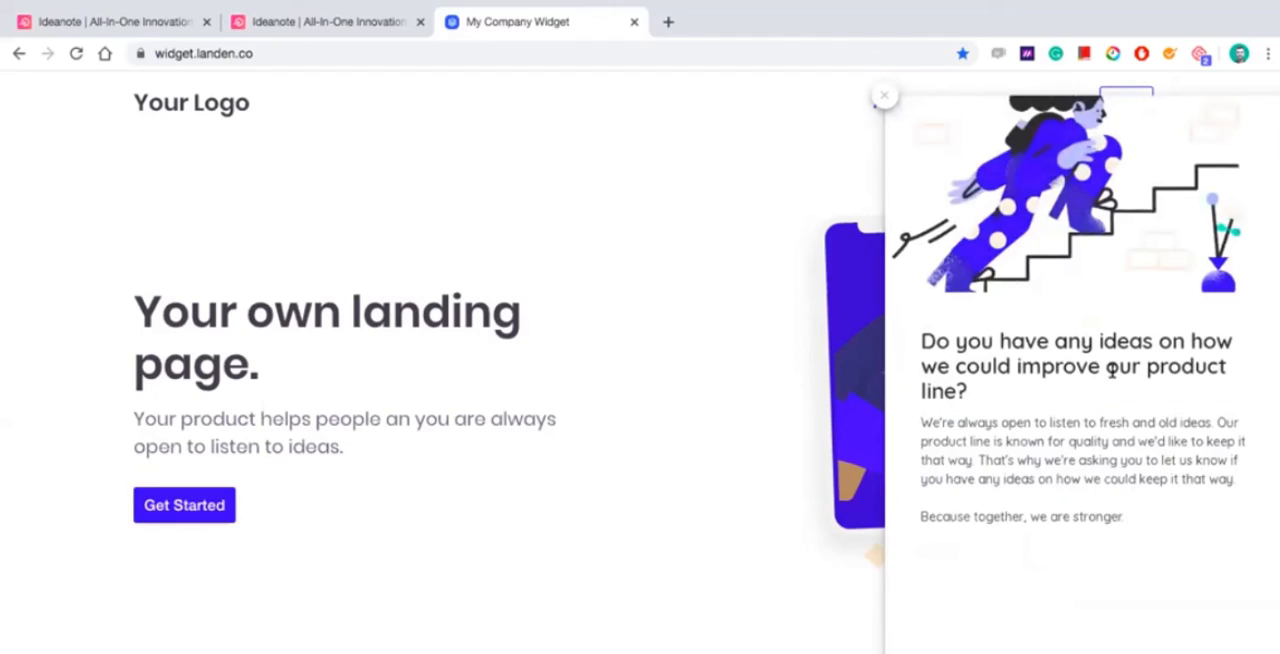
mouse_move(1200, 576)
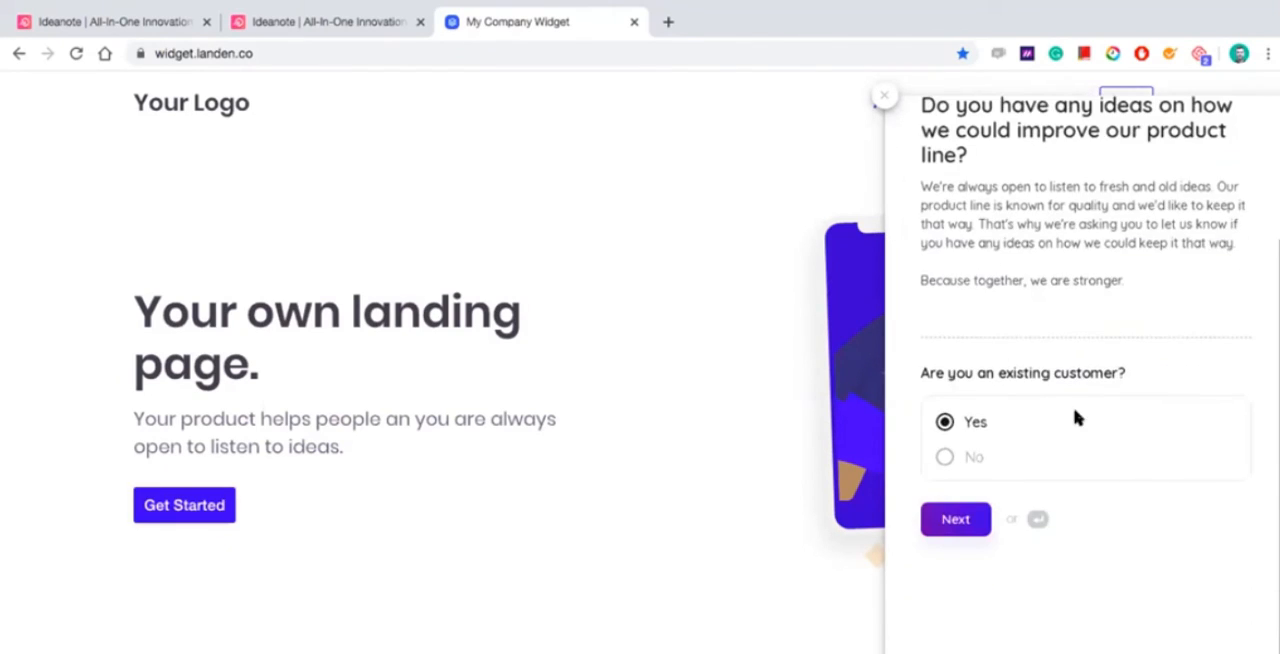
mouse_move(1100, 500)
text(ads)
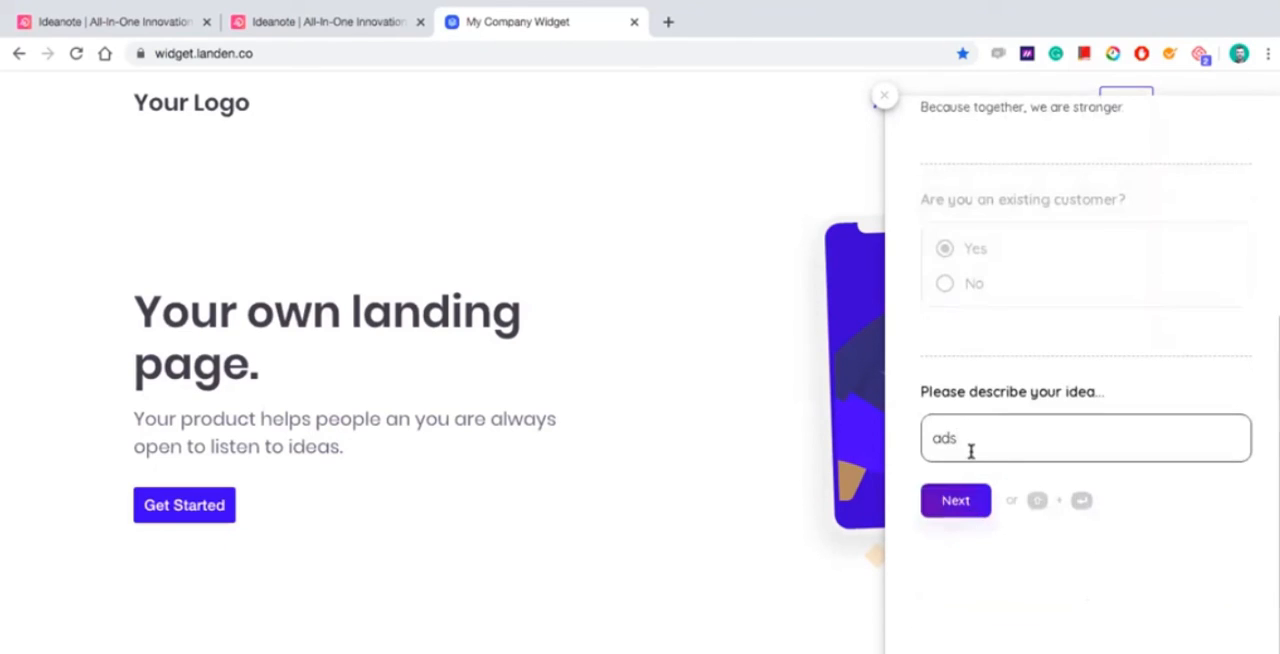
Step: Rate the idea's importance at 75, reach the Join Unicorn Inc. sign-up, close the widget and return to Ideanote
click(954, 500)
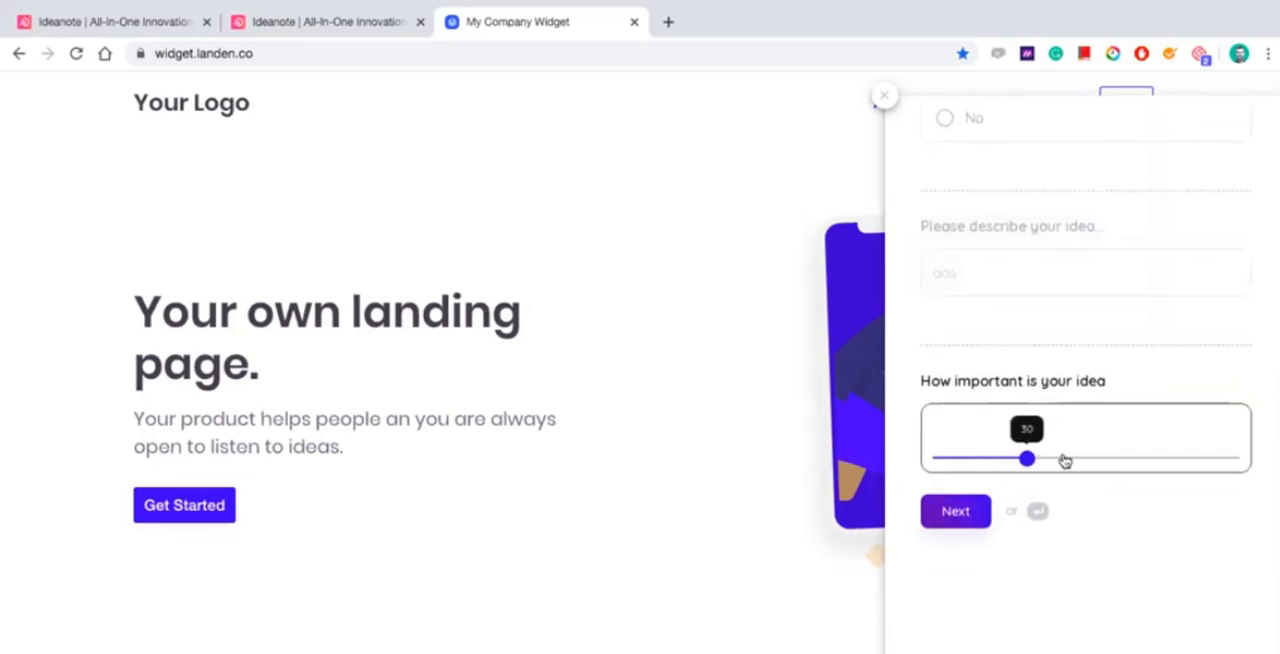
drag(1026, 458, 1160, 458)
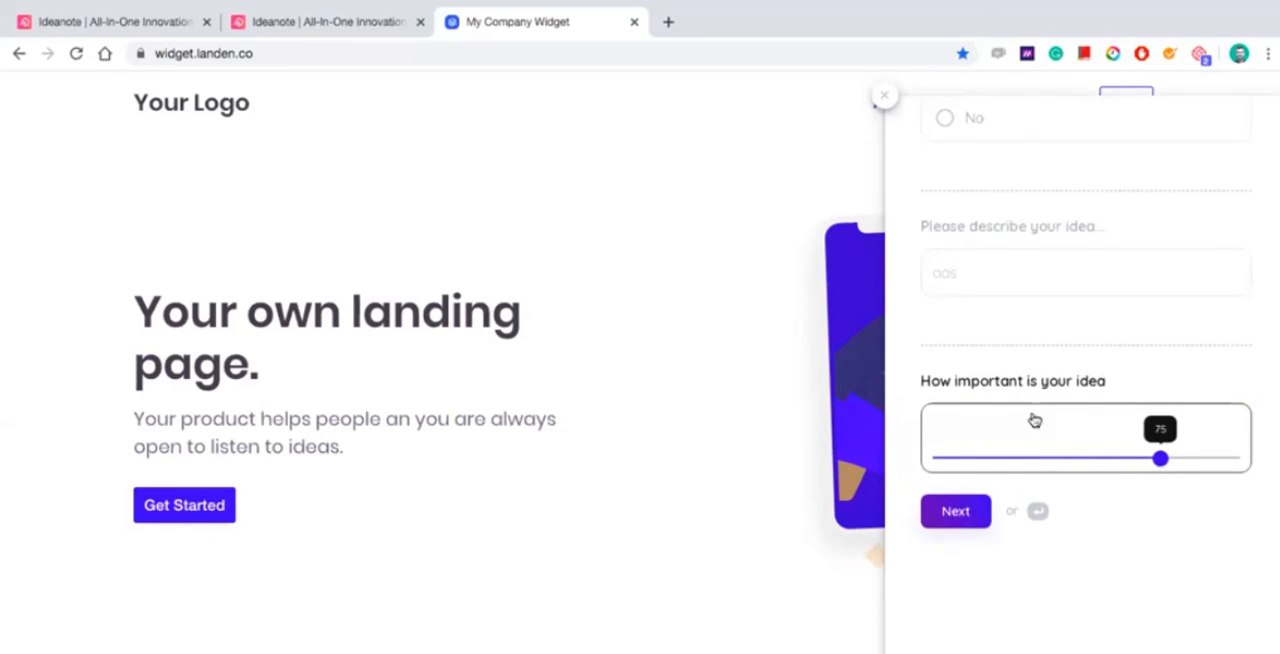
click(956, 512)
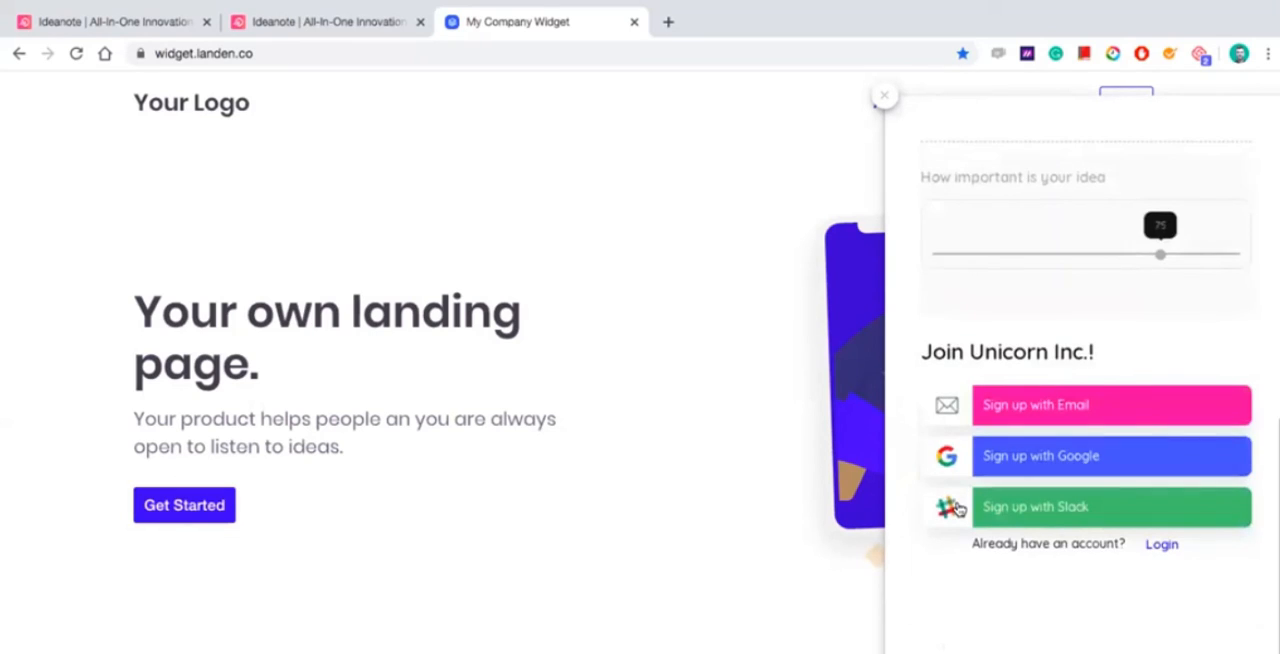
mouse_move(1036, 576)
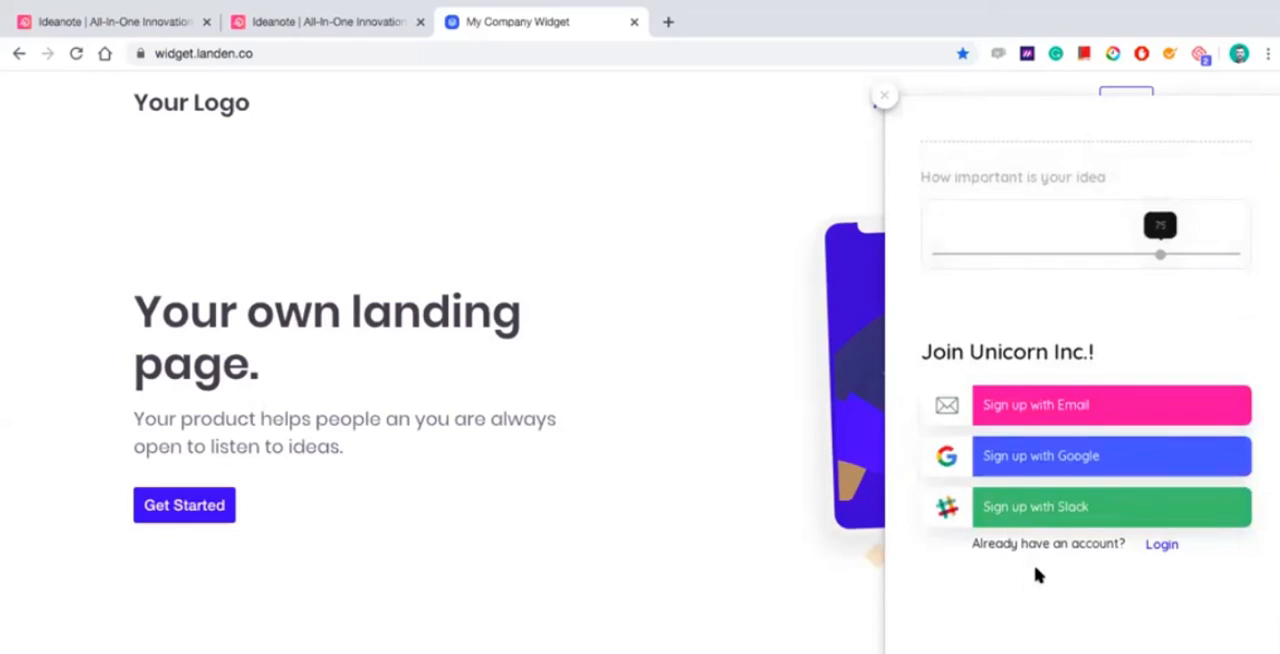
click(884, 92)
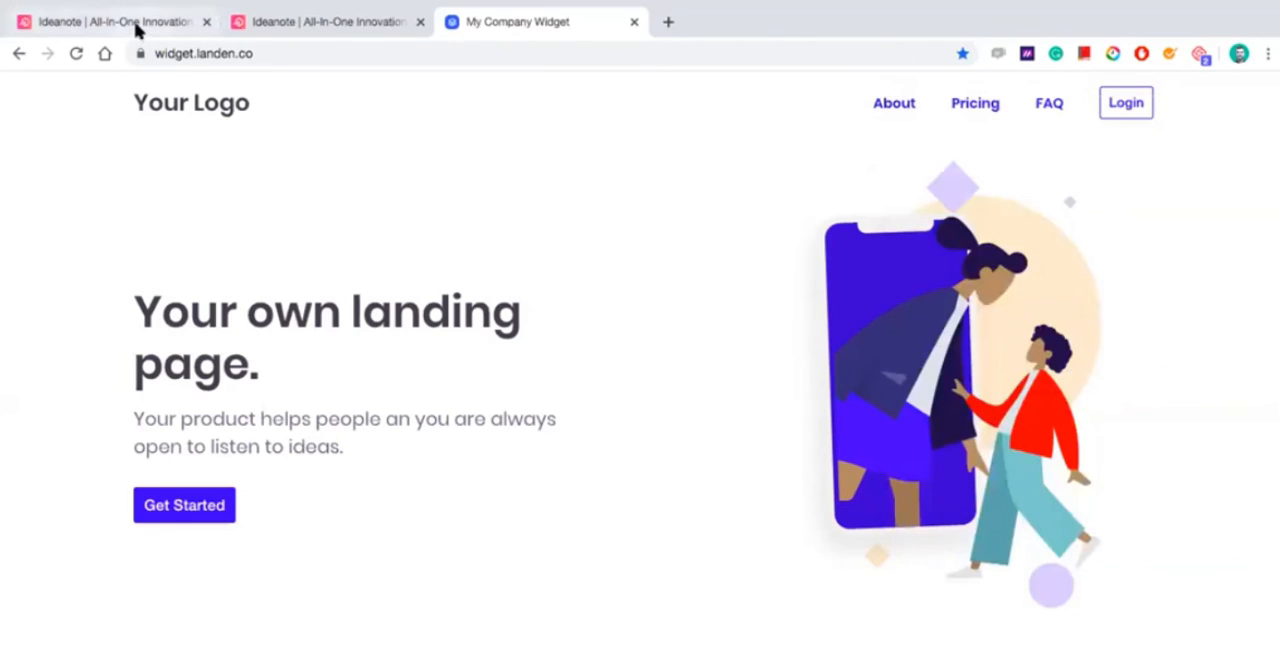
click(110, 20)
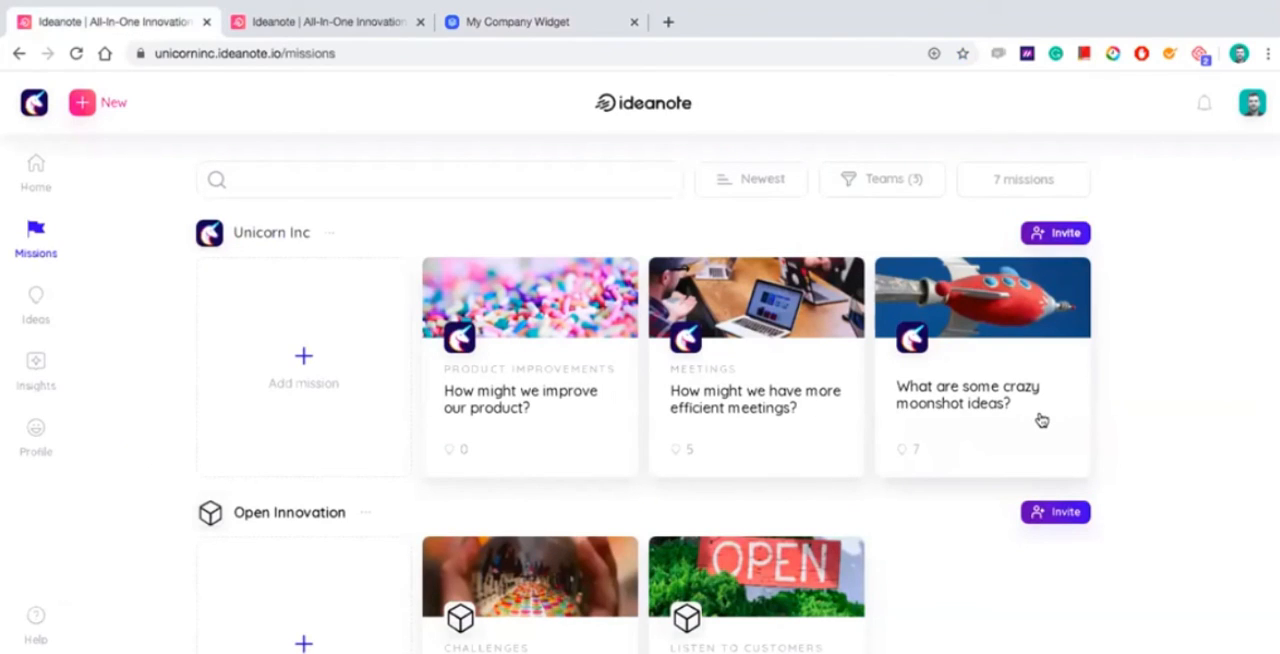